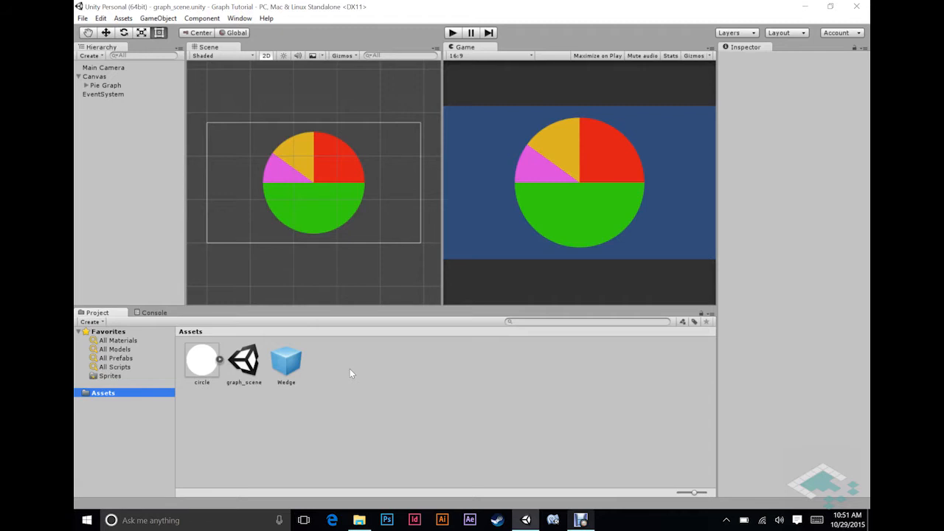
mouse_move(392, 333)
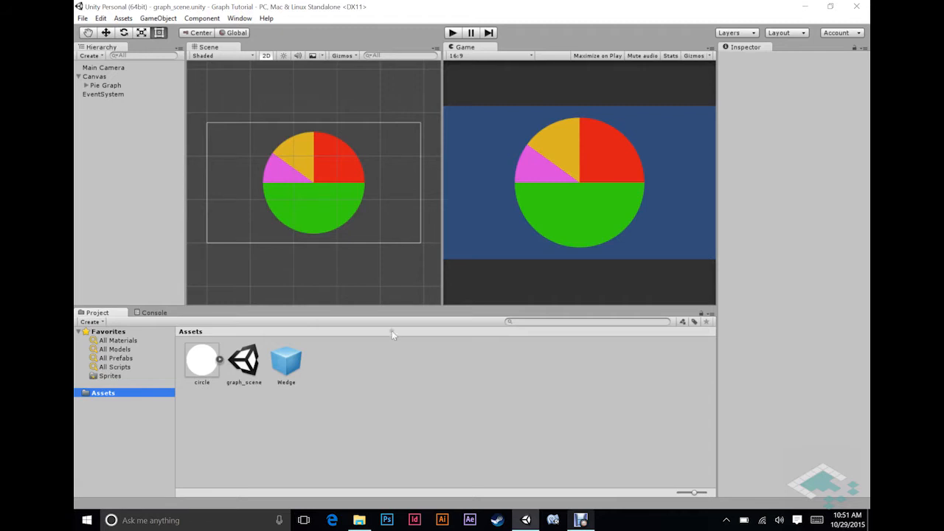
mouse_move(579, 143)
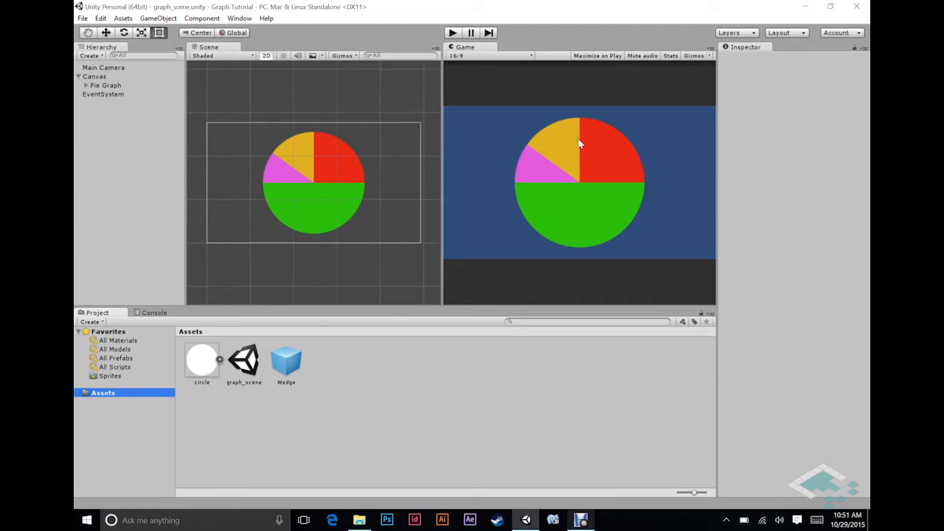
mouse_move(589, 146)
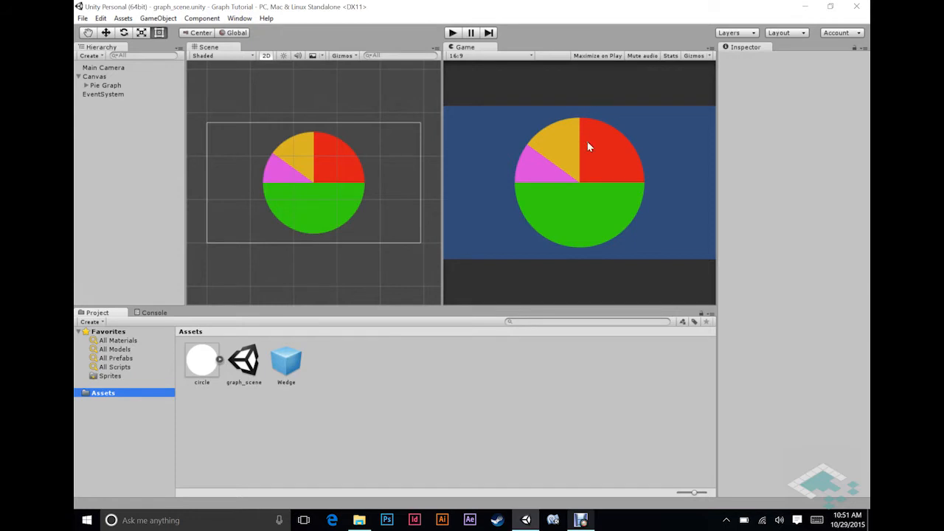
mouse_move(584, 149)
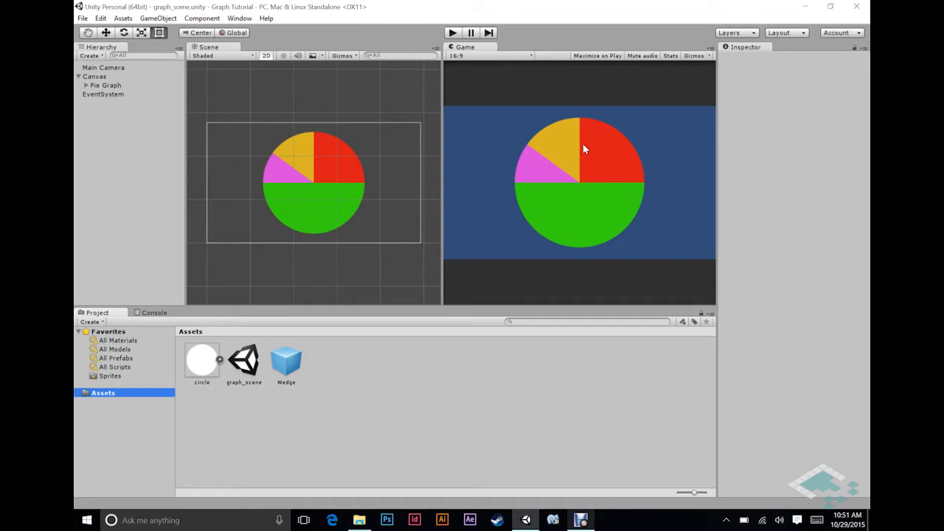
mouse_move(608, 172)
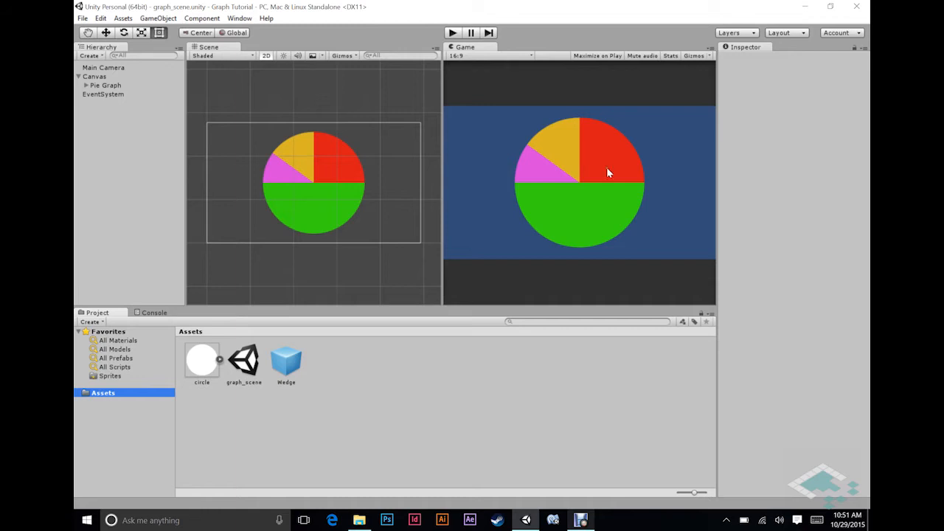
mouse_move(596, 189)
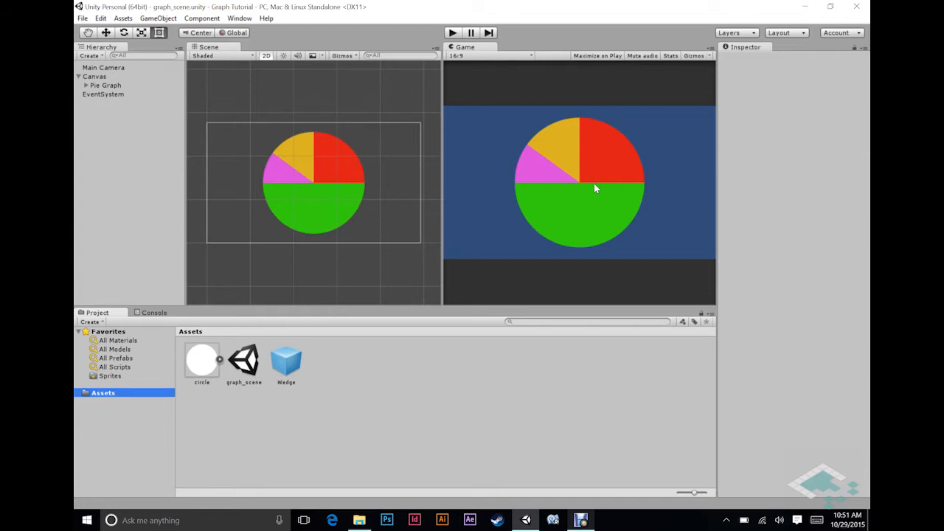
mouse_move(605, 176)
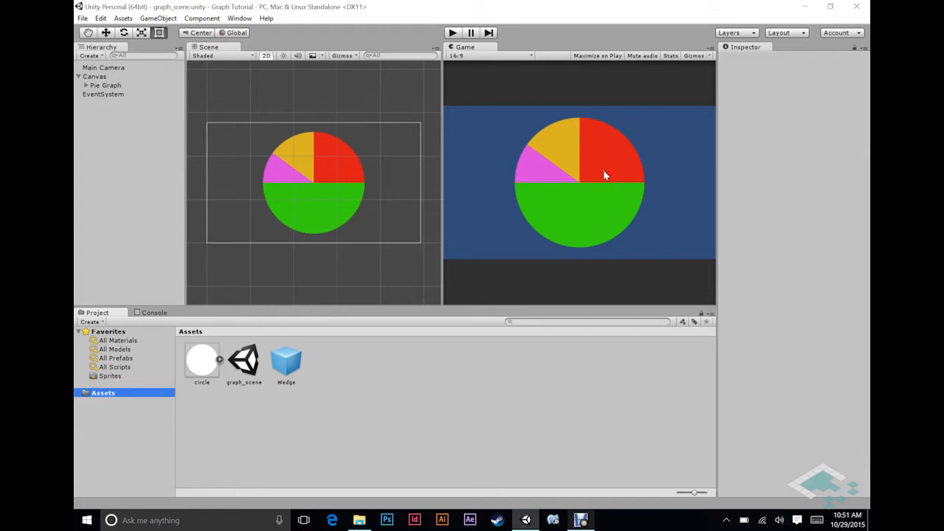
mouse_move(587, 161)
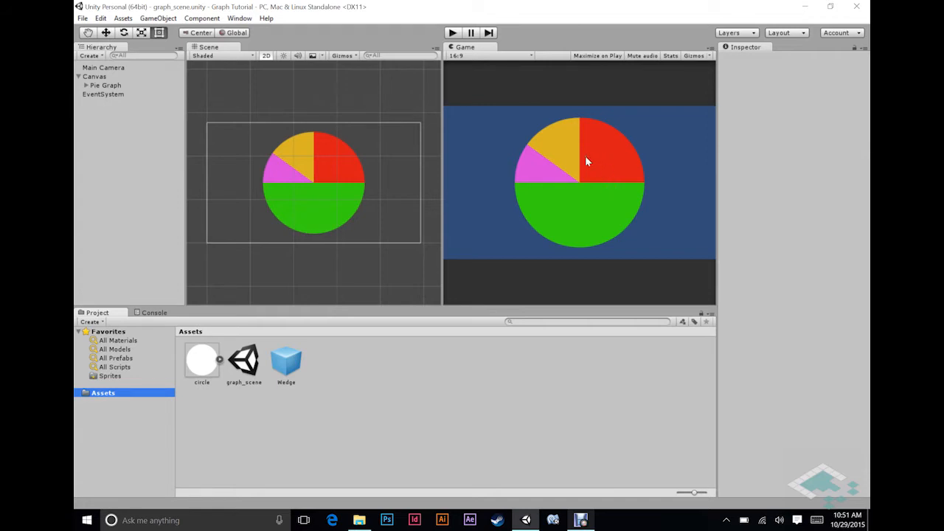
mouse_move(581, 171)
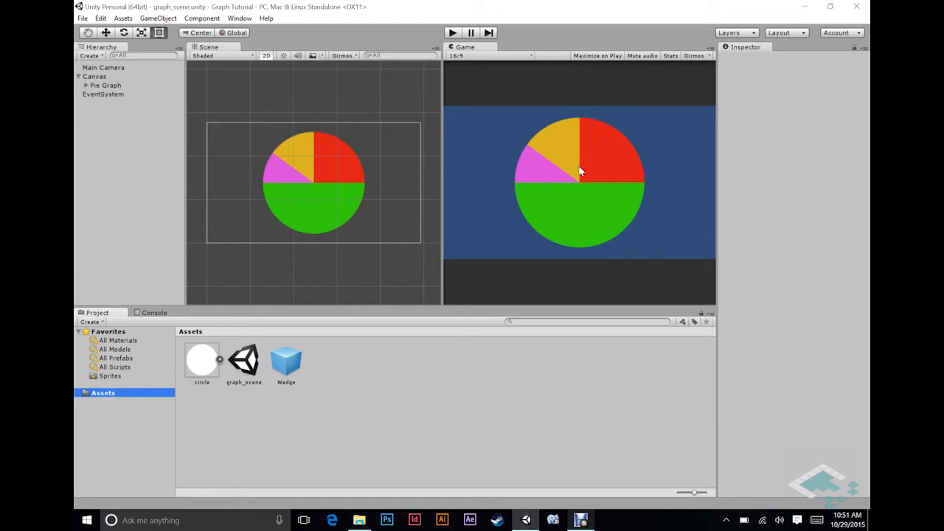
mouse_move(626, 172)
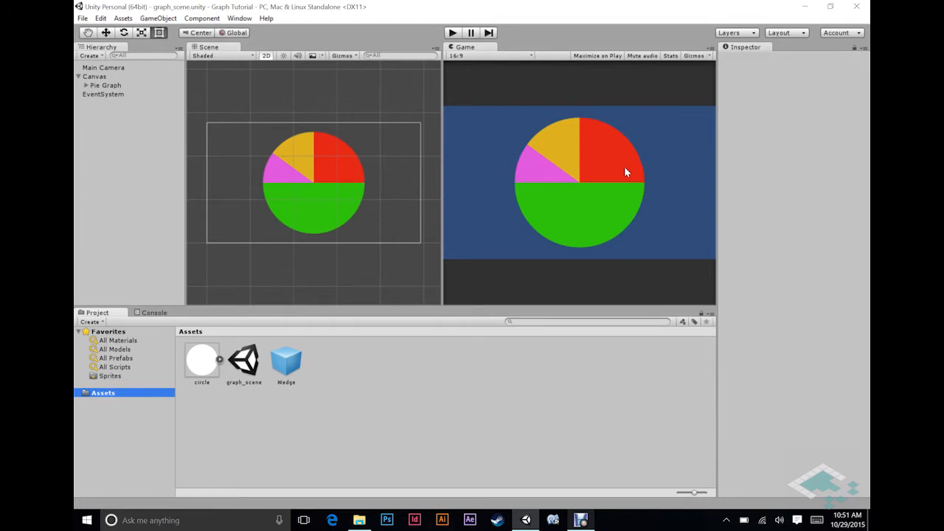
mouse_move(596, 152)
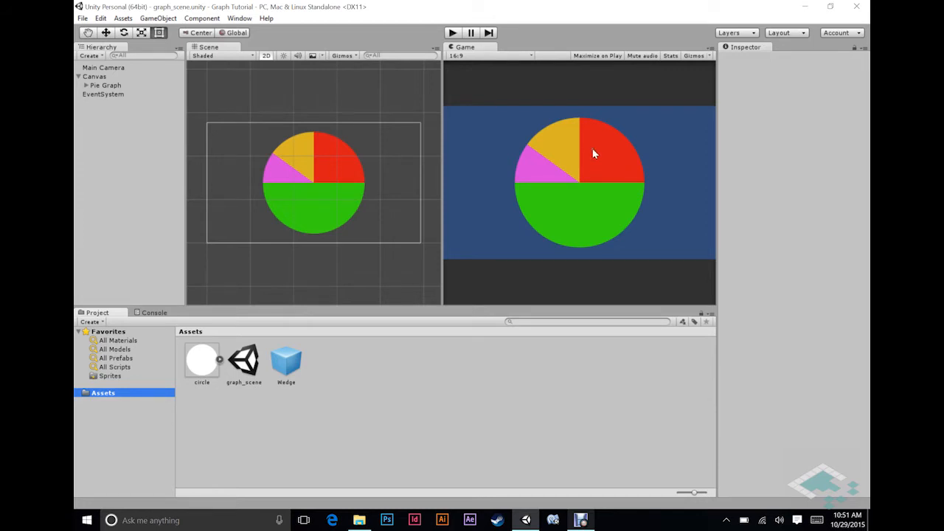
mouse_move(607, 151)
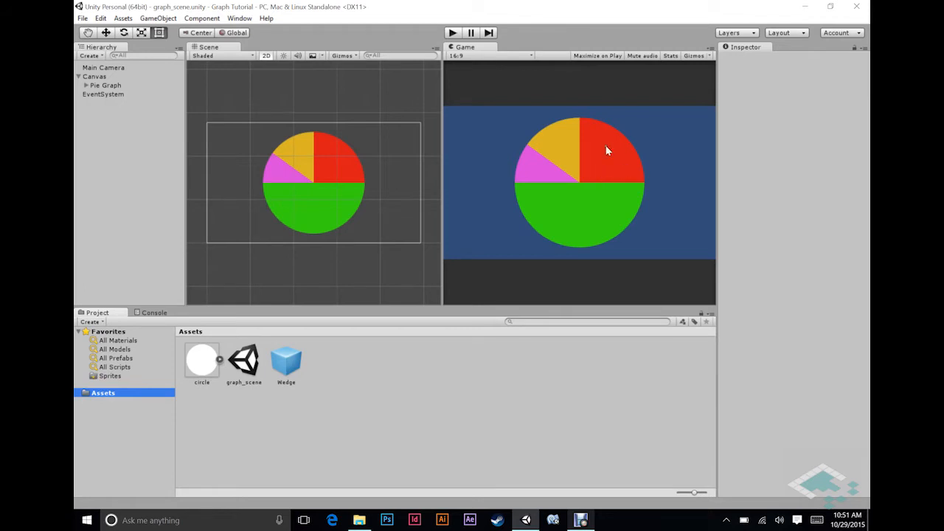
mouse_move(608, 180)
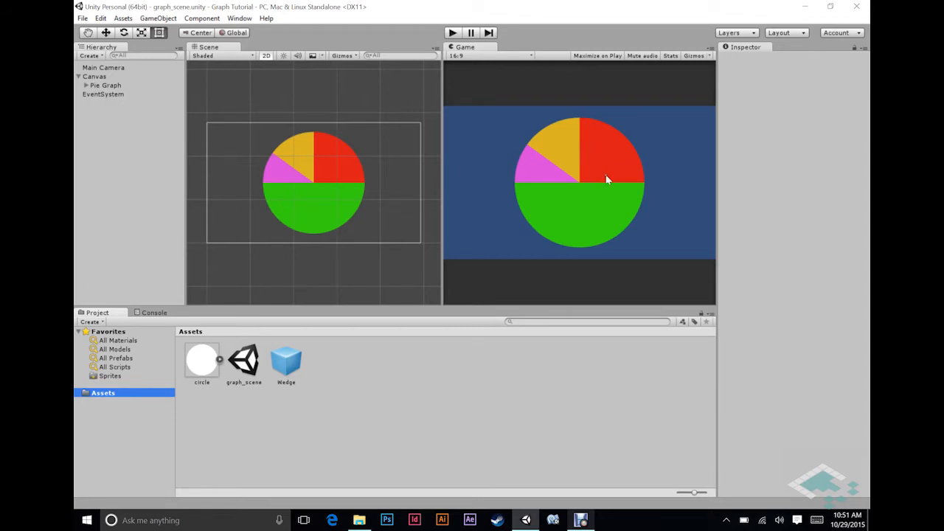
mouse_move(608, 171)
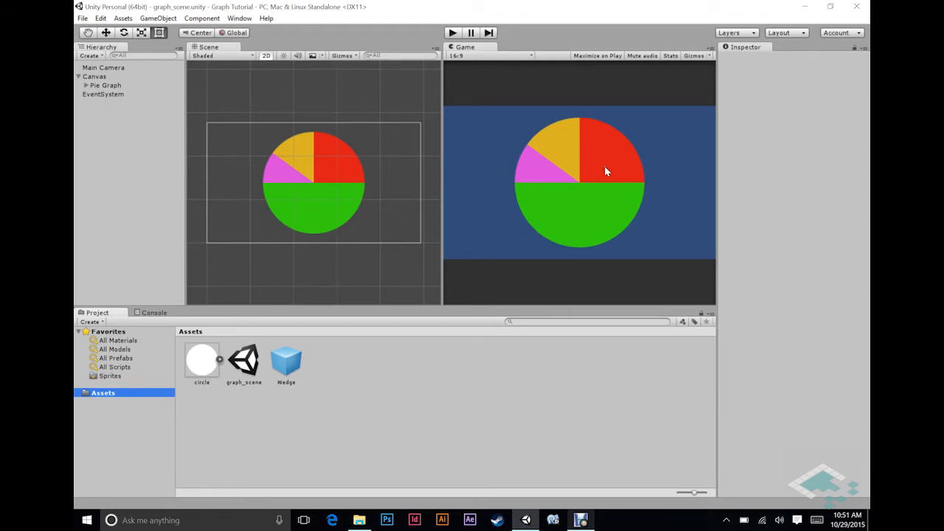
mouse_move(603, 175)
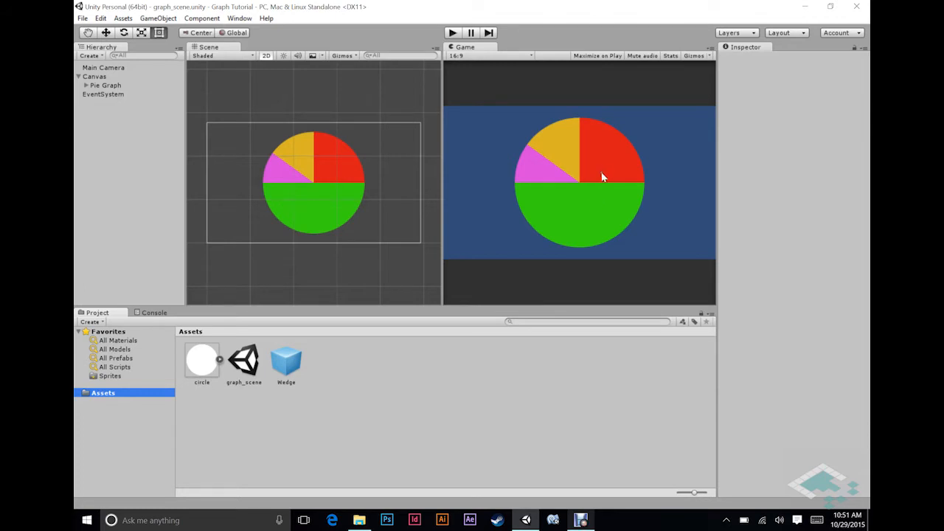
mouse_move(572, 190)
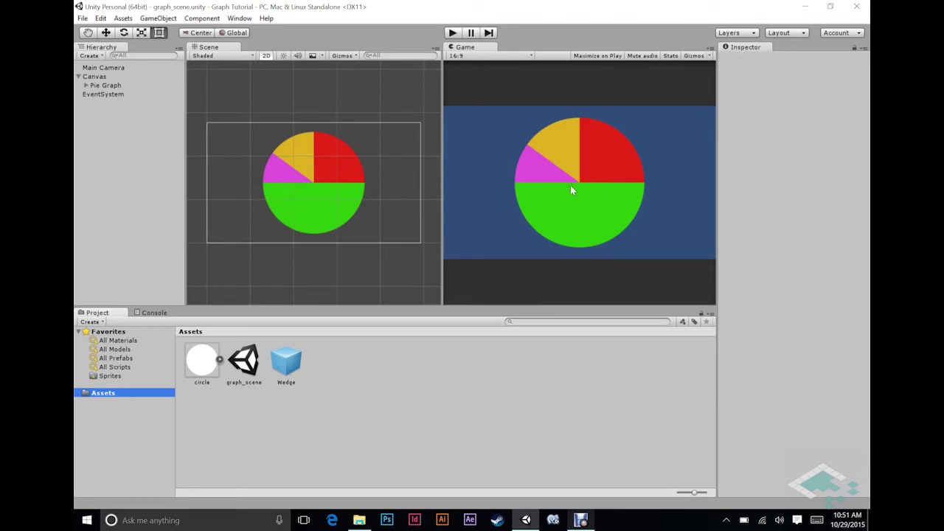
mouse_move(608, 186)
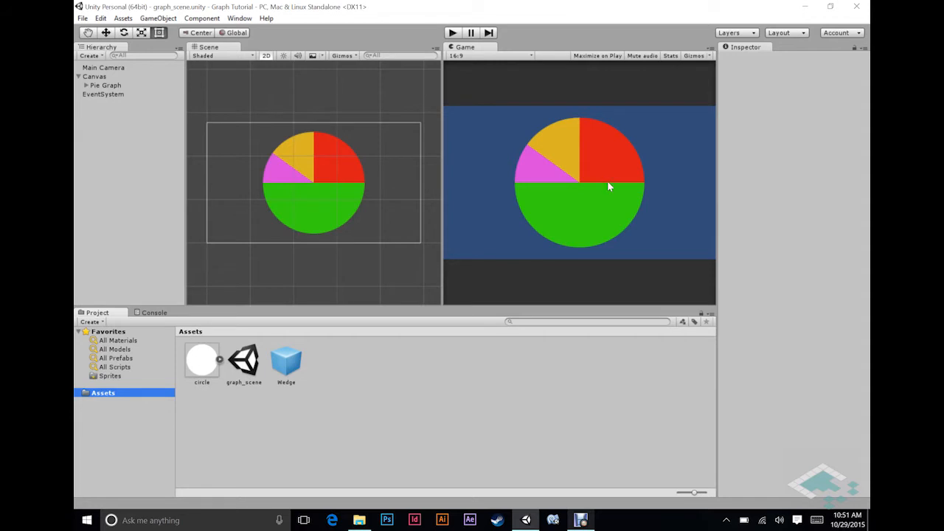
mouse_move(598, 211)
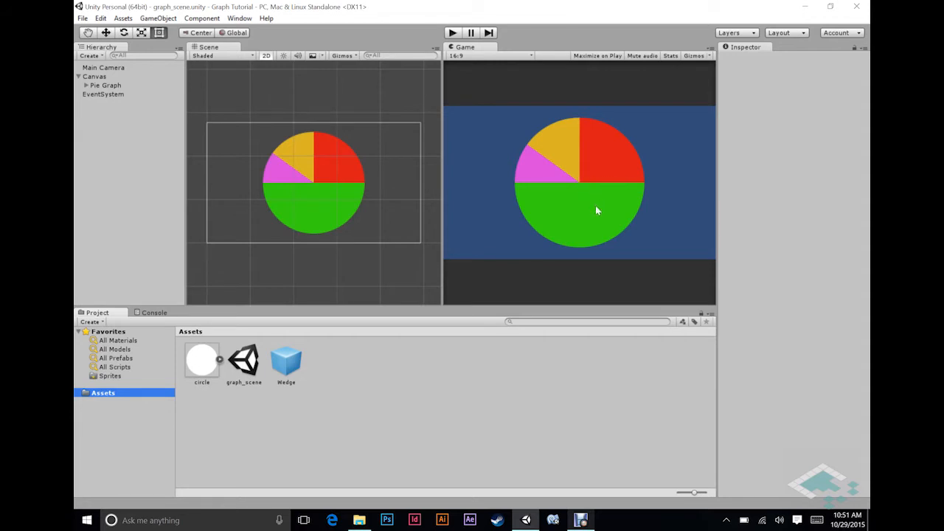
mouse_move(528, 185)
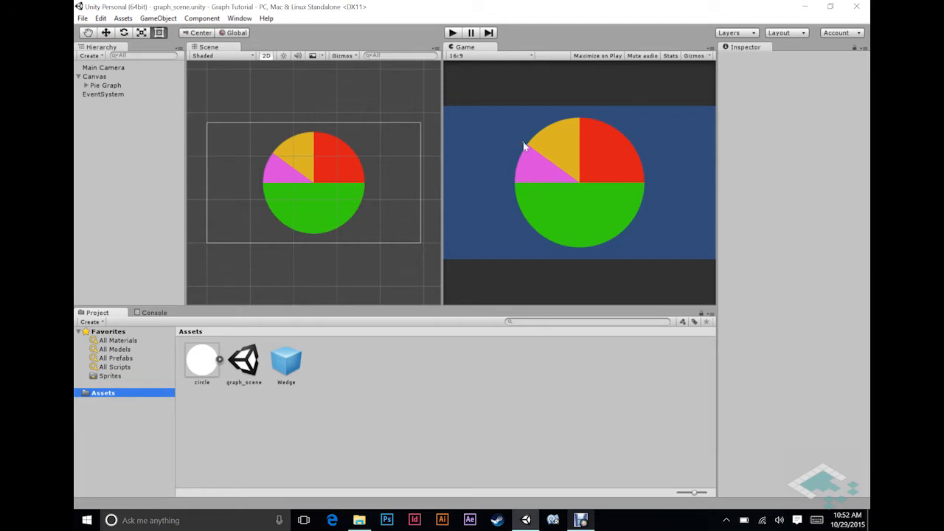
mouse_move(558, 183)
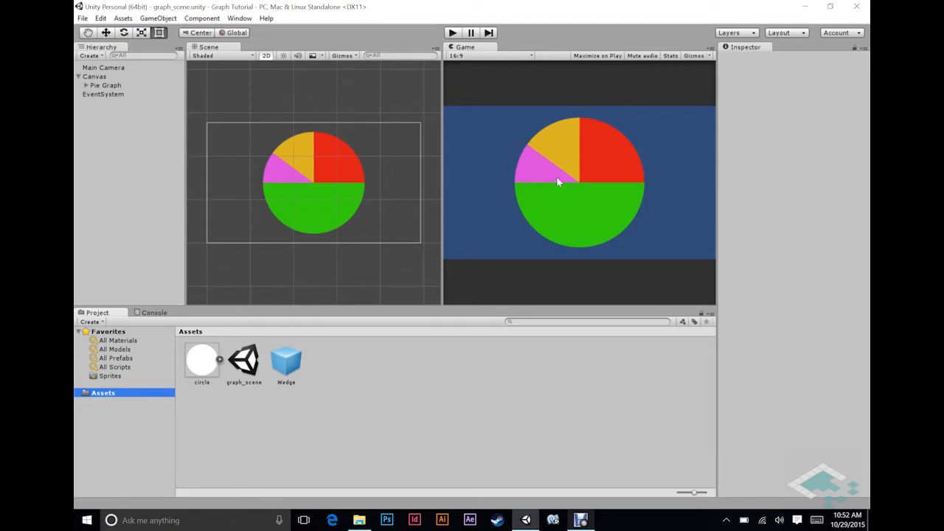
Delete Wedge (1)–(3) from the Pie Graph and remove the Wedge prefab asset, leaving one red quarter wedge
click(85, 84)
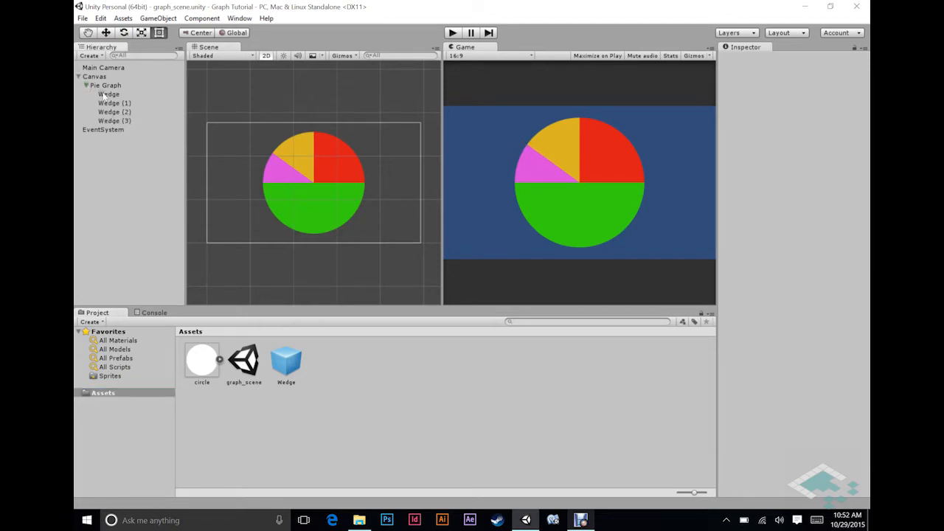
click(115, 104)
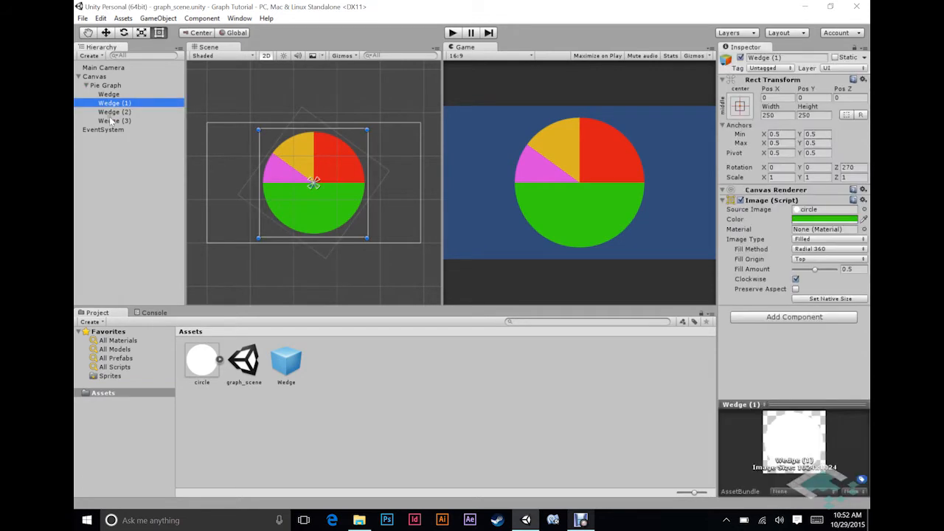
click(115, 121)
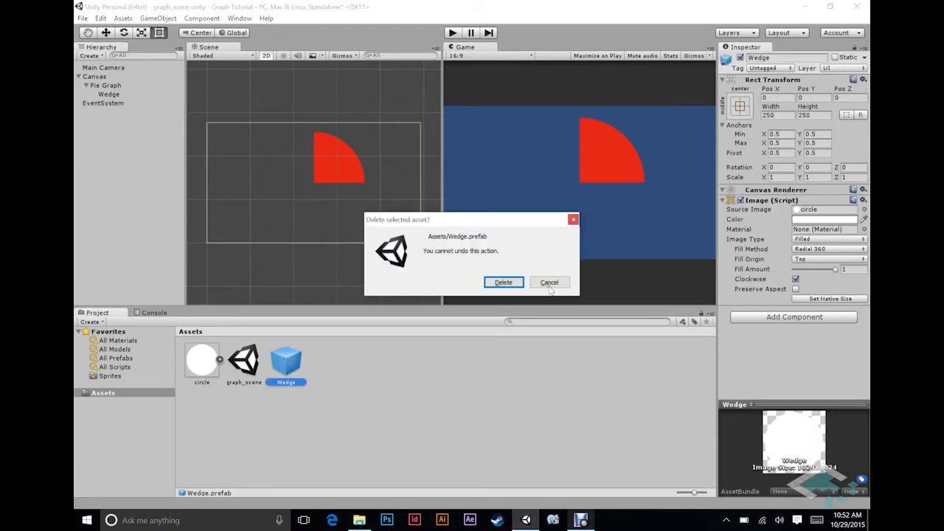
click(502, 282)
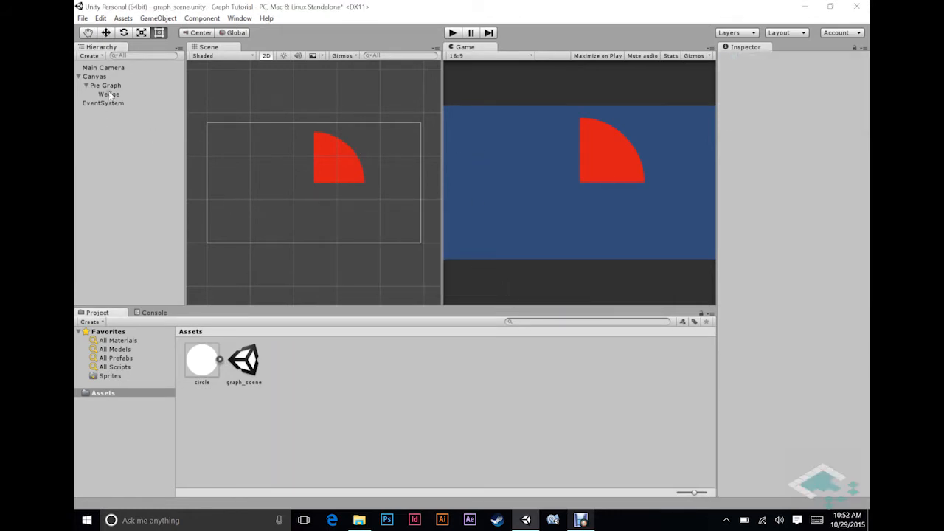
Recolour the remaining wedge to a full white circle, save it as a new Wedge prefab, and empty the Pie Graph
click(109, 94)
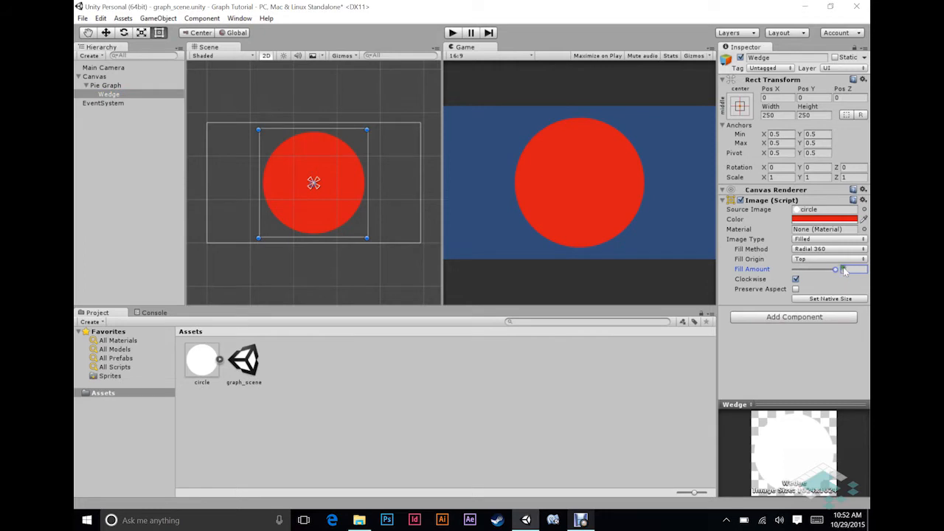
click(824, 219)
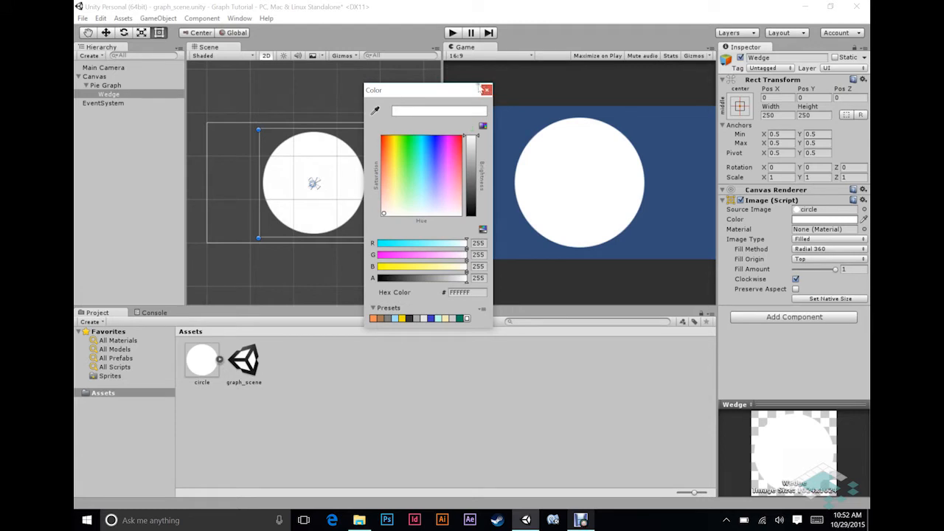
click(487, 90)
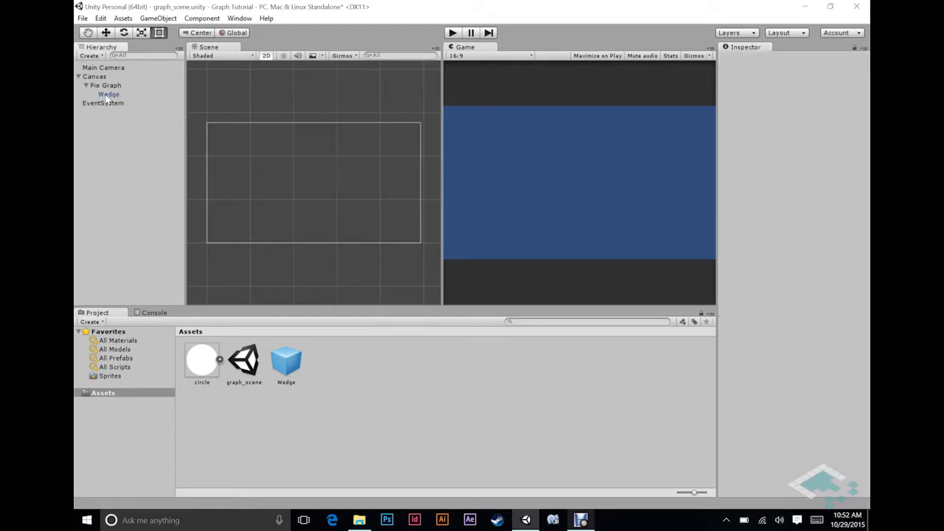
click(86, 84)
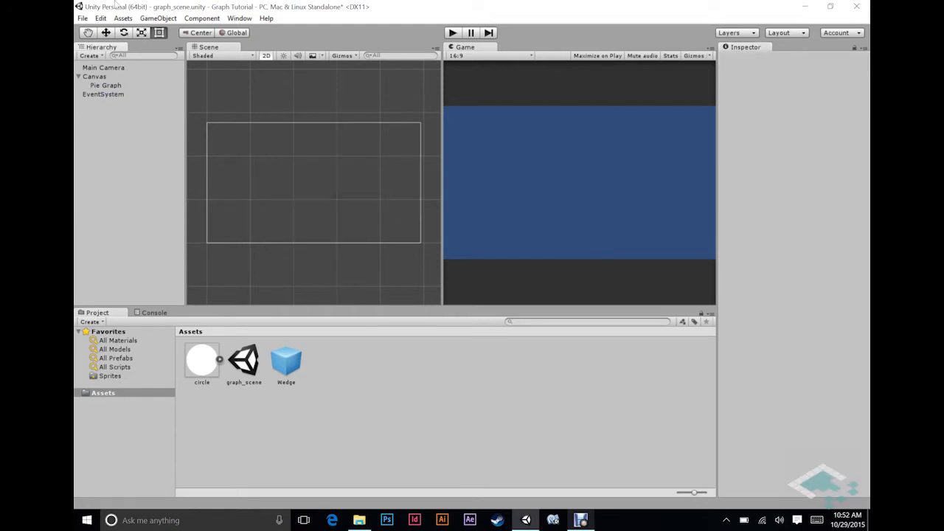
Add a new C# script named PieGraph to the Pie Graph object and open it in MonoDevelop
click(106, 84)
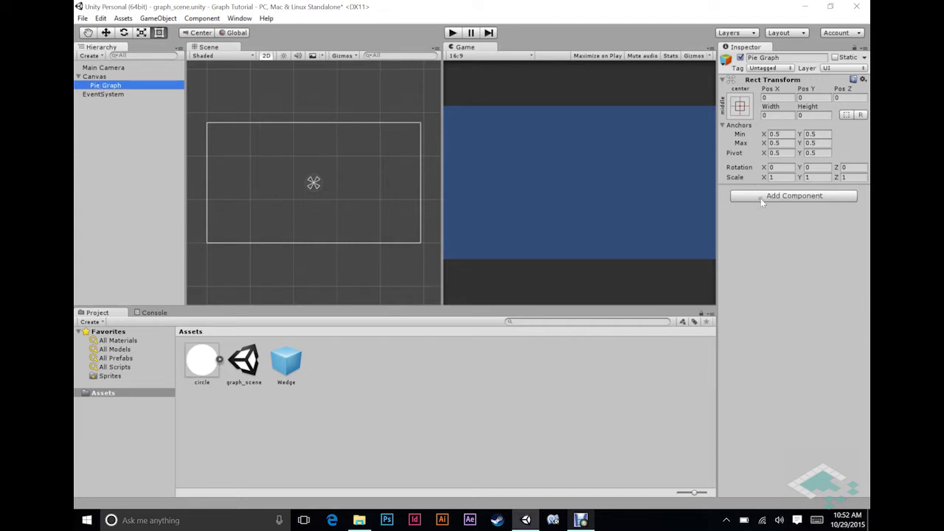
click(794, 195)
text(PieGraph)
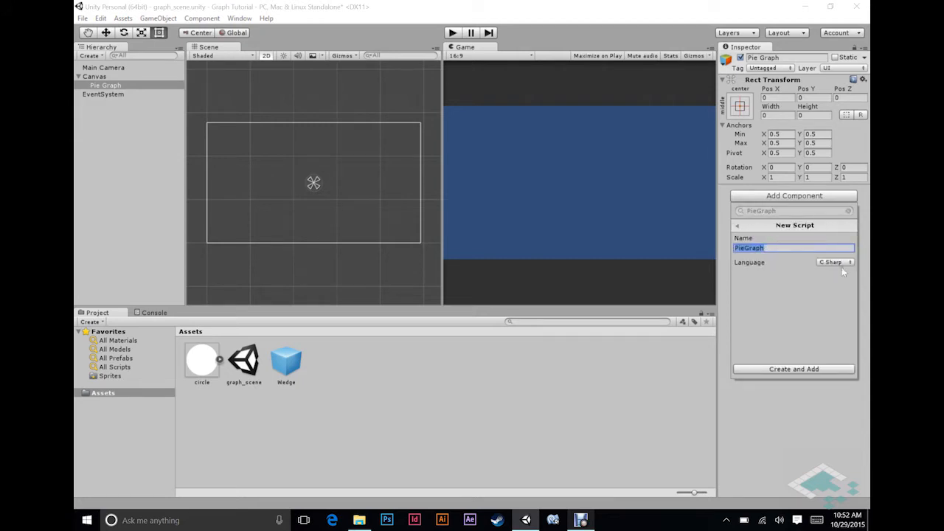
mouse_move(800, 369)
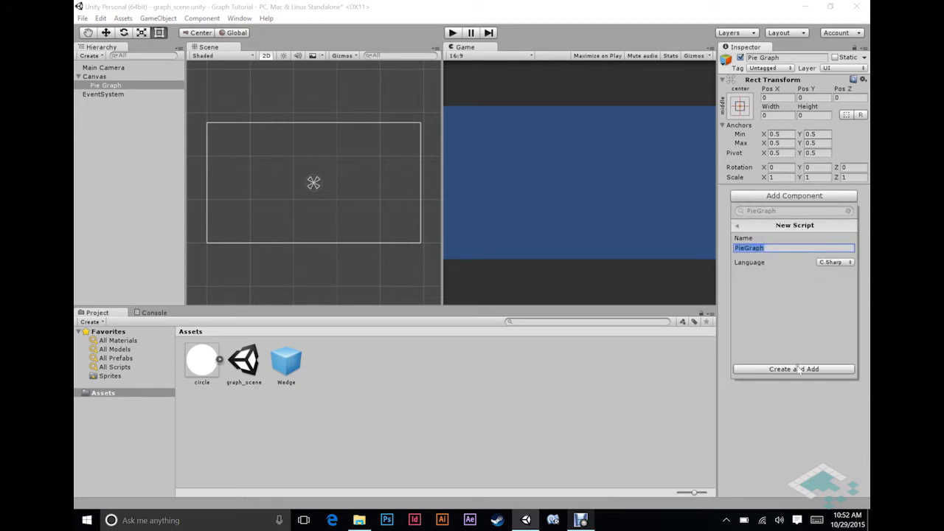
click(793, 369)
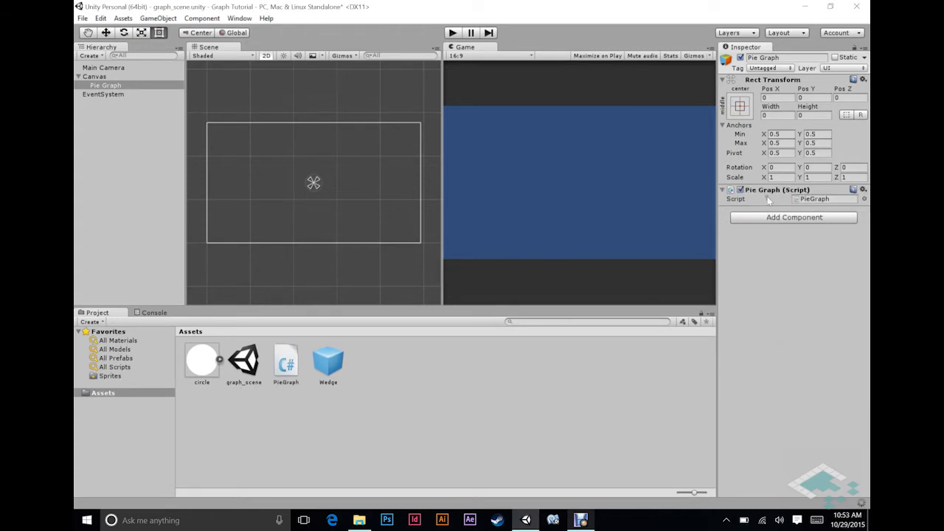
click(823, 198)
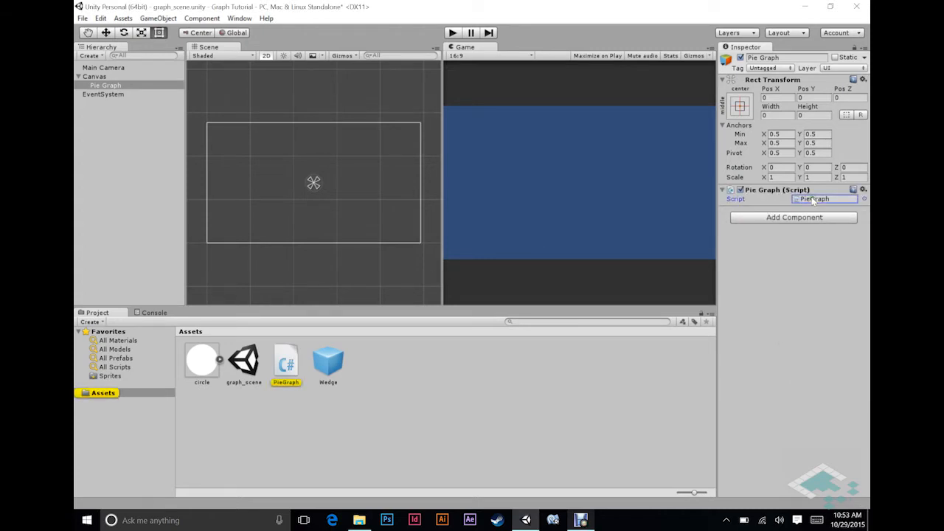
double_click(286, 360)
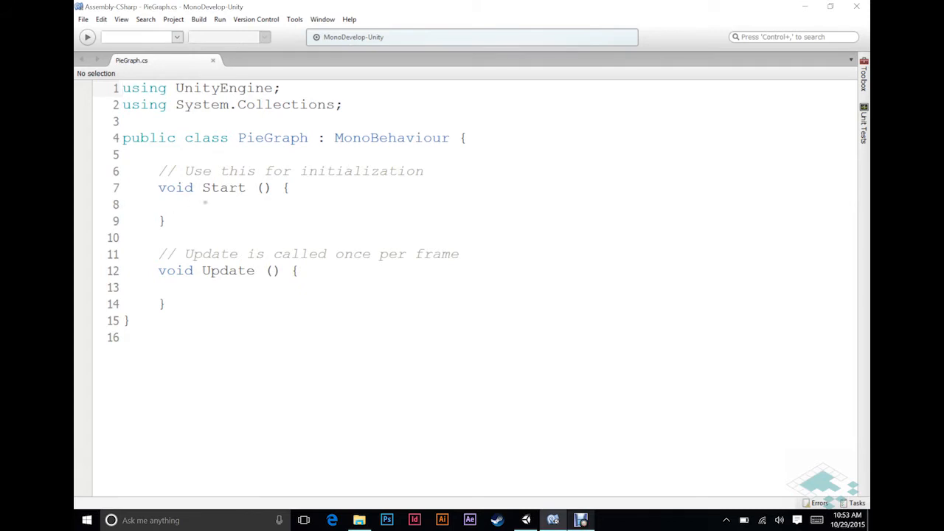
Remove the template comments and the Update method from PieGraph.cs
double_click(364, 171)
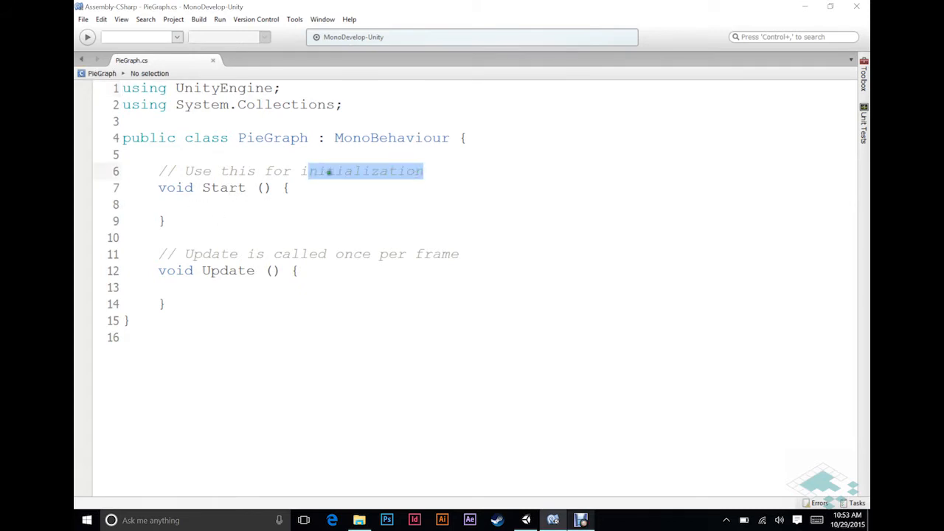
triple_click(287, 171)
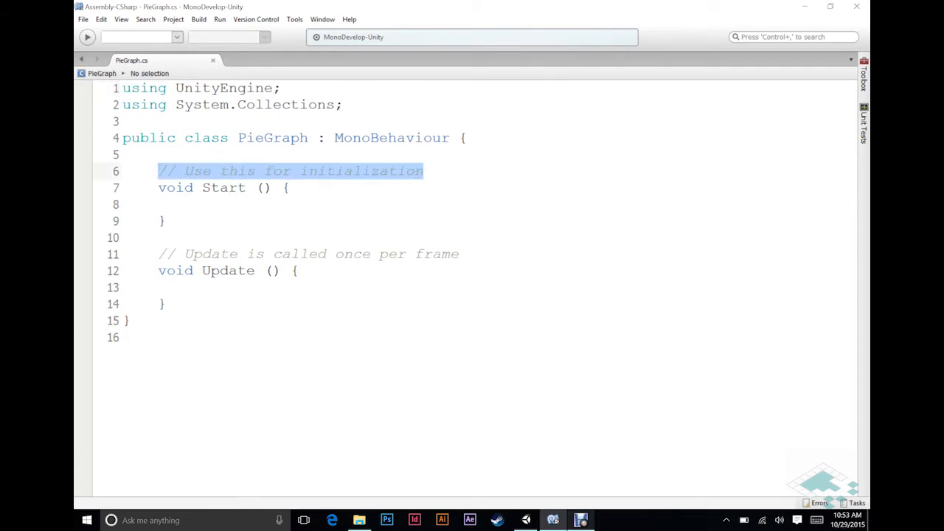
key(Delete)
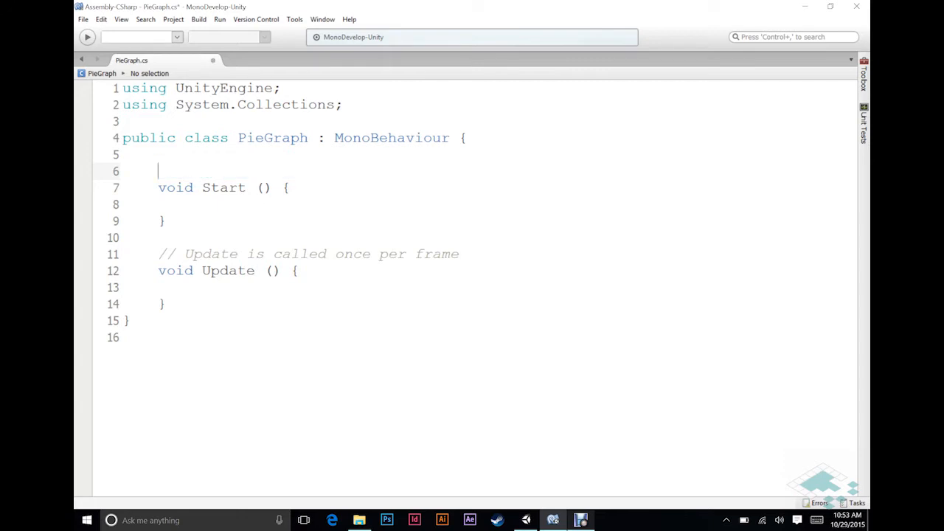
drag(158, 254, 165, 304)
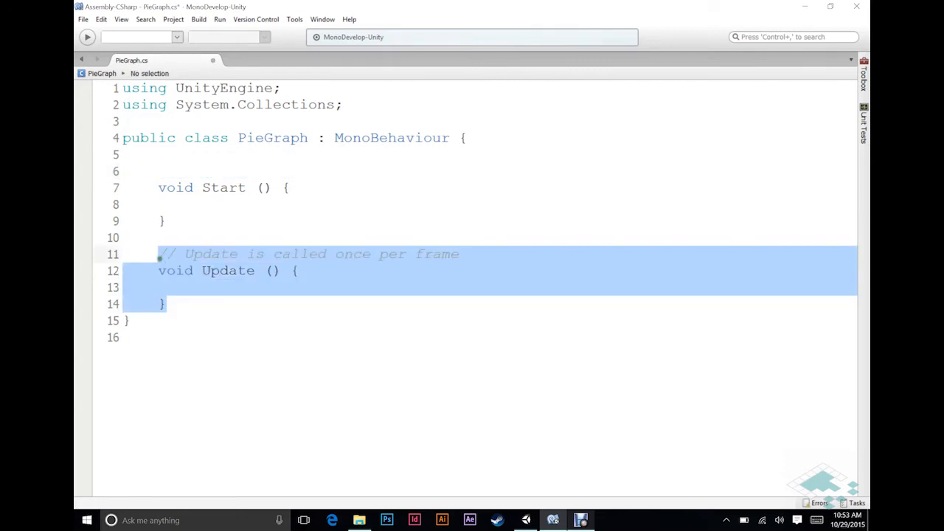
key(Delete)
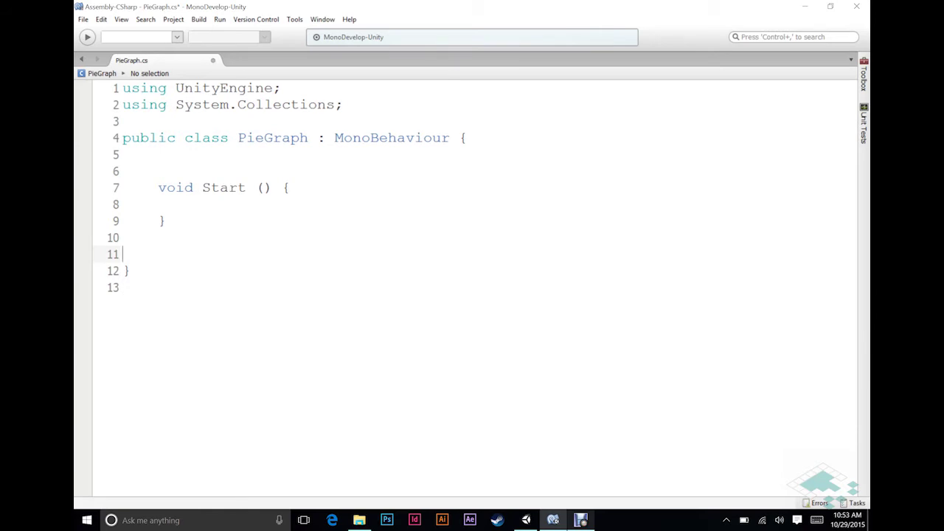
Declare public float[] values and public Color[] wedgeColors fields above Start
click(160, 155)
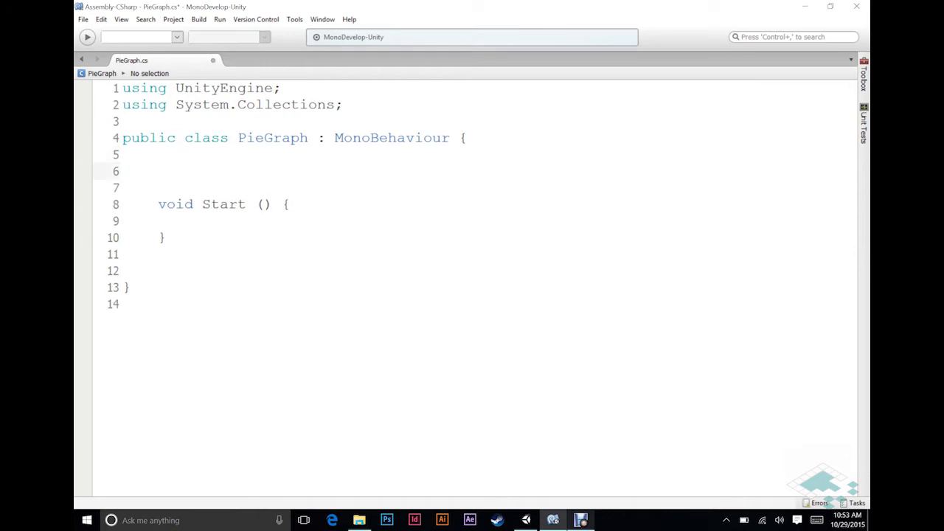
text(public)
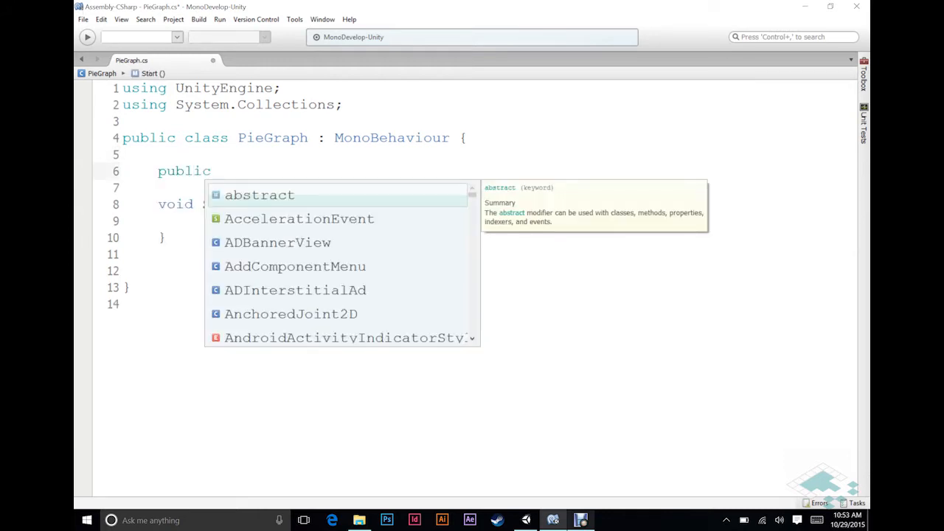
text(float[)
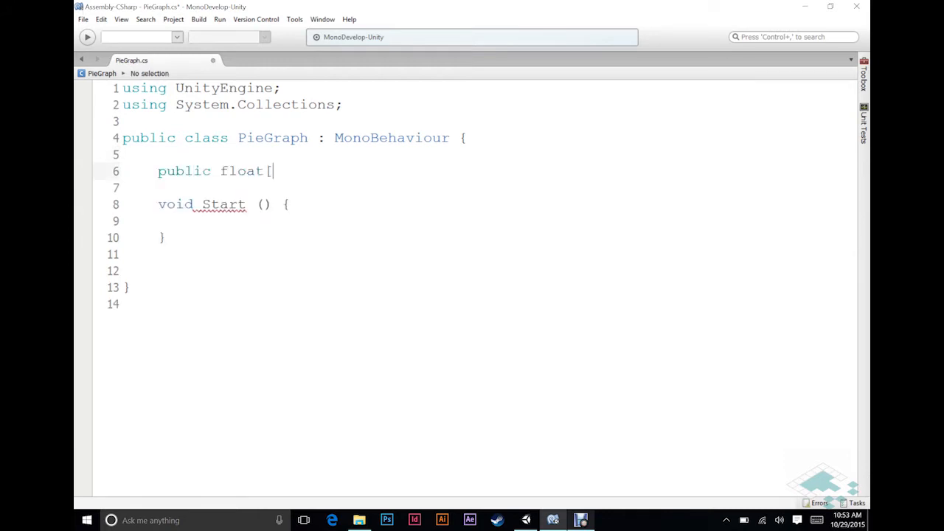
text(] valu)
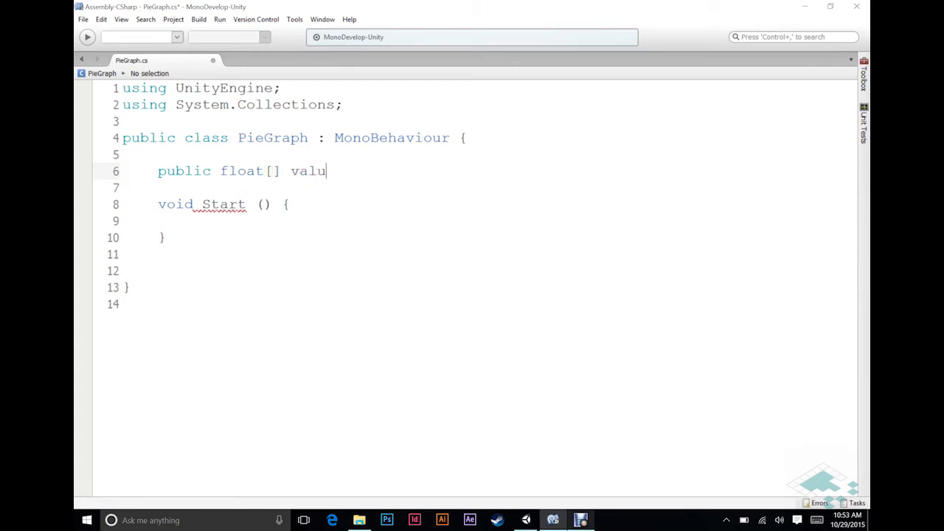
text(es;)
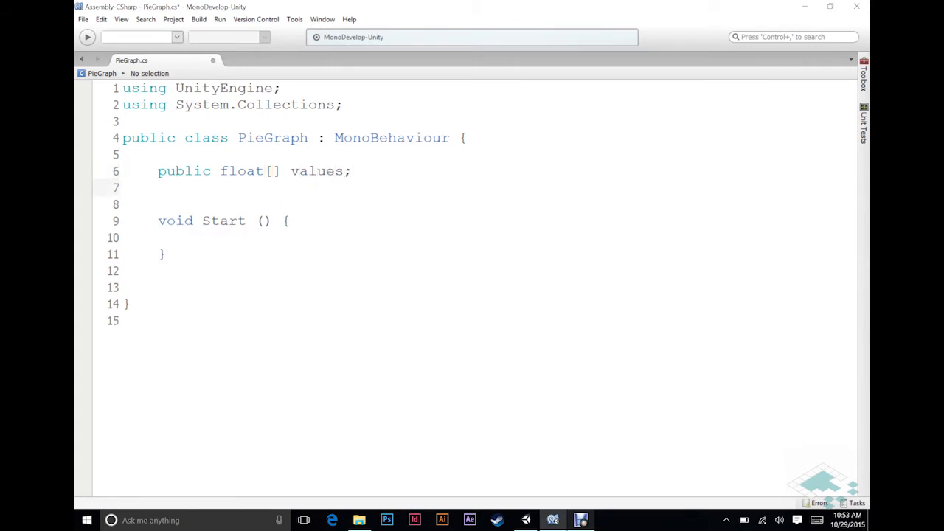
text(public C)
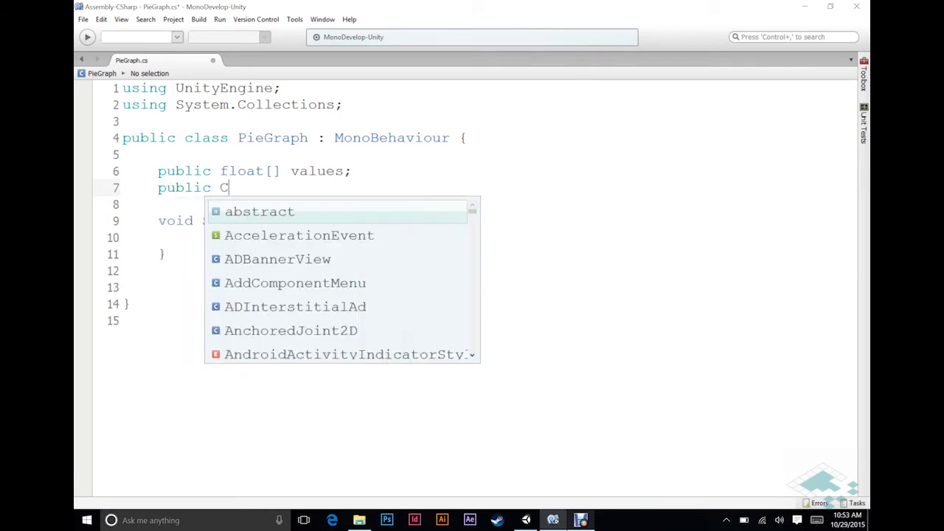
text(olor[])
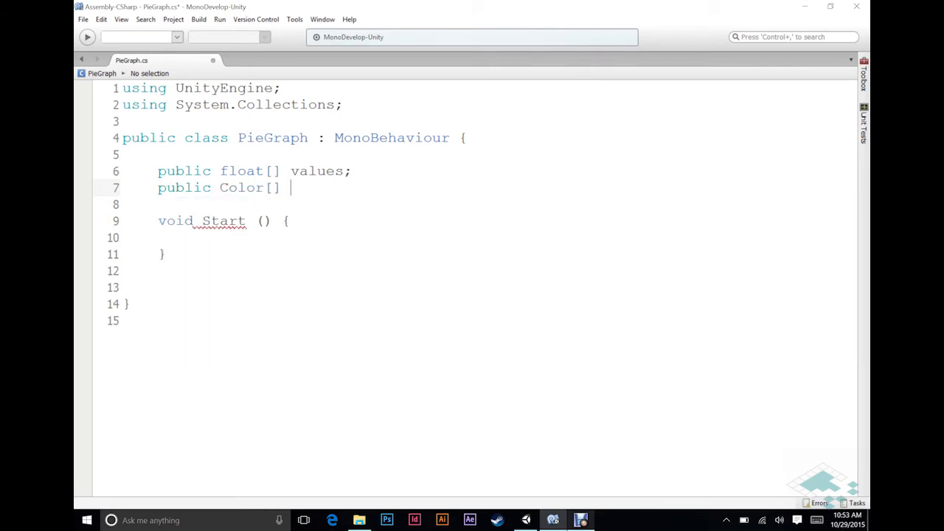
text(wedgeCo)
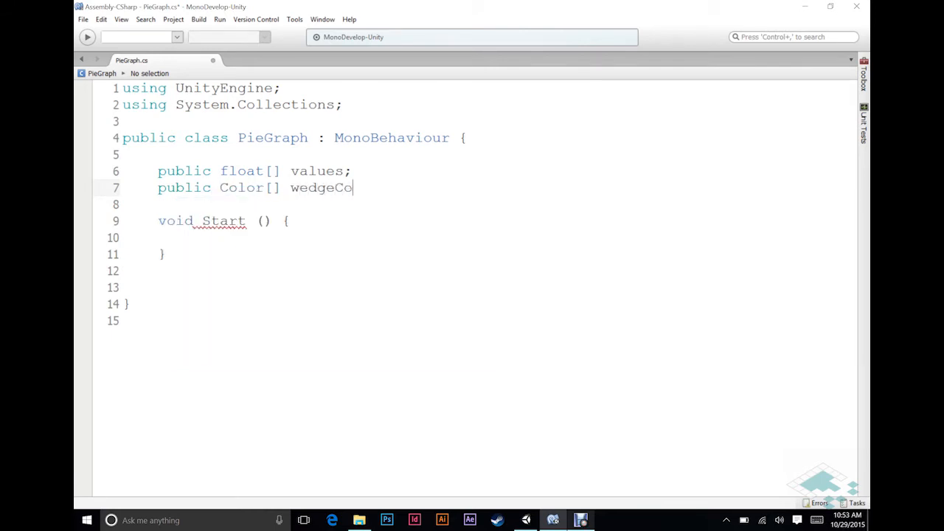
text(lors;)
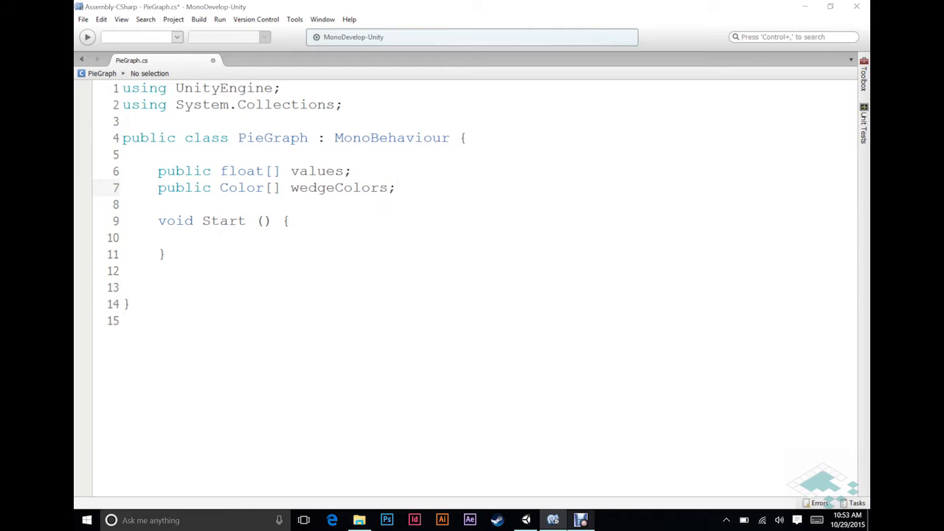
Import UnityEngine.UI and declare a public wedgePrefab field
click(395, 188)
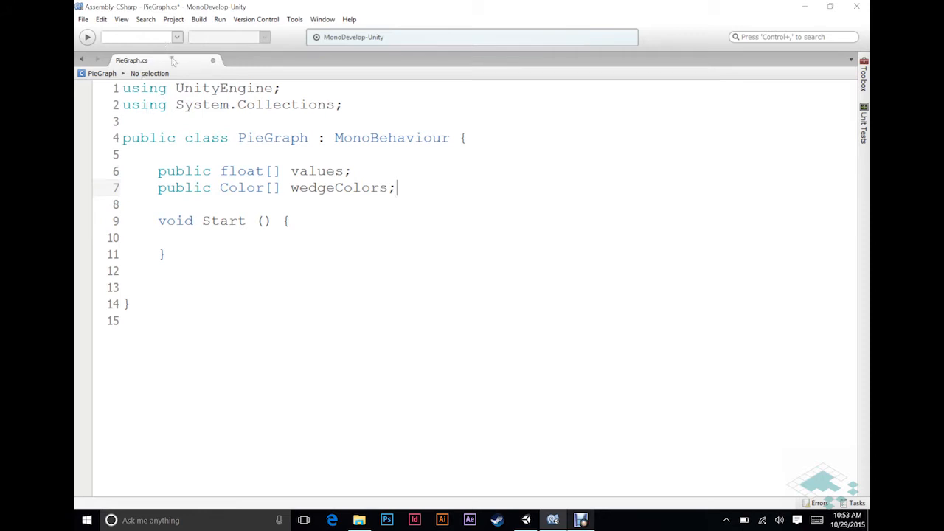
key(Return)
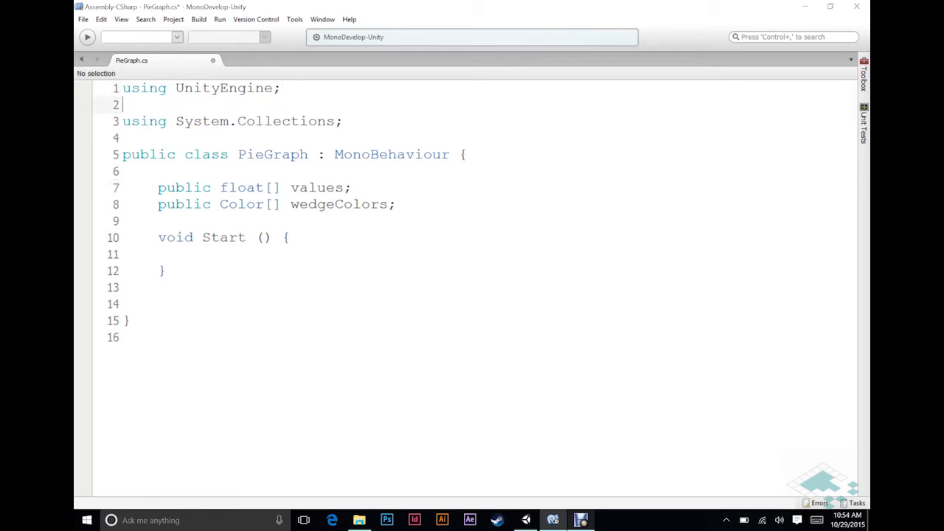
text(using U)
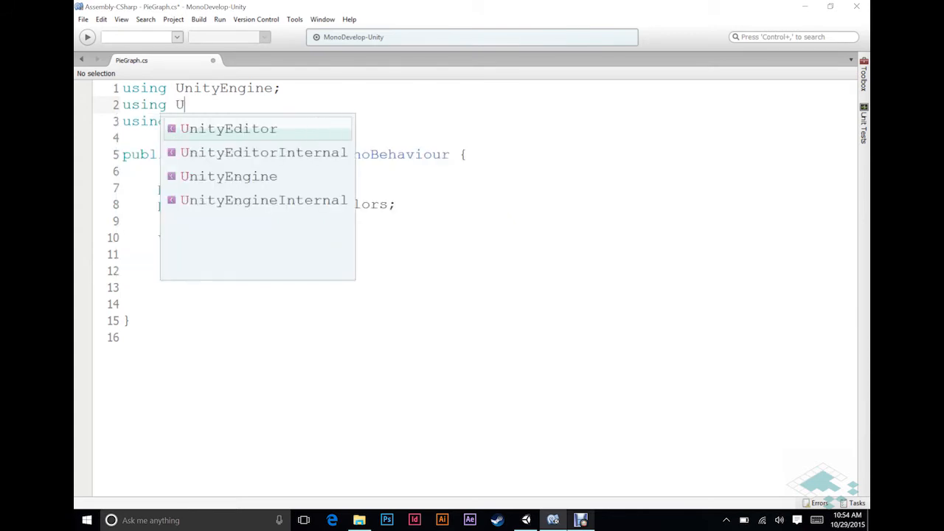
text(nityEngine.UI;)
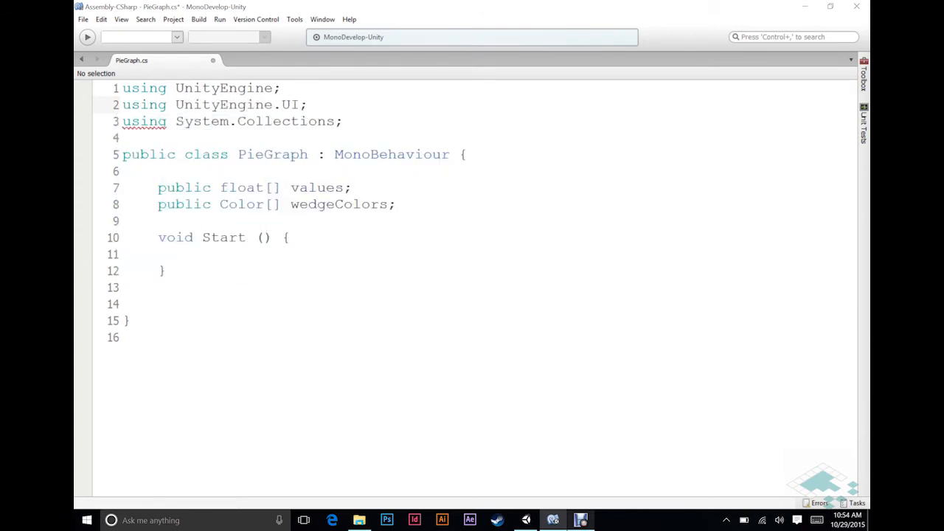
text(public Image)
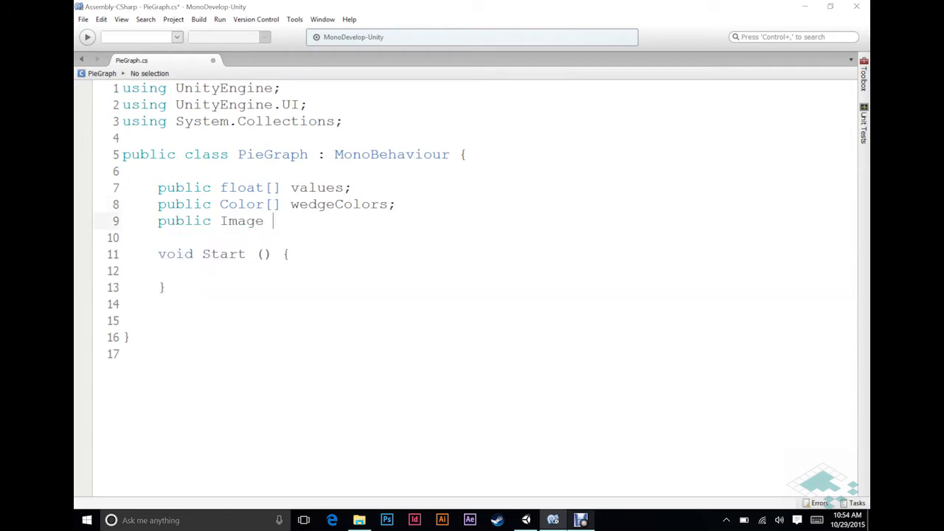
text(wedgePref)
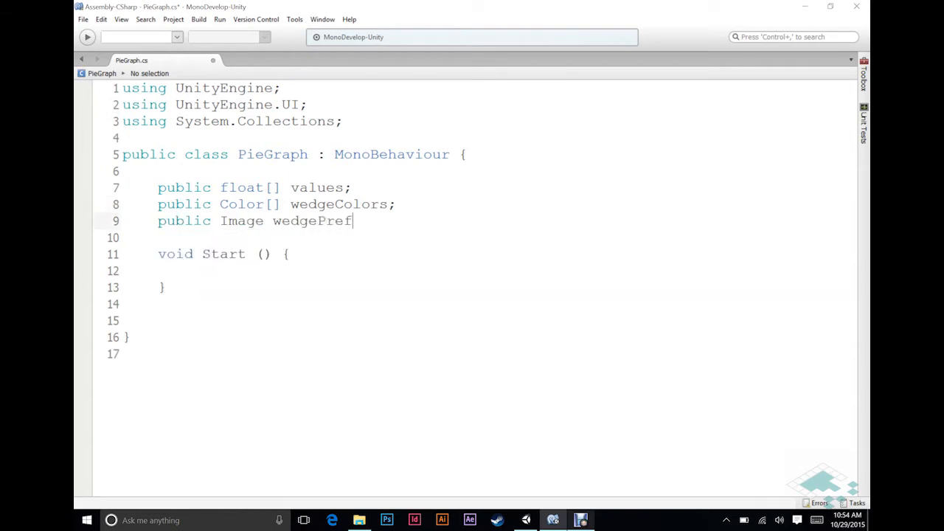
text(ab;)
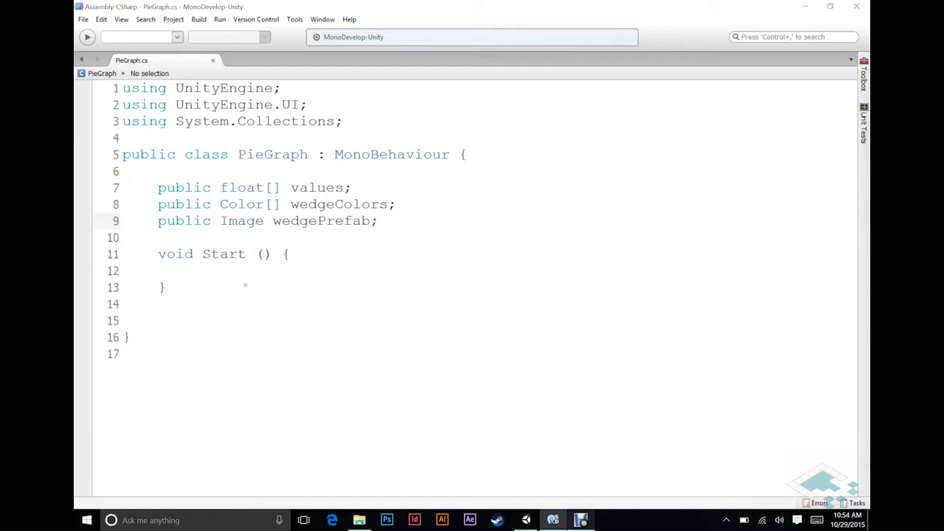
Back in Unity, expand the Pie Graph's Values list and set its size to 5
click(525, 519)
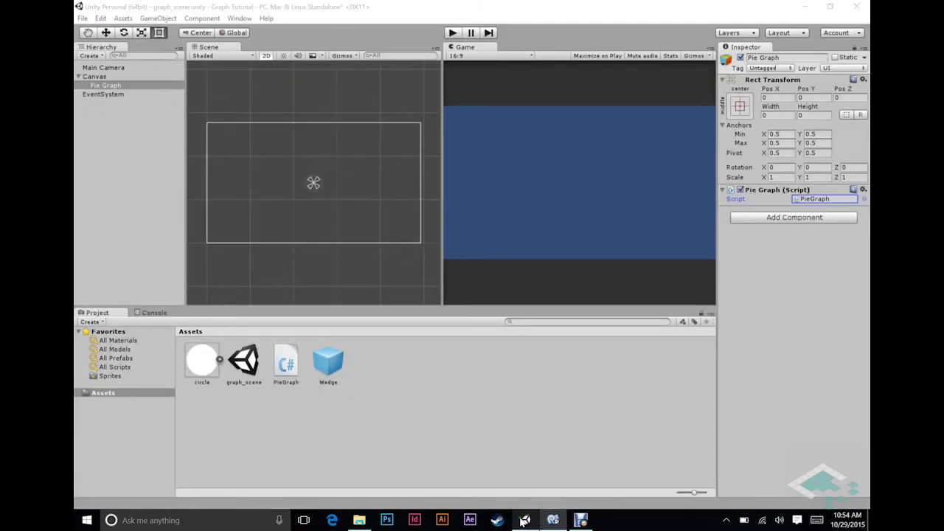
mouse_move(746, 210)
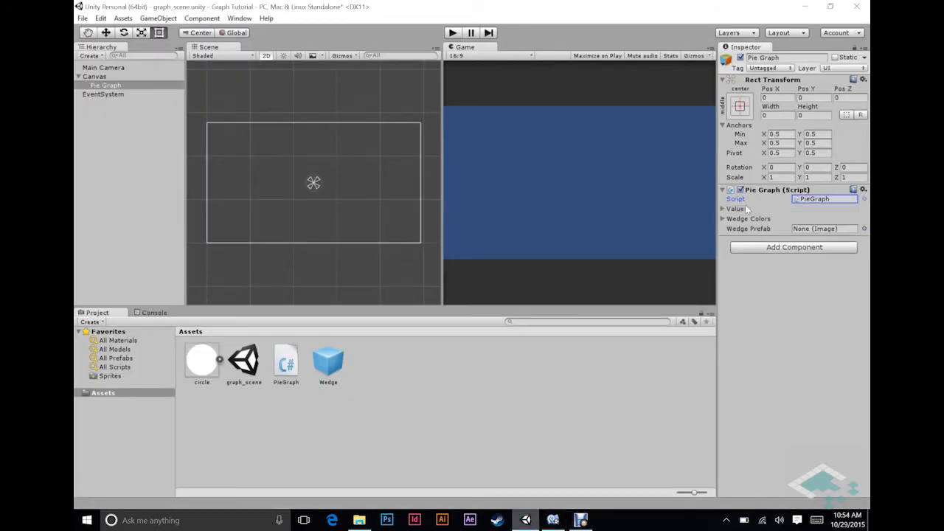
click(723, 210)
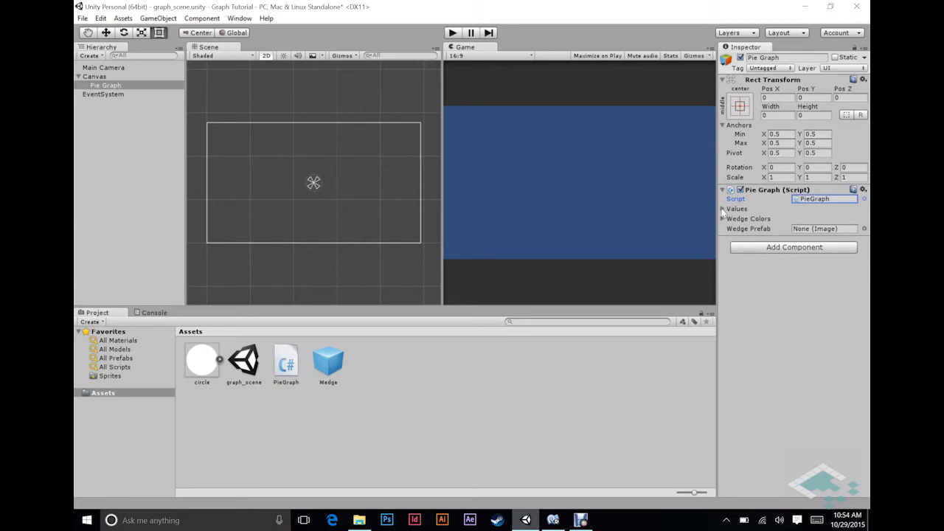
click(724, 209)
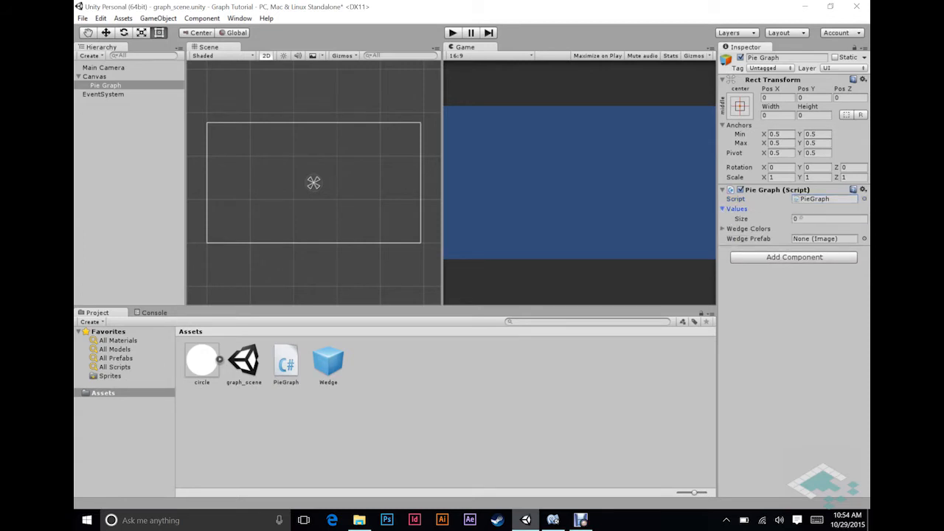
click(826, 218)
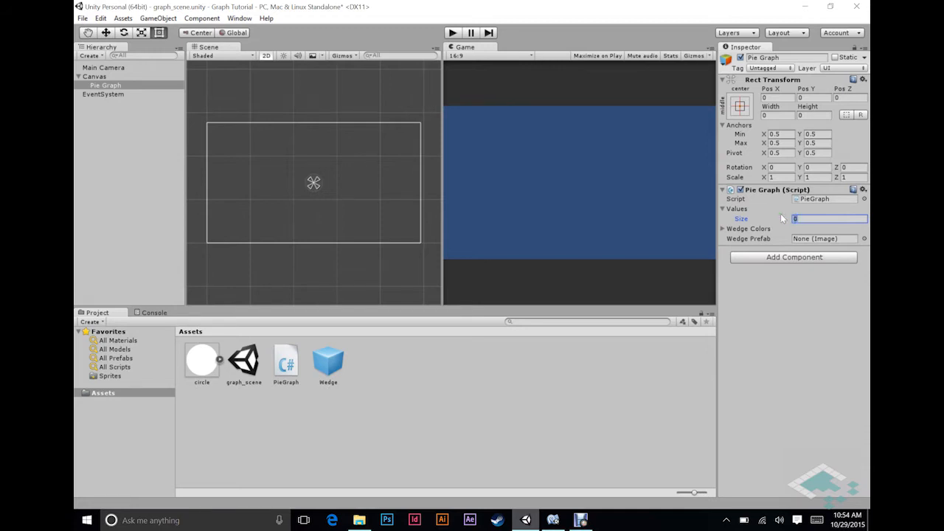
text(5)
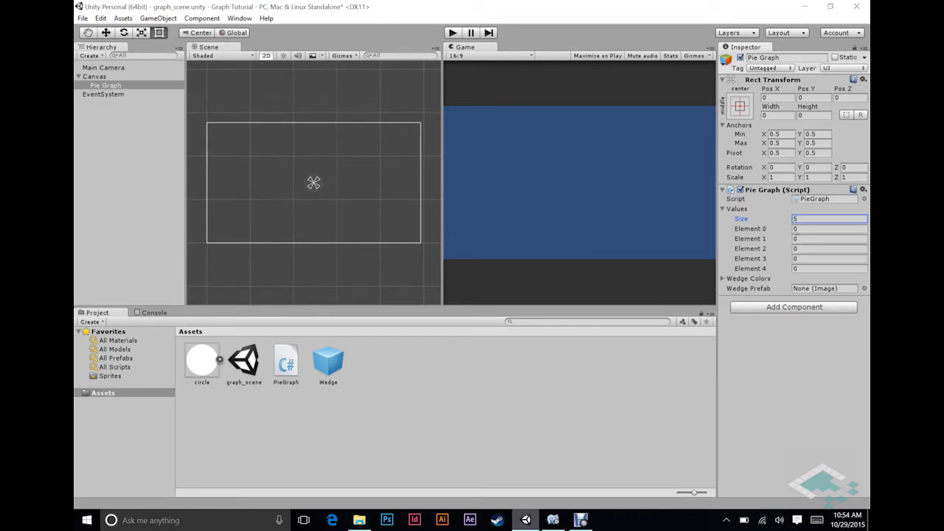
Enter the five slice values 1.1, 2.2, 3.3, 1.4 and 0.7
click(829, 228)
text(1.1)
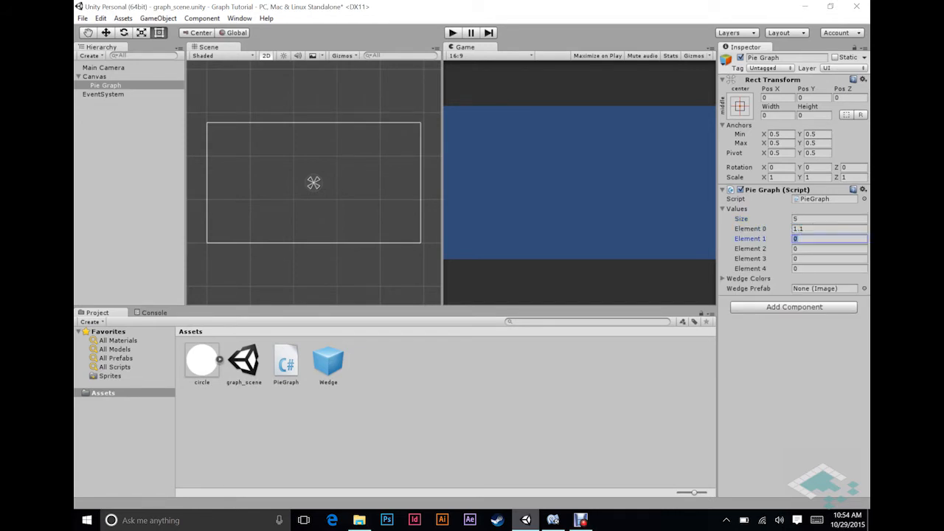
click(829, 248)
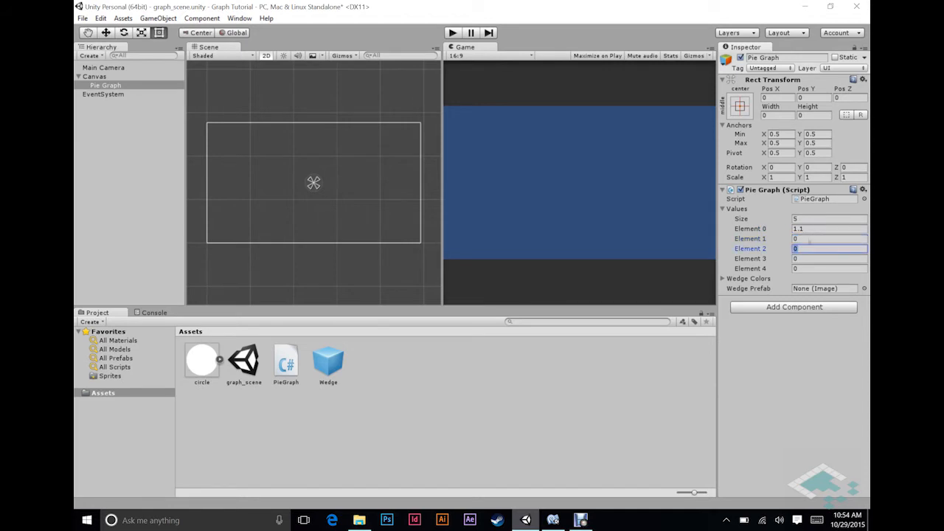
text(2.2)
click(829, 258)
text(1.4)
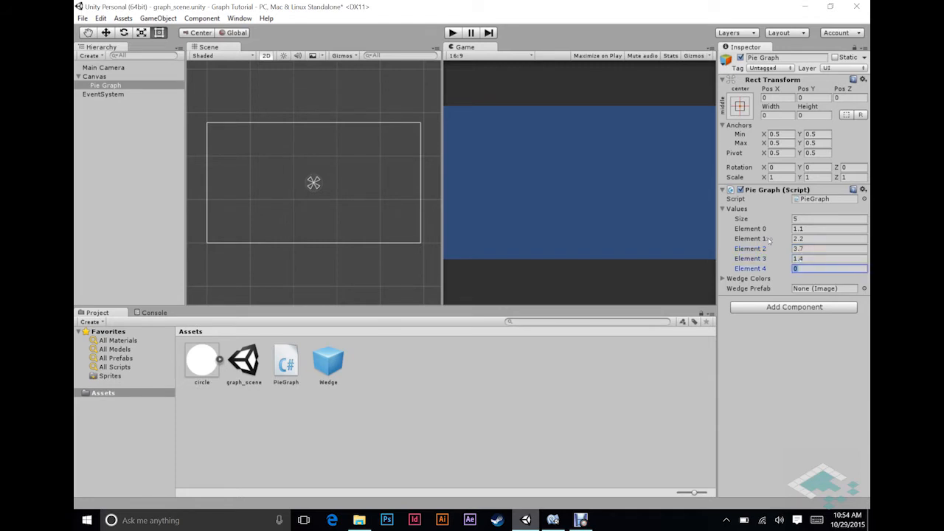
text(0.7)
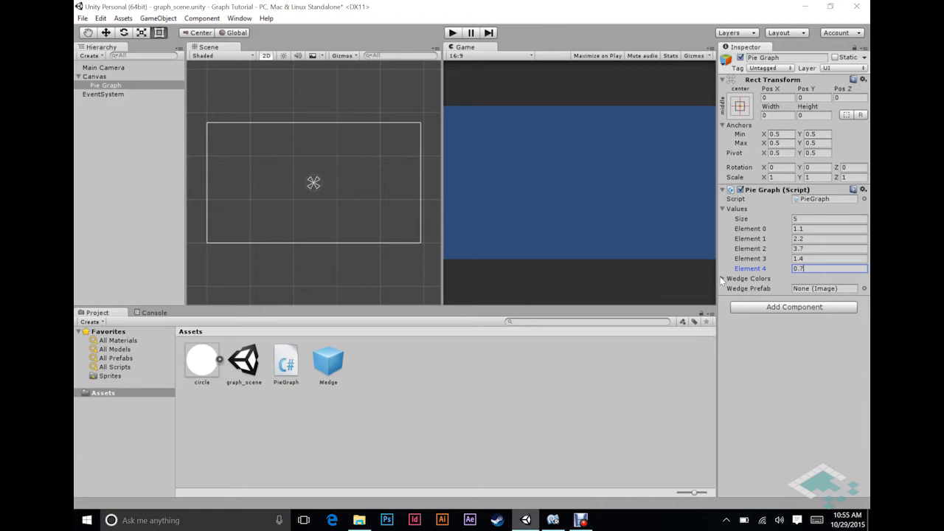
click(723, 277)
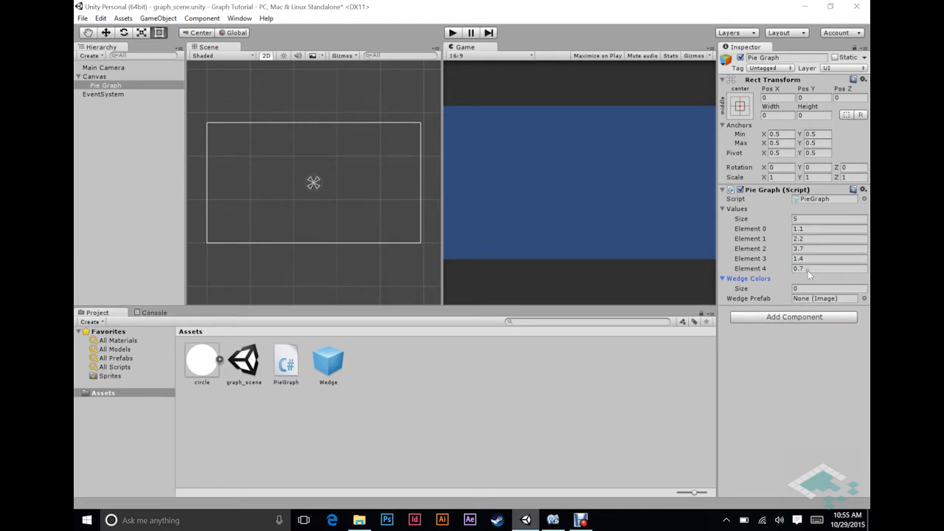
Give Wedge Colors one entry, raise its alpha to 255 for opaque black, then grow the list to five
click(829, 288)
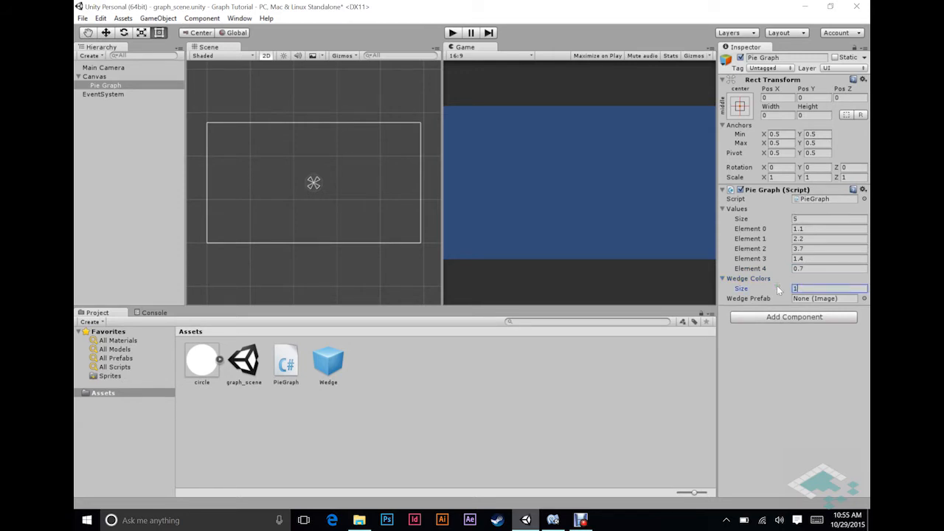
click(823, 298)
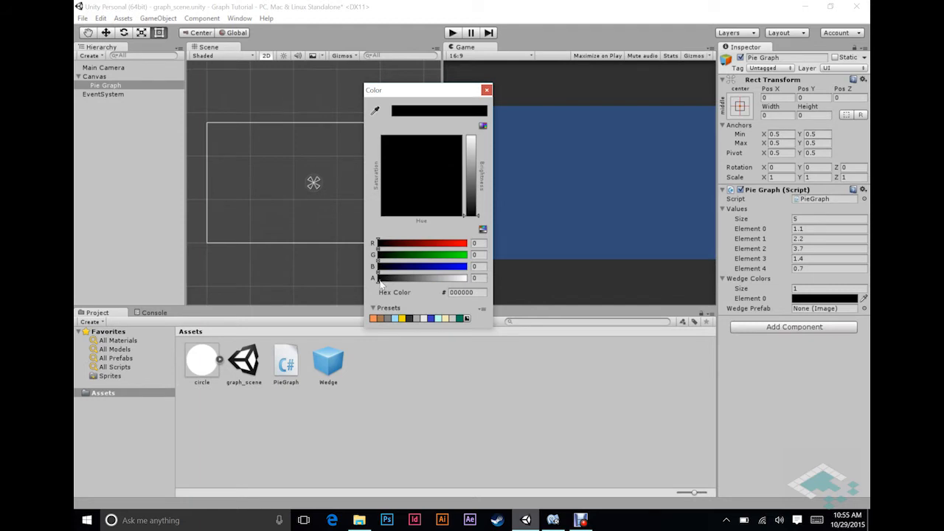
drag(380, 278, 475, 277)
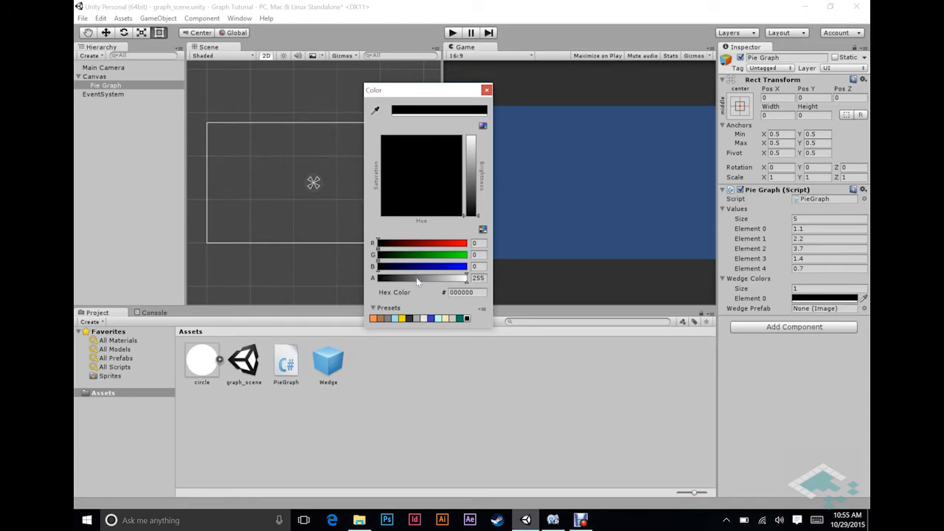
mouse_move(487, 90)
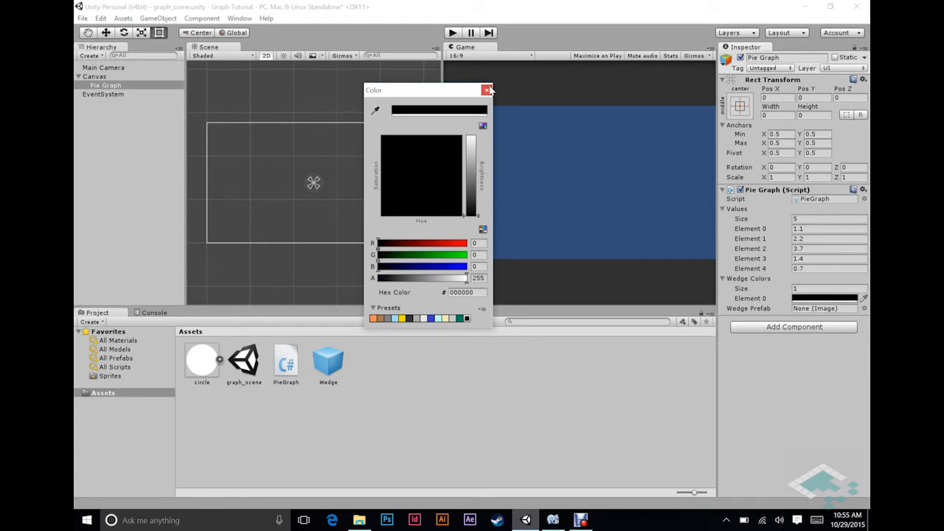
click(487, 90)
text(5)
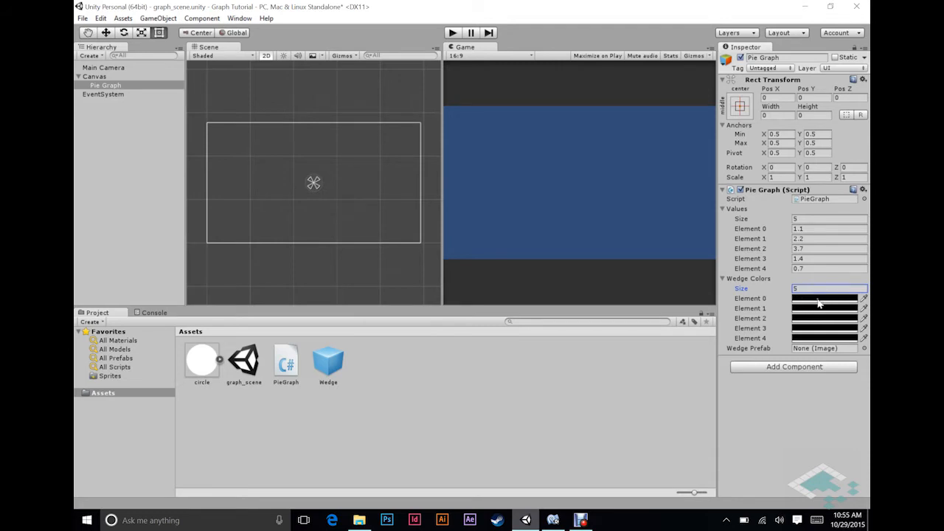
Pick red, blue, green, purple and yellow for the five wedge colours and assign the Wedge prefab
click(823, 288)
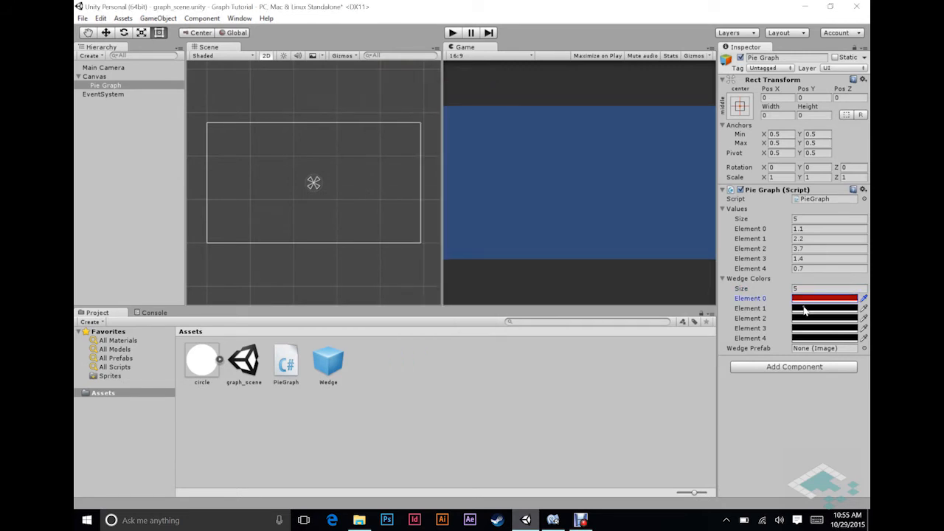
click(824, 309)
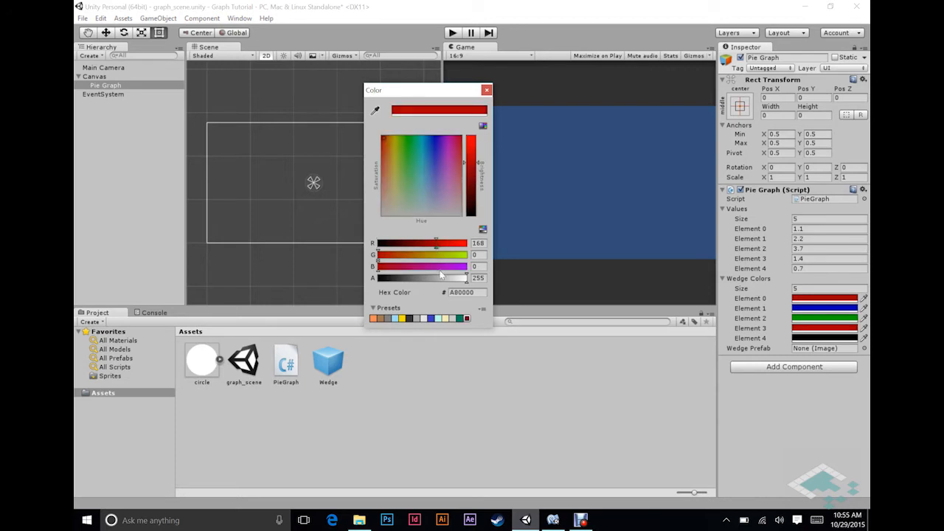
click(487, 90)
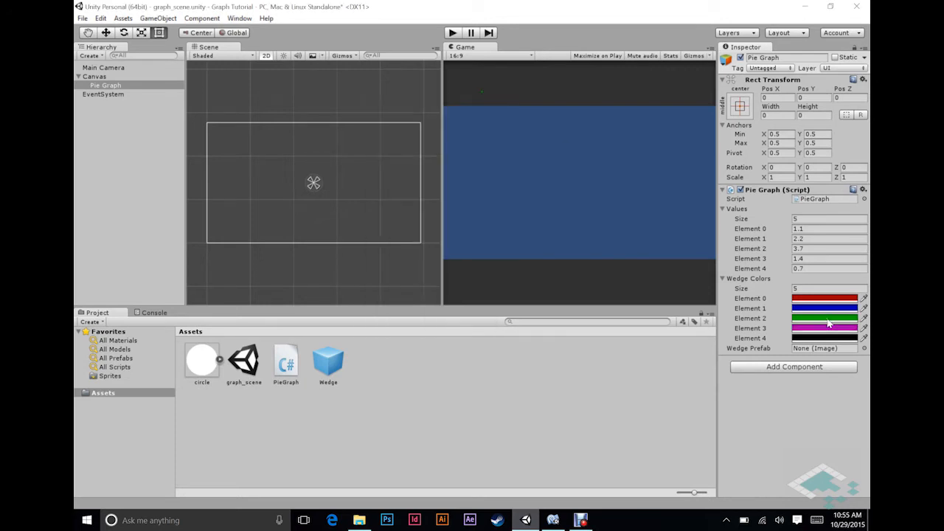
click(824, 327)
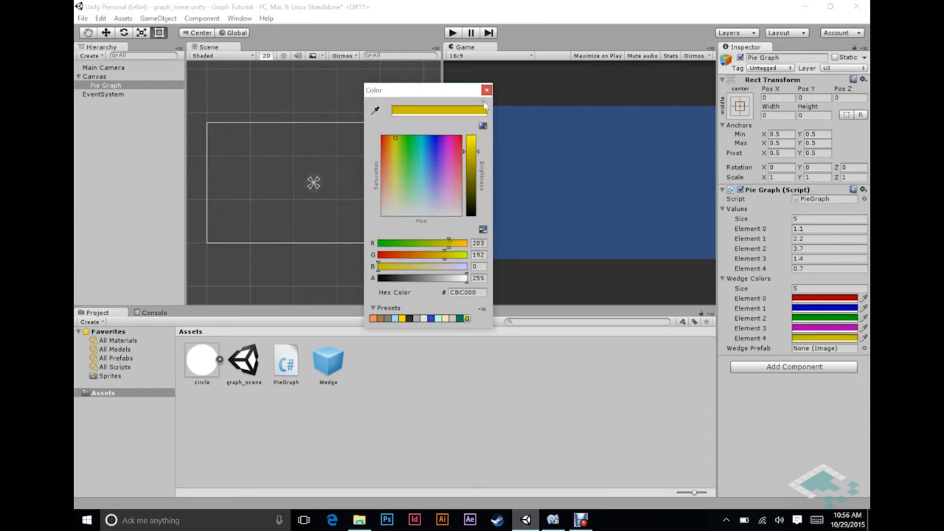
click(487, 90)
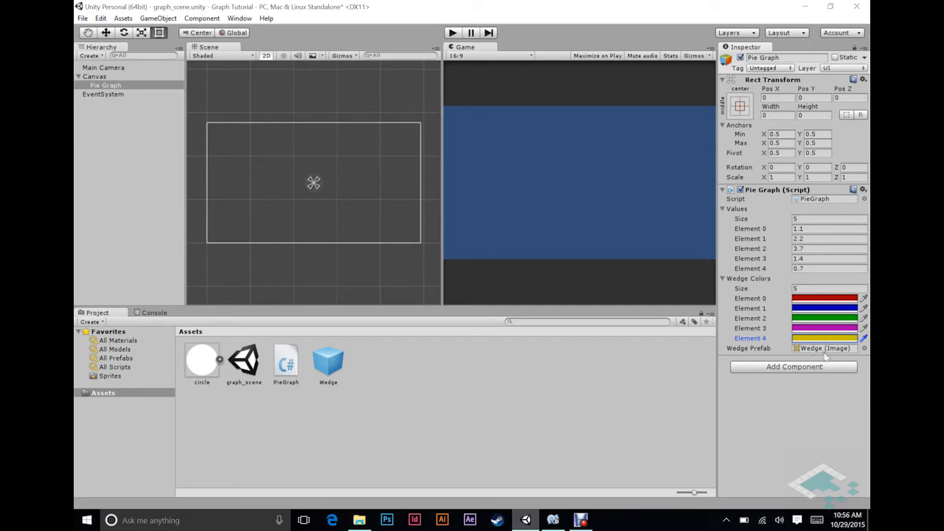
mouse_move(554, 520)
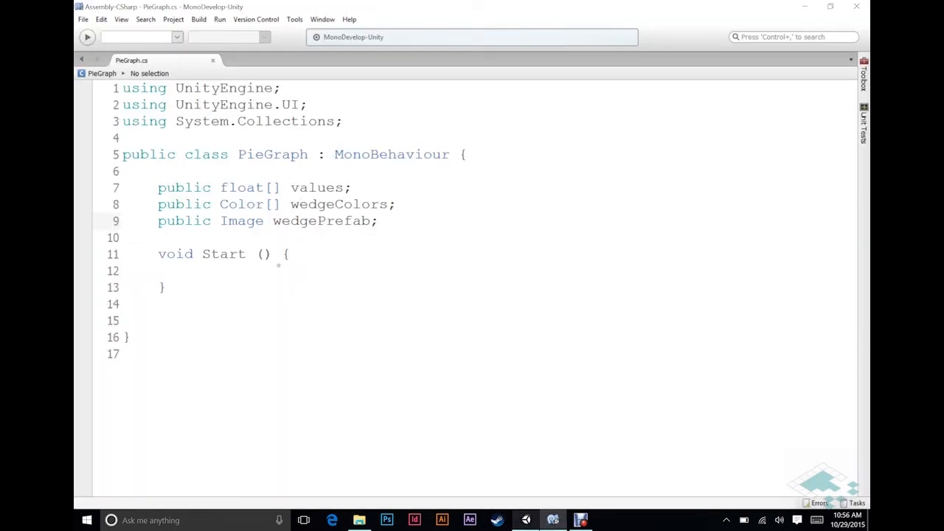
Call MakeGraph() from Start and declare an empty void MakeGraph() method below it
click(193, 271)
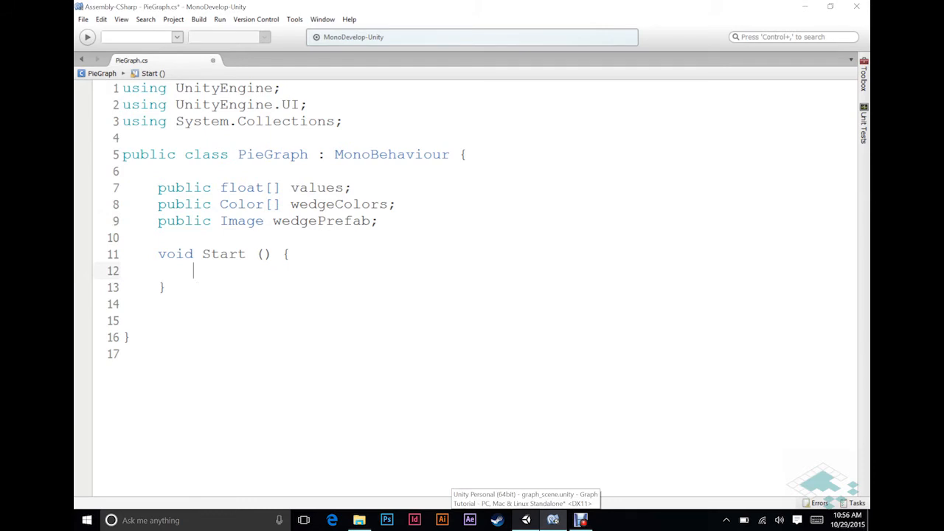
text(Make)
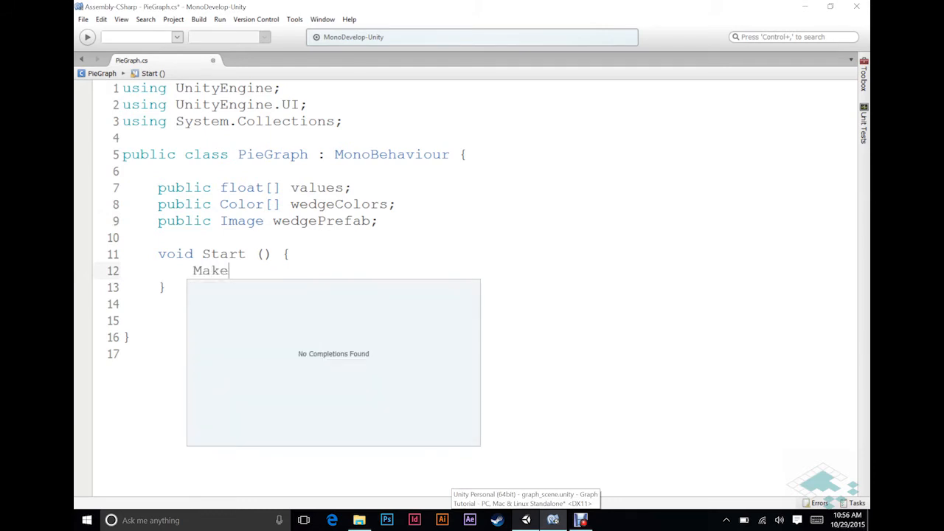
text(Graph();)
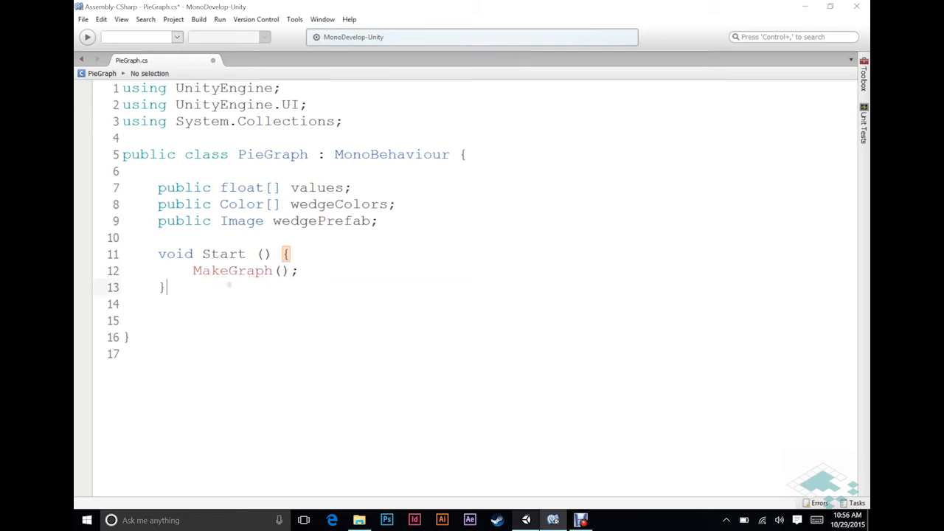
text(void)
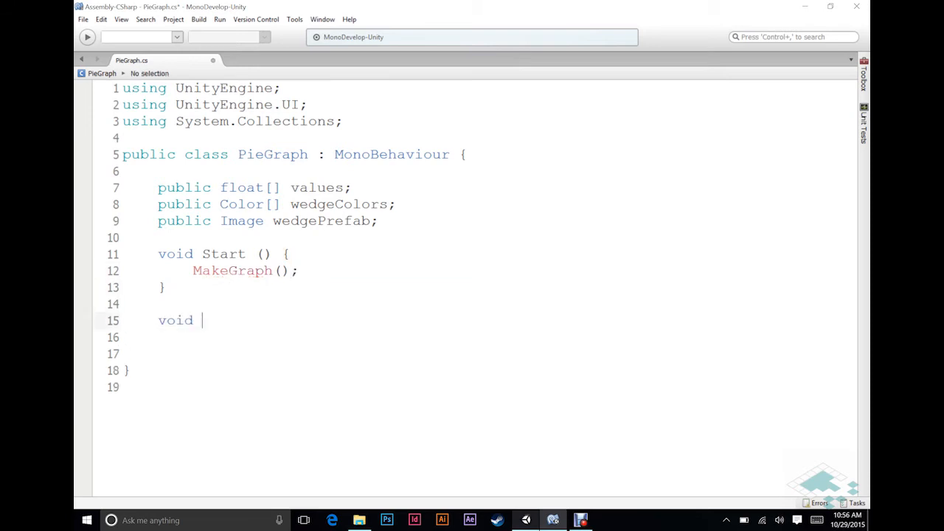
text(MakeGraph)
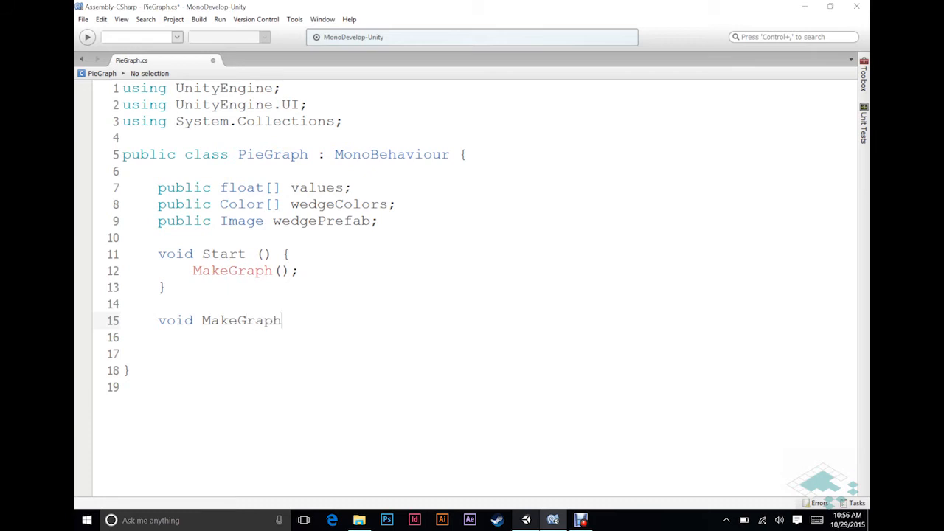
text((){})
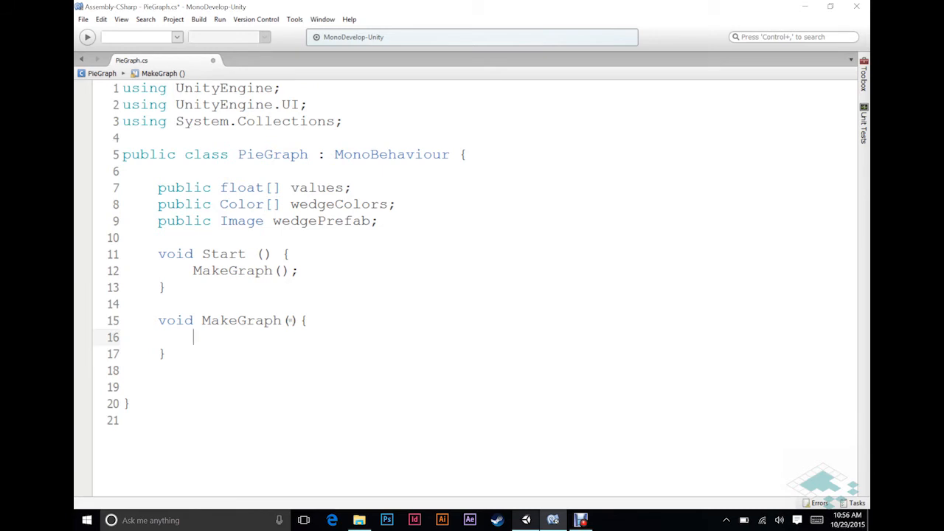
Try a float[] parameter on MakeGraph, then backspace it out to leave MakeGraph() parameterless
text(float[])
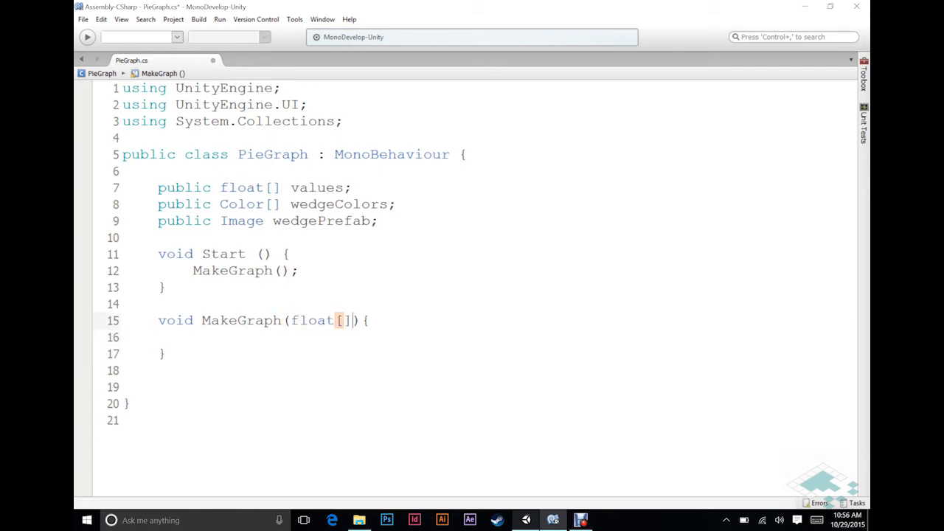
text(v)
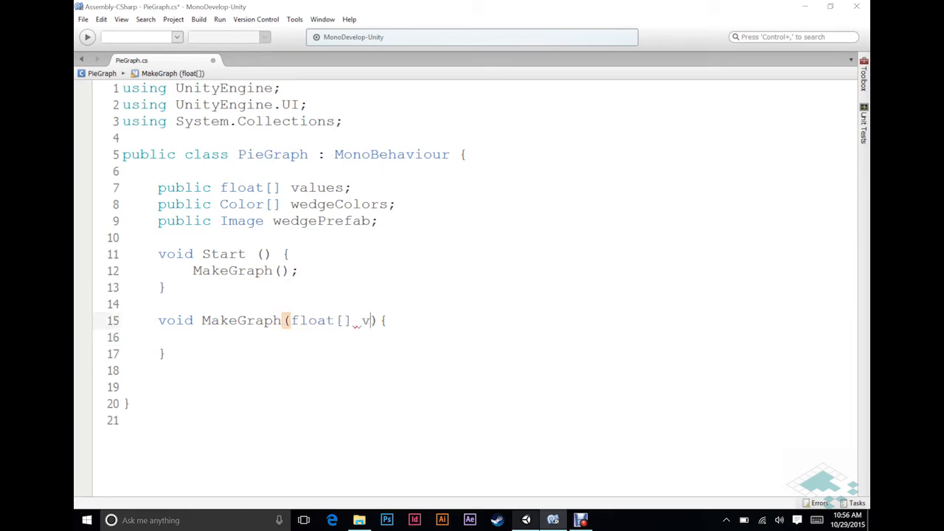
key(BackSpace)
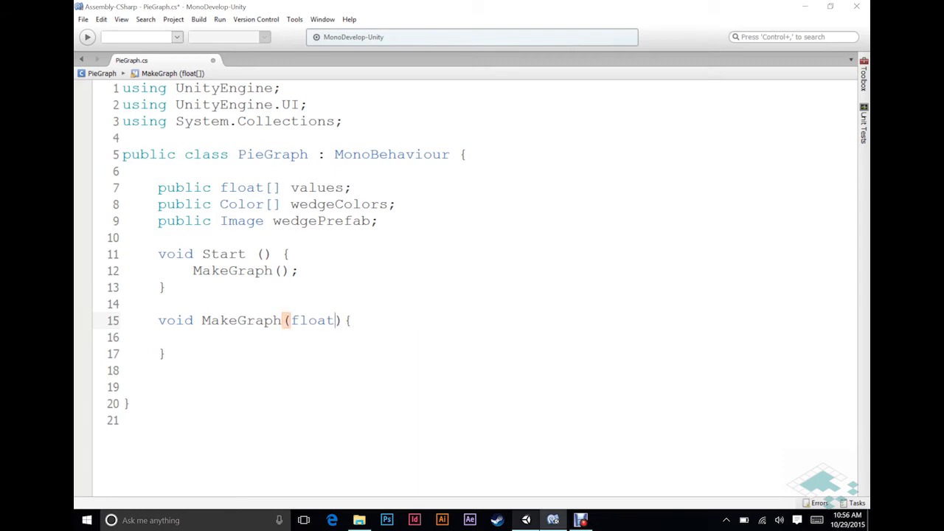
key(BackSpace)
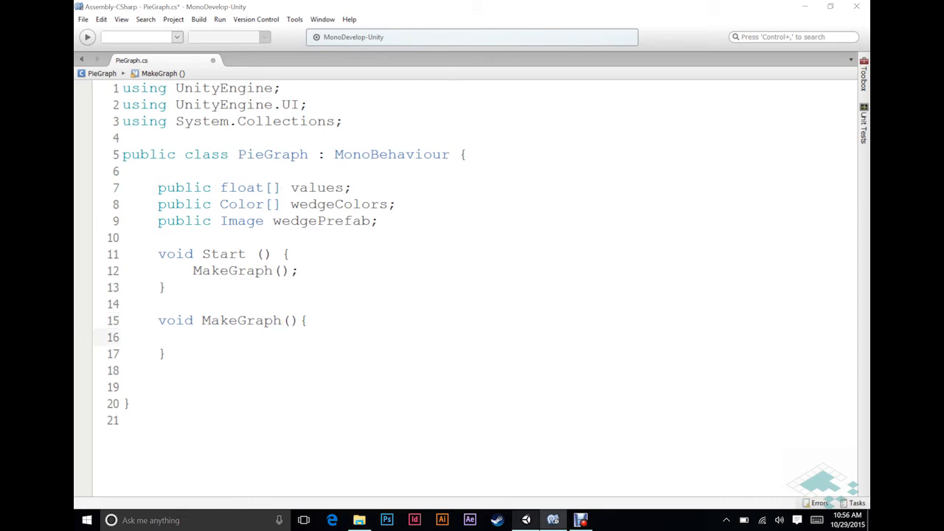
Write a for loop in MakeGraph iterating i from 0 to values.Length
click(193, 337)
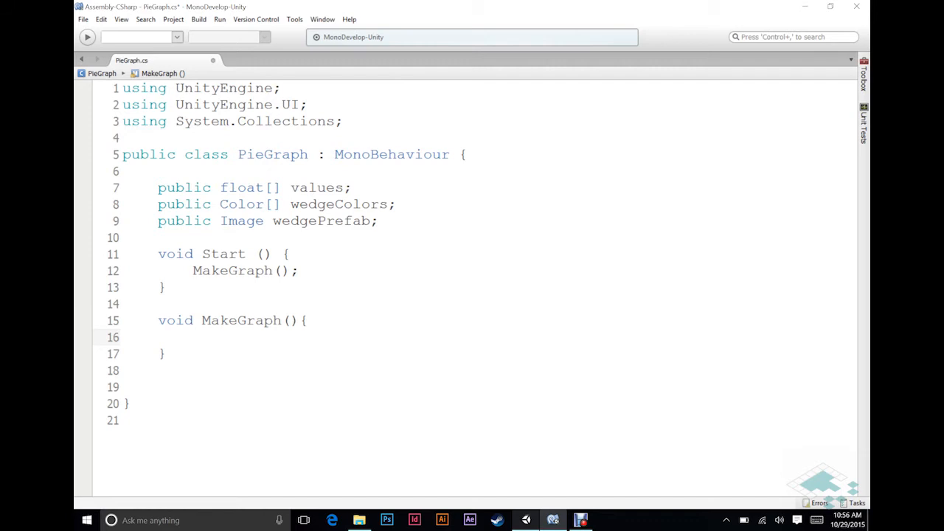
text(for ()
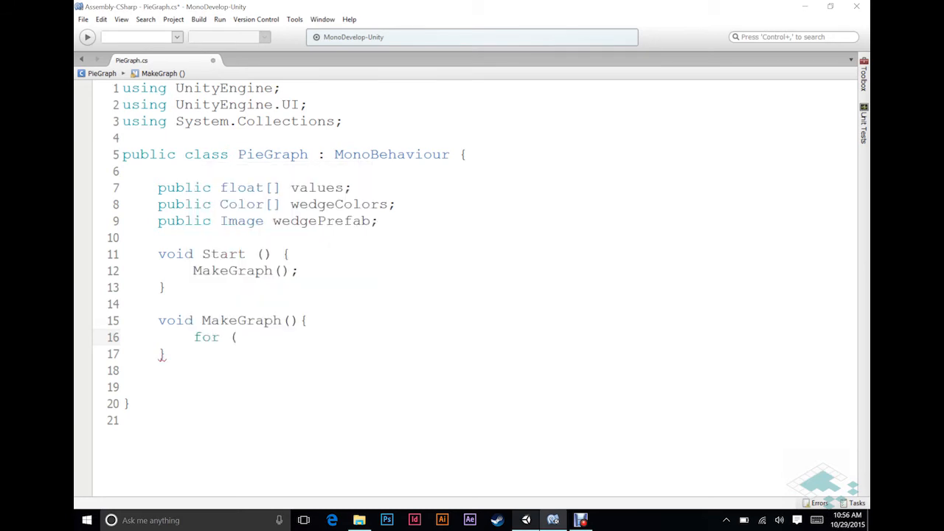
text(int i =)
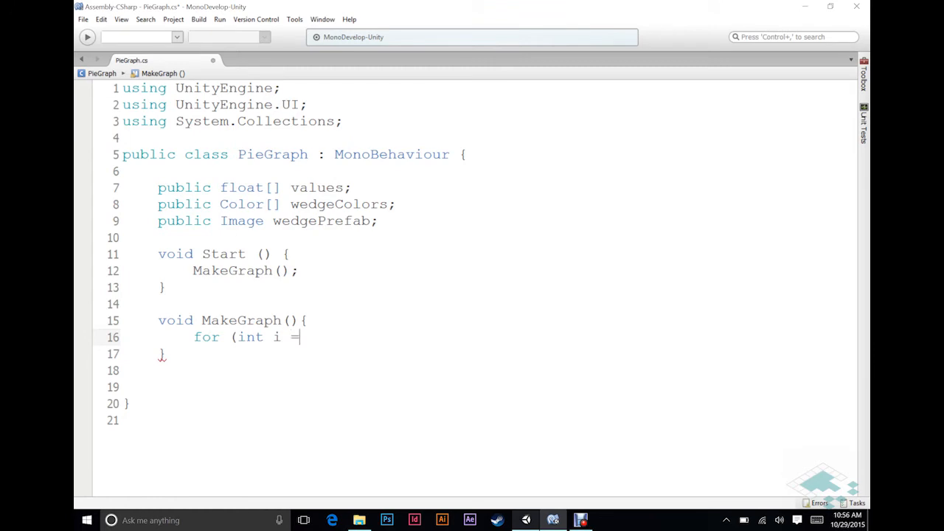
text(0; i)
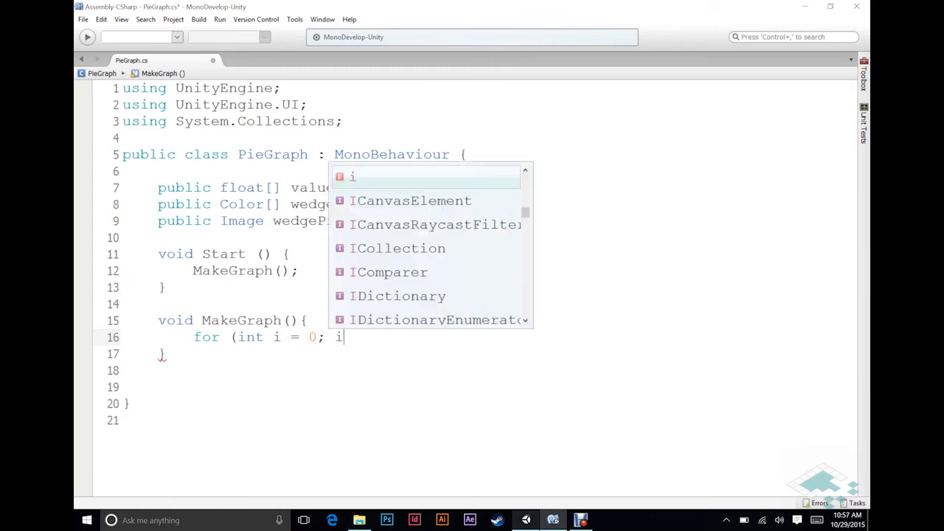
text(< value)
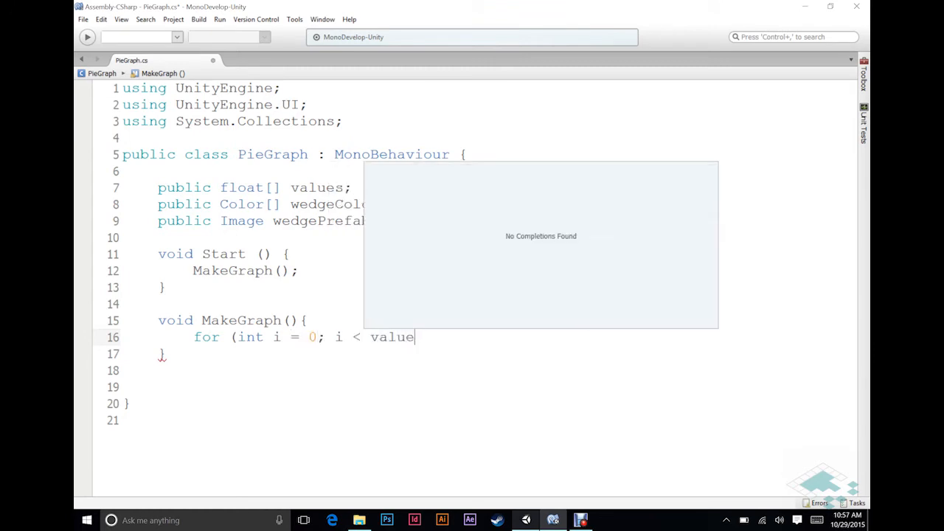
text(s.Length; i)
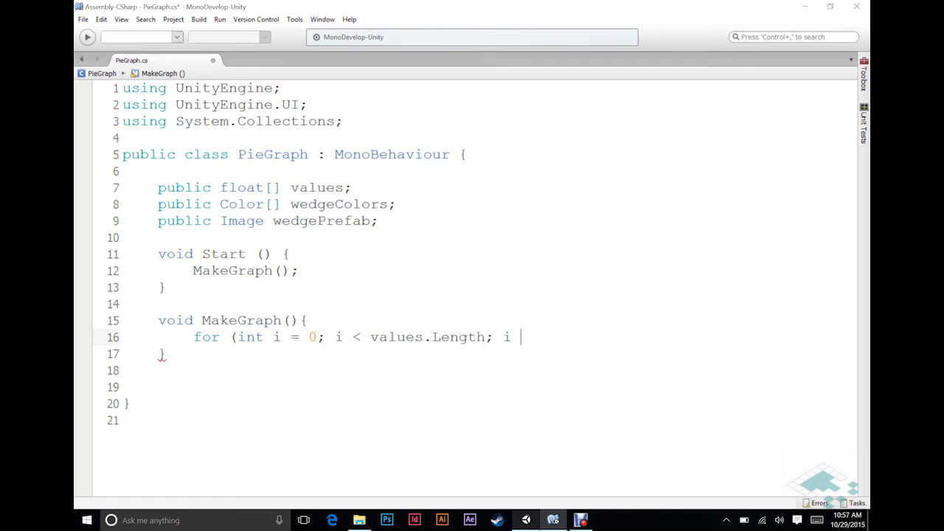
text(++){})
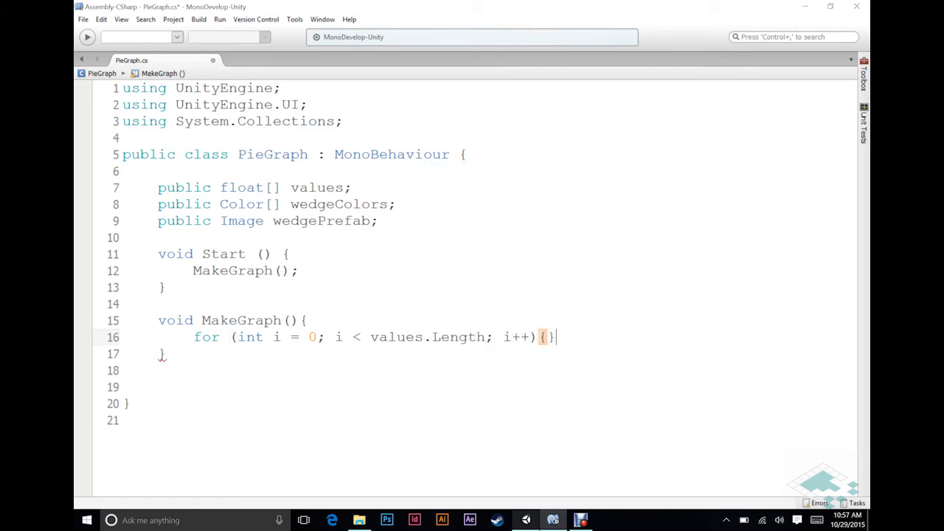
key(Return)
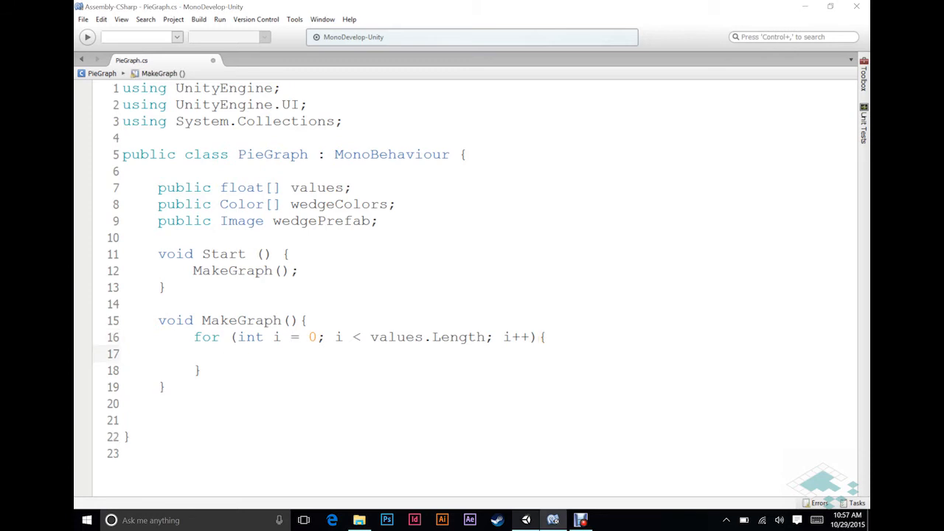
Inside the loop, instantiate wedgePrefab into Image newWedge using 'as Image'
text(Instantiate (wedgePrefab)
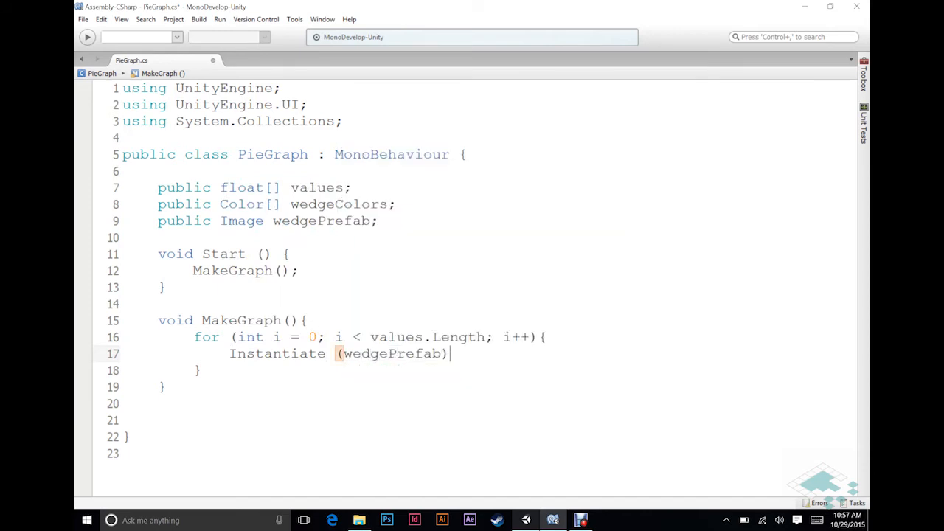
text(;)
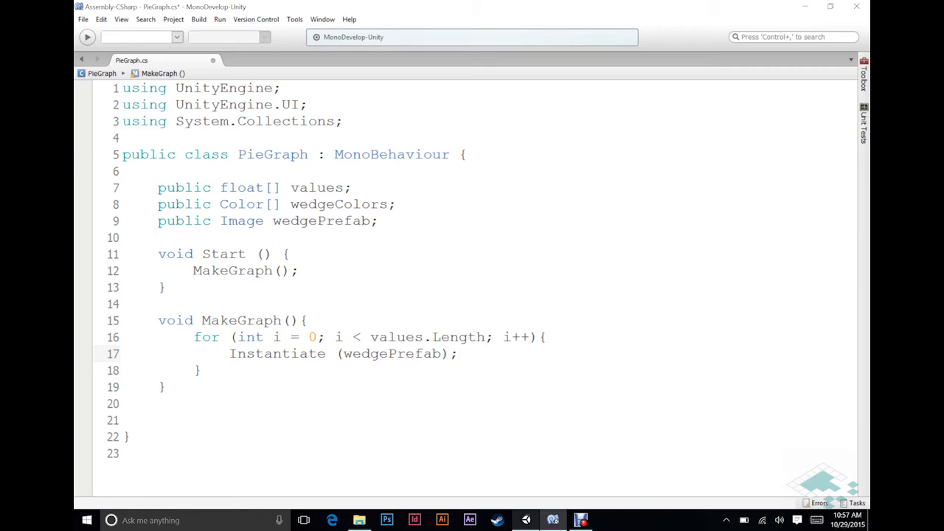
click(458, 354)
text(I)
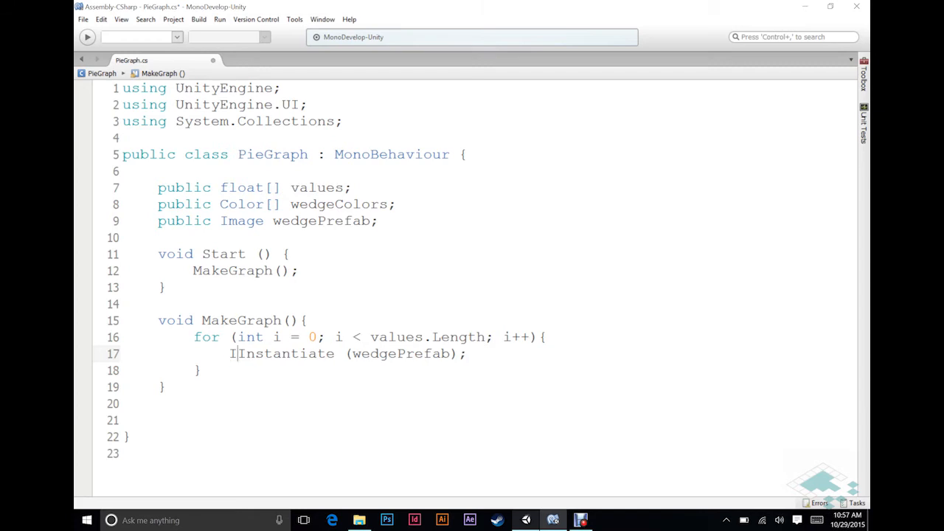
text(mage newWedge =)
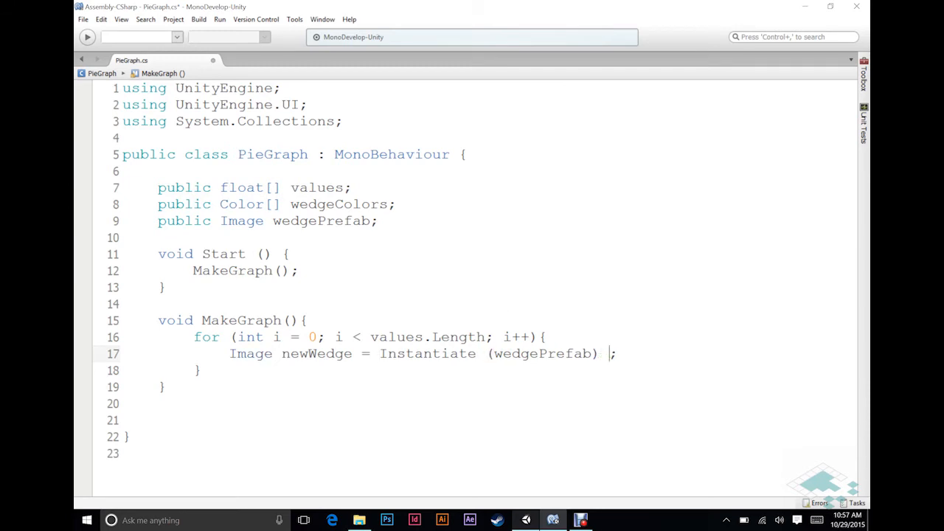
mouse_move(540, 290)
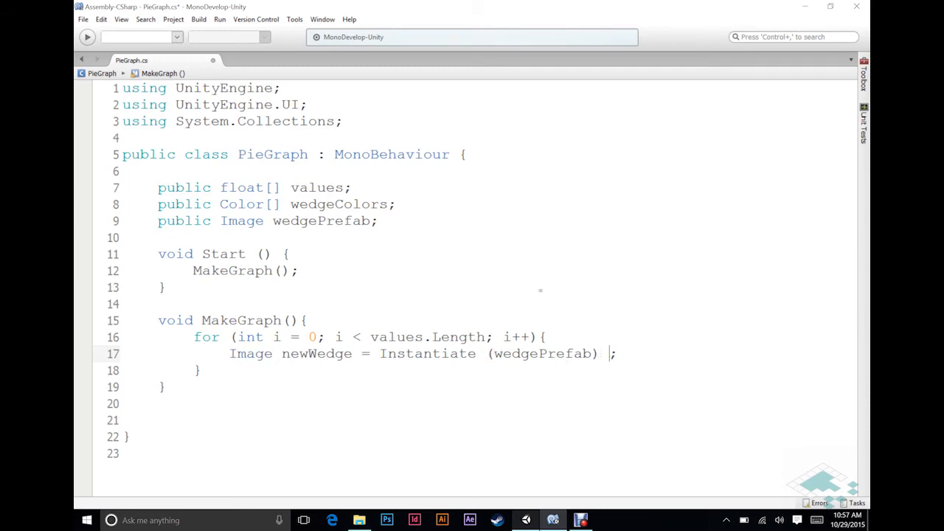
text(as Image)
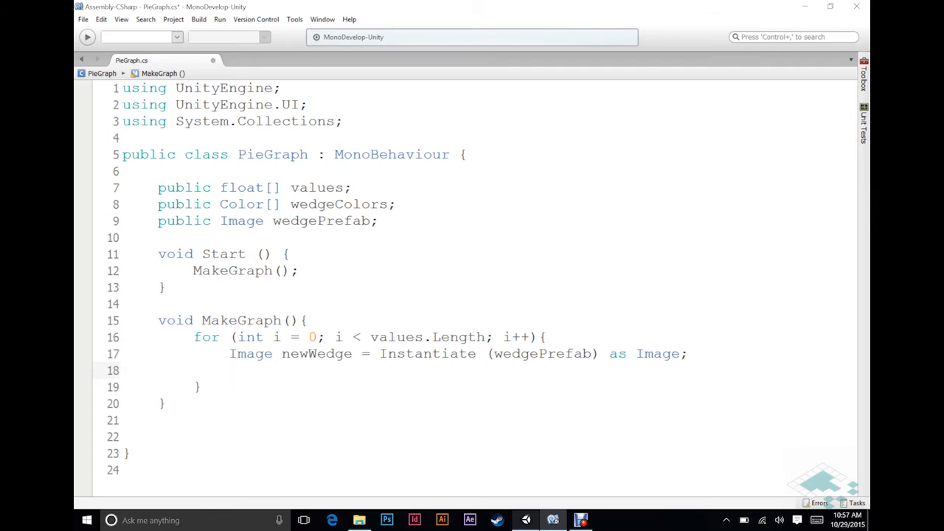
Add newWedge.transform.SetParent(transform, false); so each wedge attaches to the graph's transform
text(newWedg)
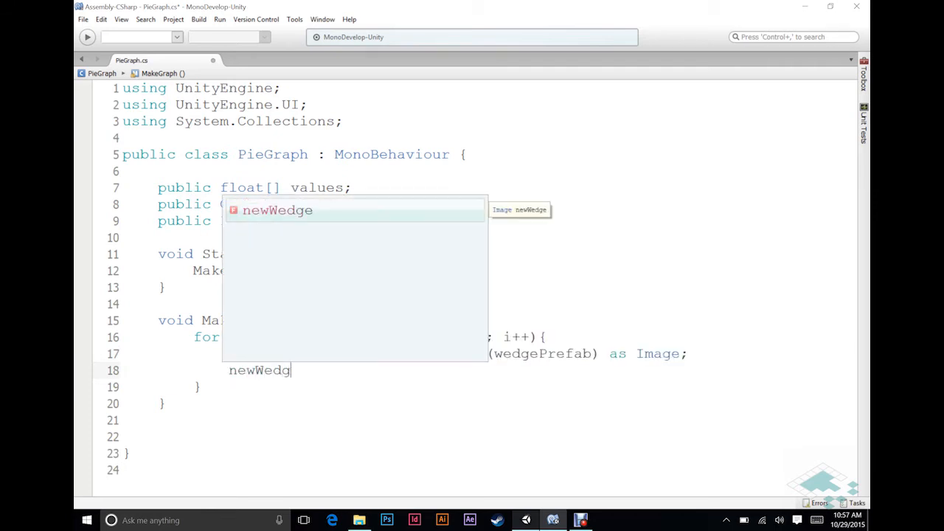
text(.)
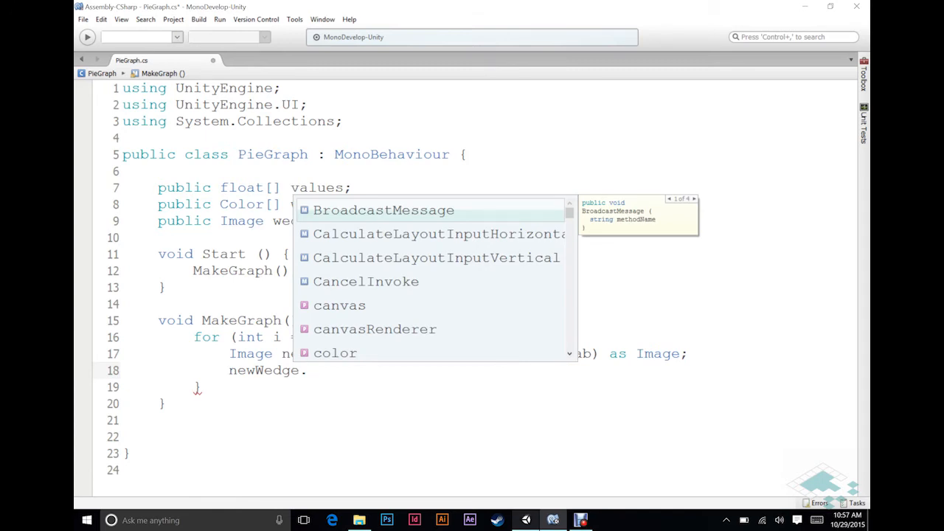
text(transform.SetParent ()
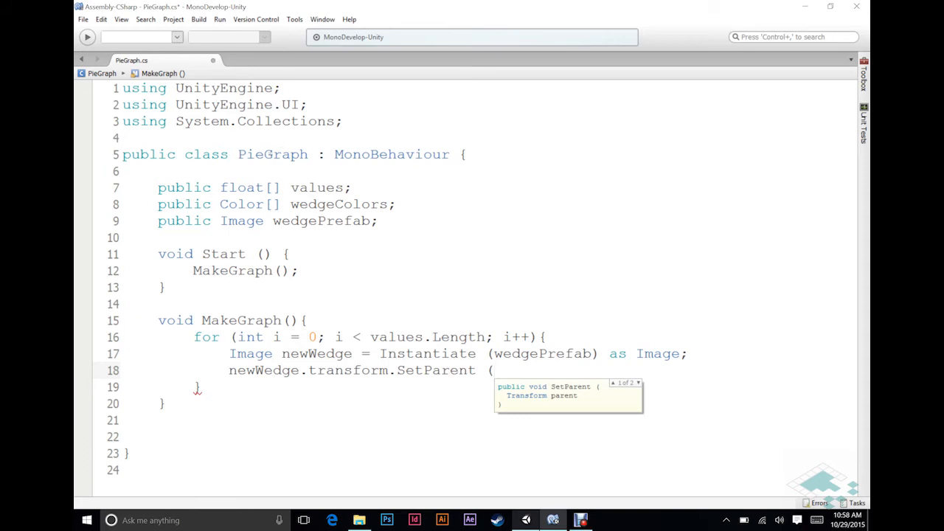
text(trans)
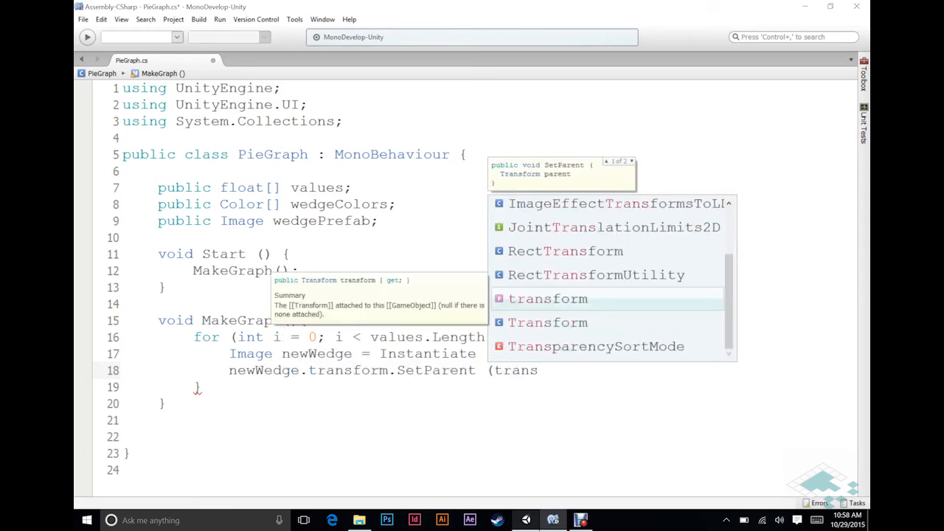
text(form,)
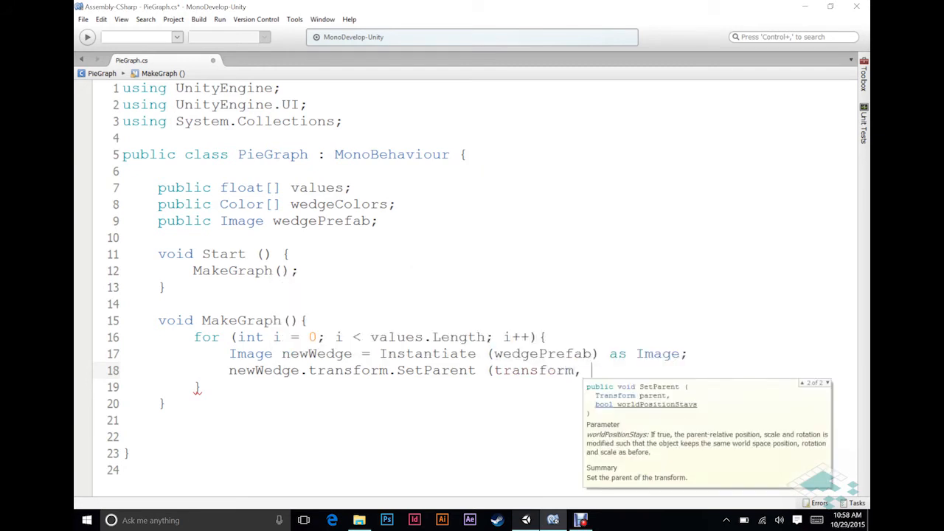
text(false))
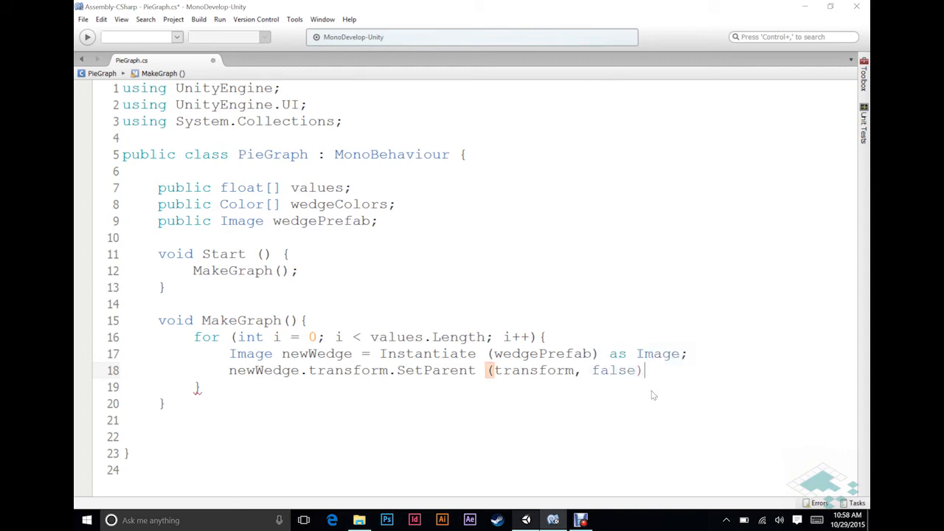
text(;)
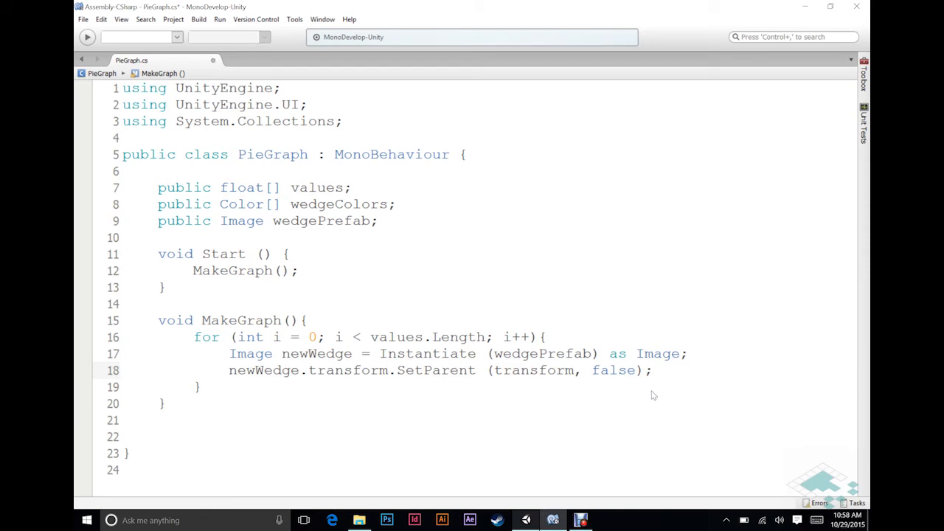
click(652, 371)
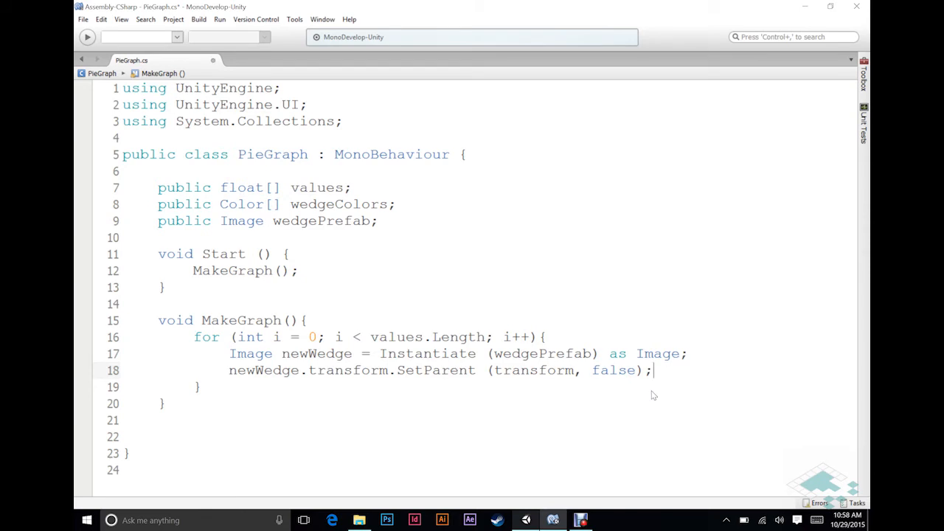
Assign each new wedge its colour with newWedge.color = wedgeColors[i];
text(newWedg)
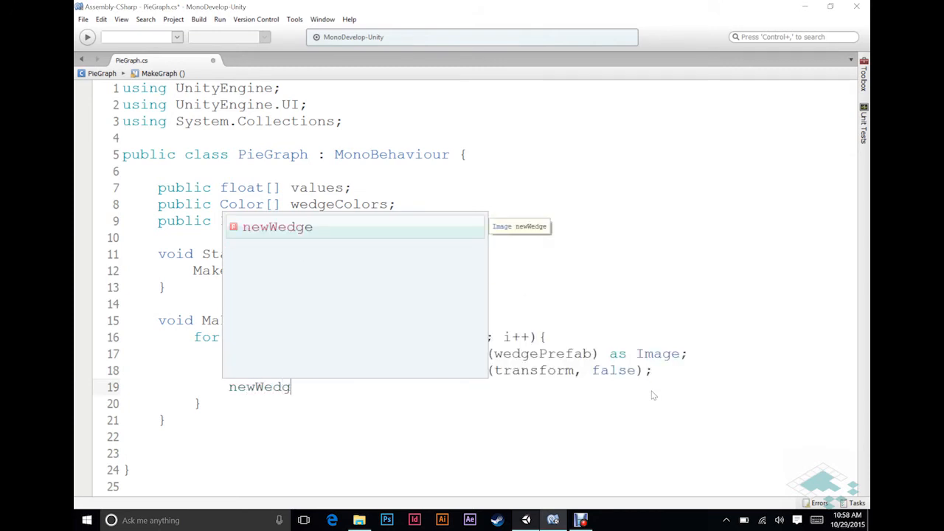
text(e)
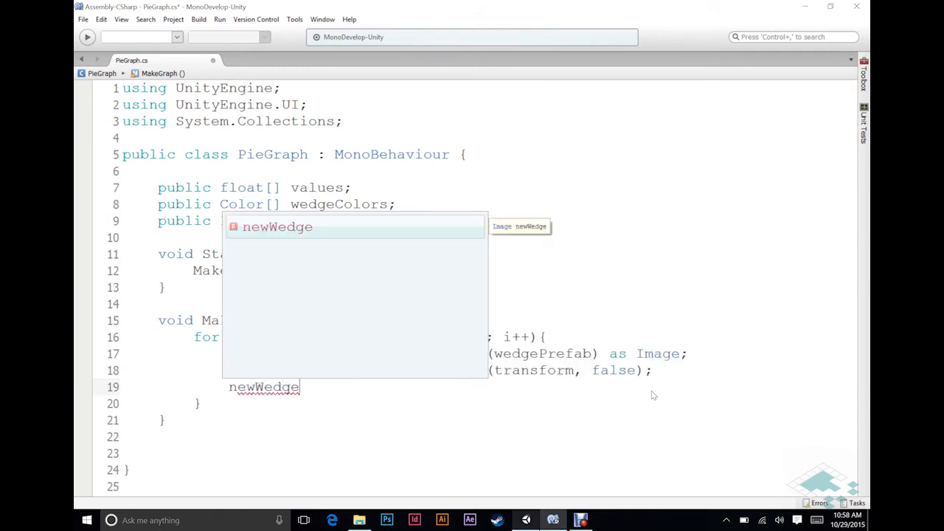
text(.color =)
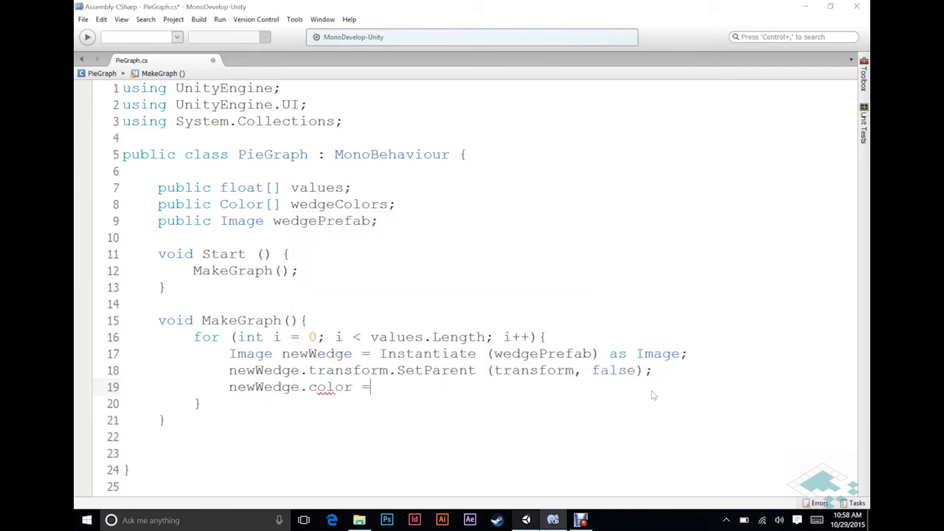
text(wedgeColors[i];)
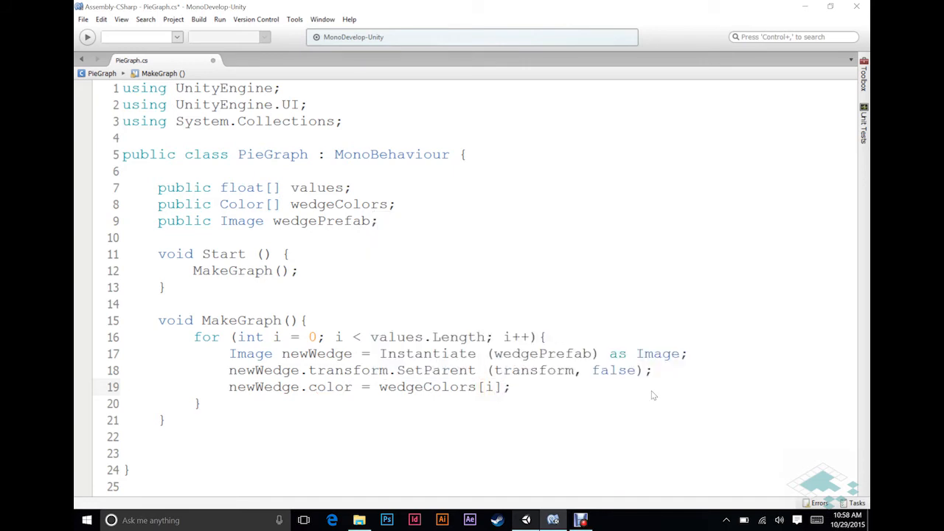
click(510, 386)
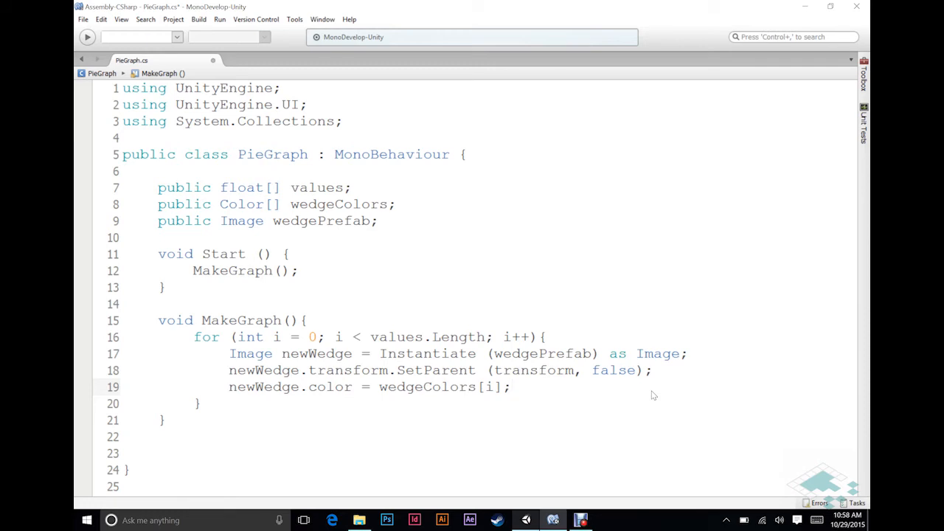
Set the wedge fill with newWedge.fillAmount = values[i] / total;
text(newWedge)
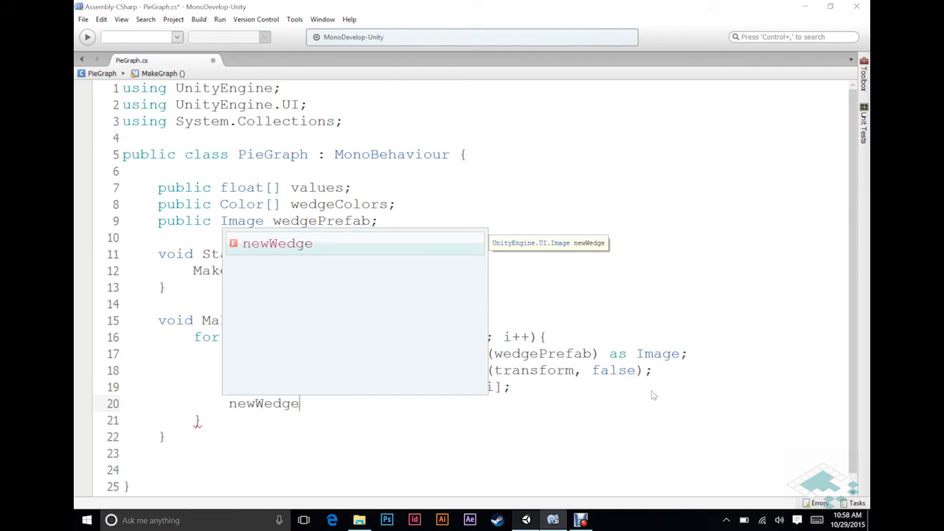
text(.fillAmount)
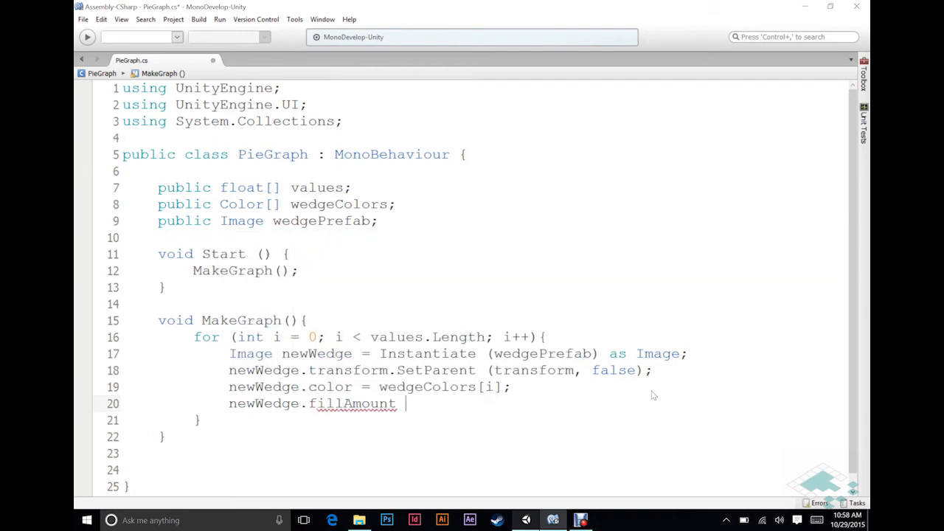
text(=)
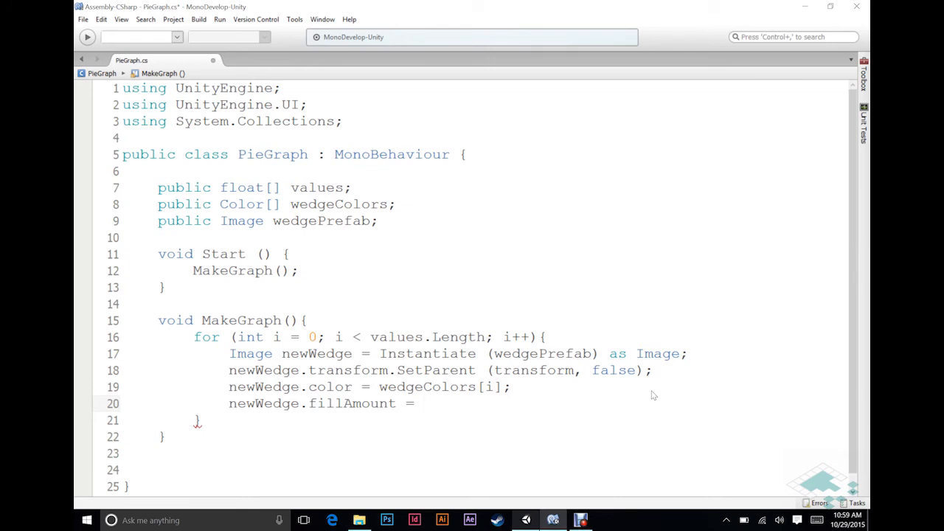
text(values[i)
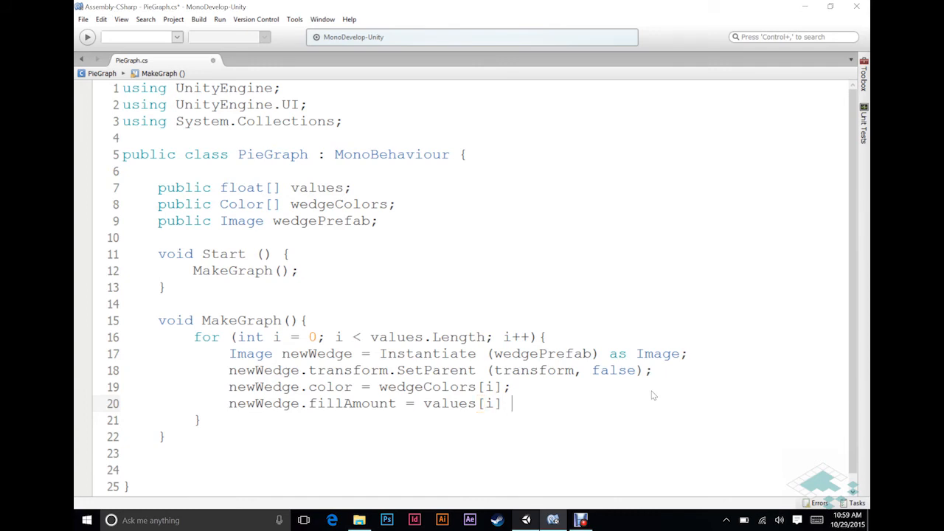
text(/ total;)
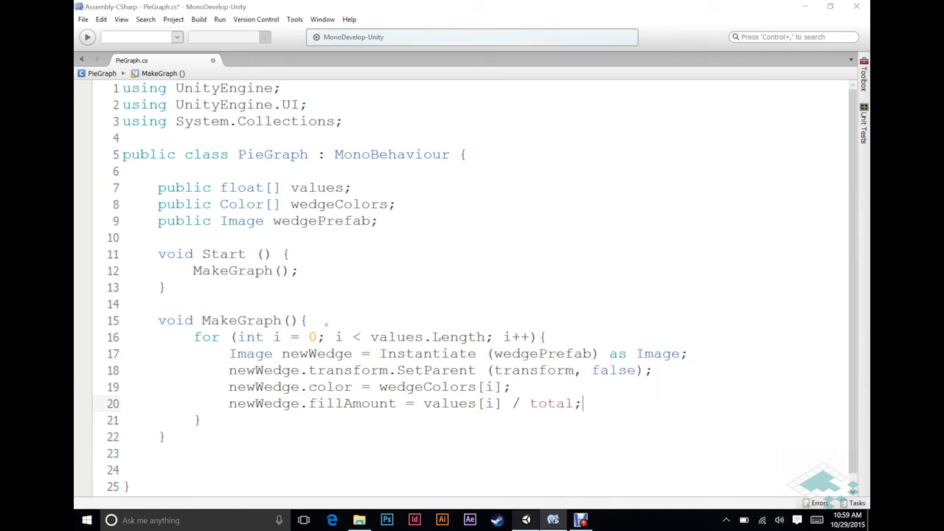
Declare float total = 0f; on a new line above the wedge loop
key(Return)
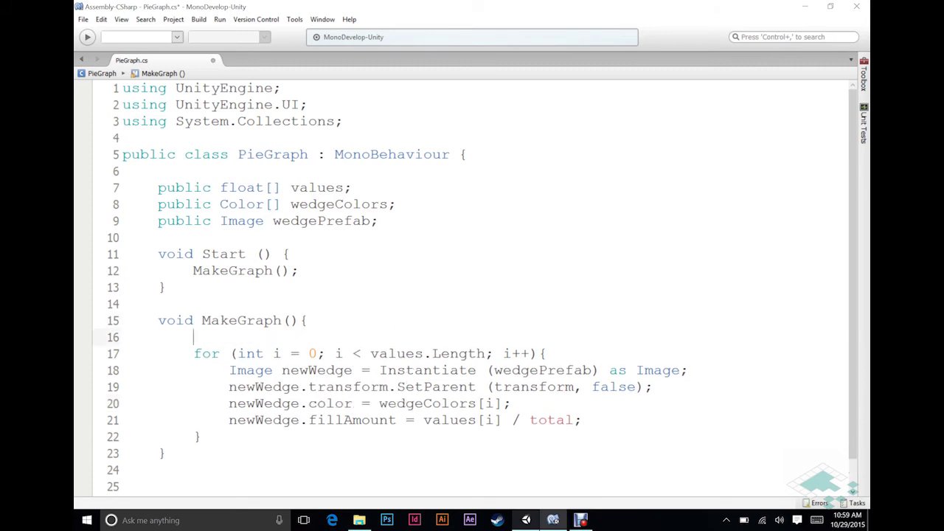
text(f)
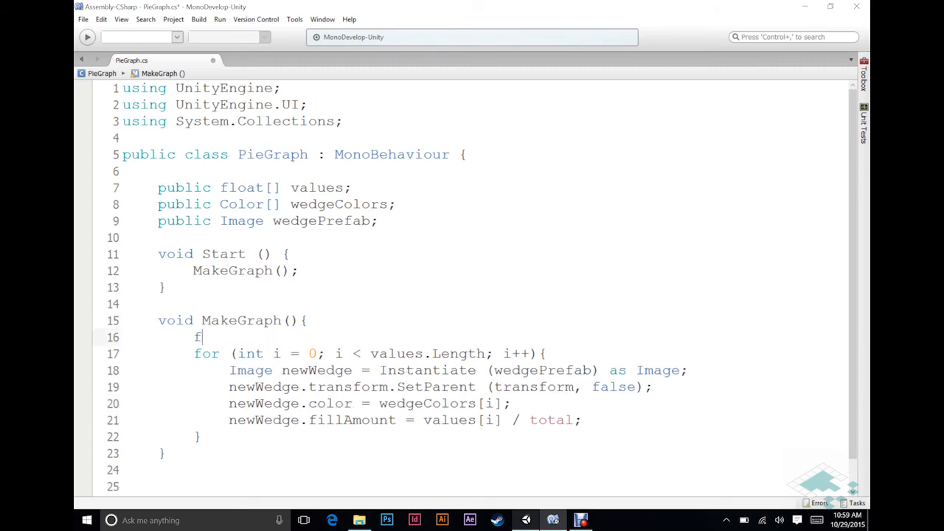
text(loat tot)
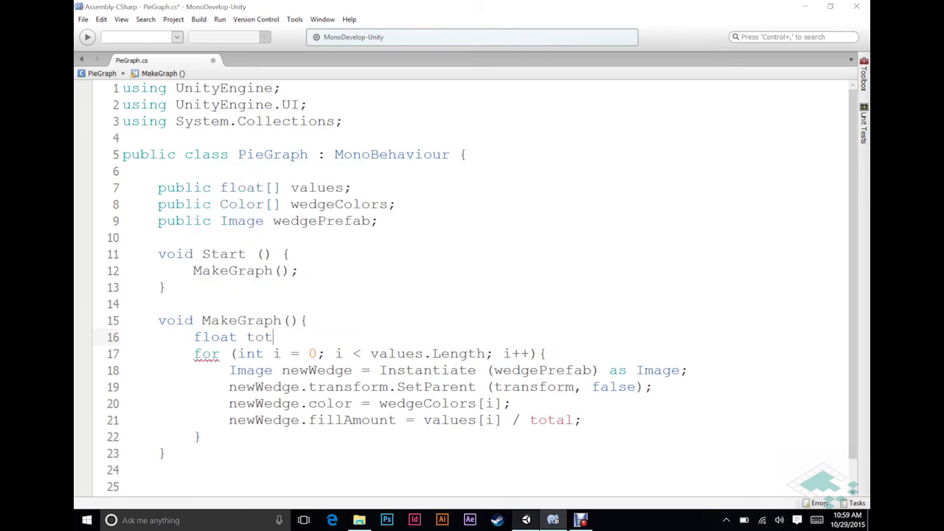
text(al =)
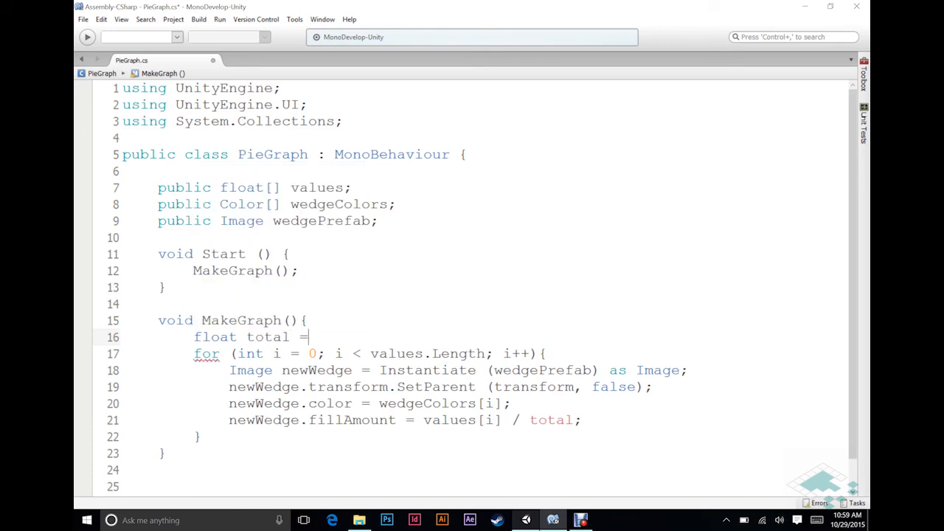
text(0f;)
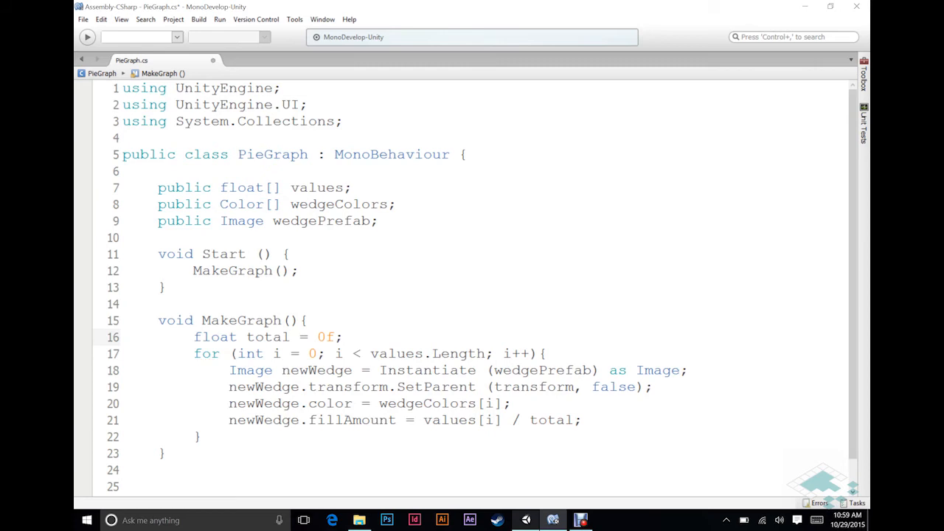
Reuse the for header for a new loop that adds total += values[i]; each pass
click(342, 336)
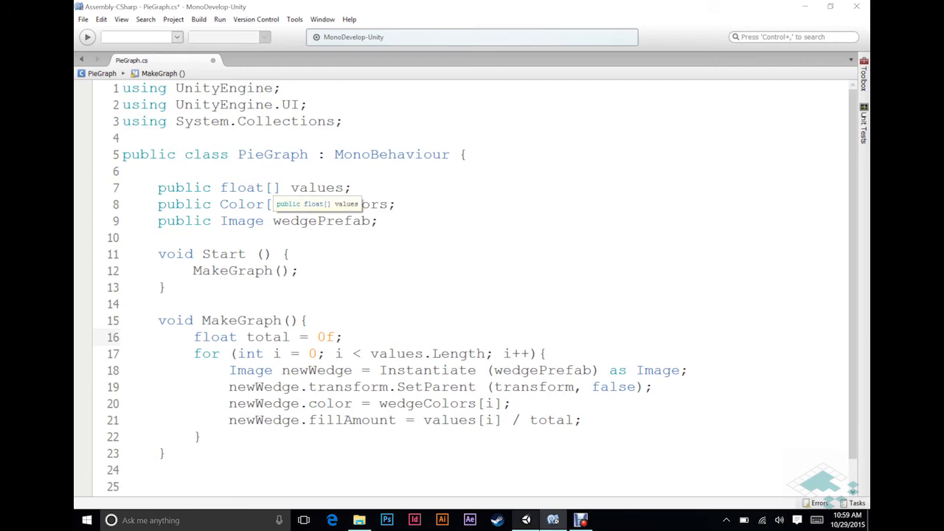
click(343, 336)
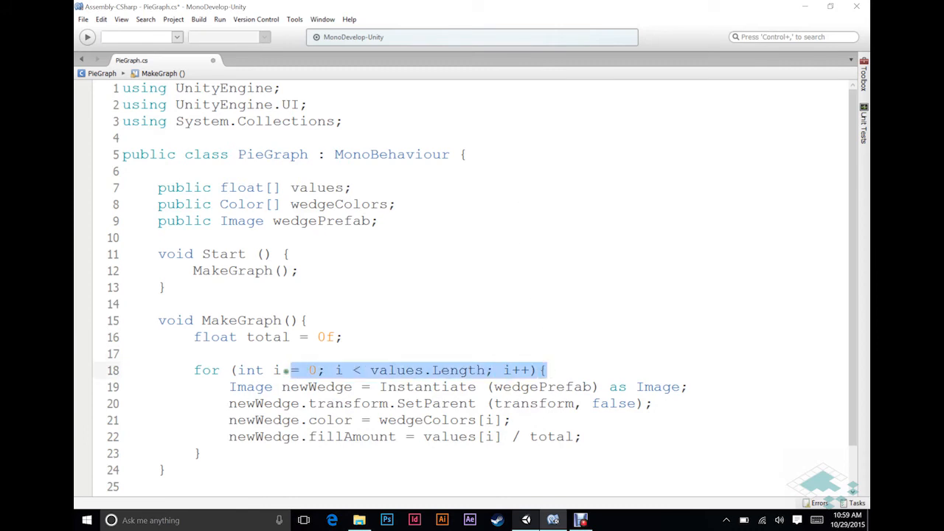
mouse_move(206, 369)
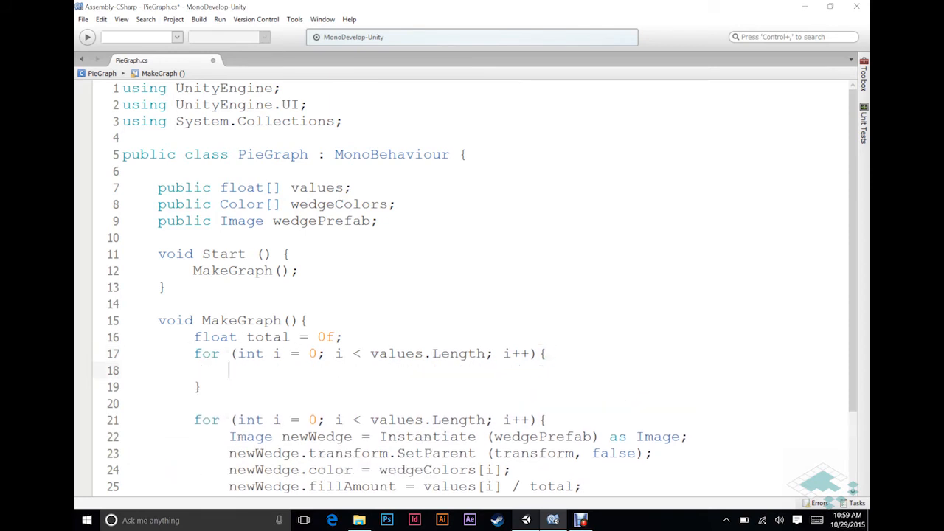
text(total +=)
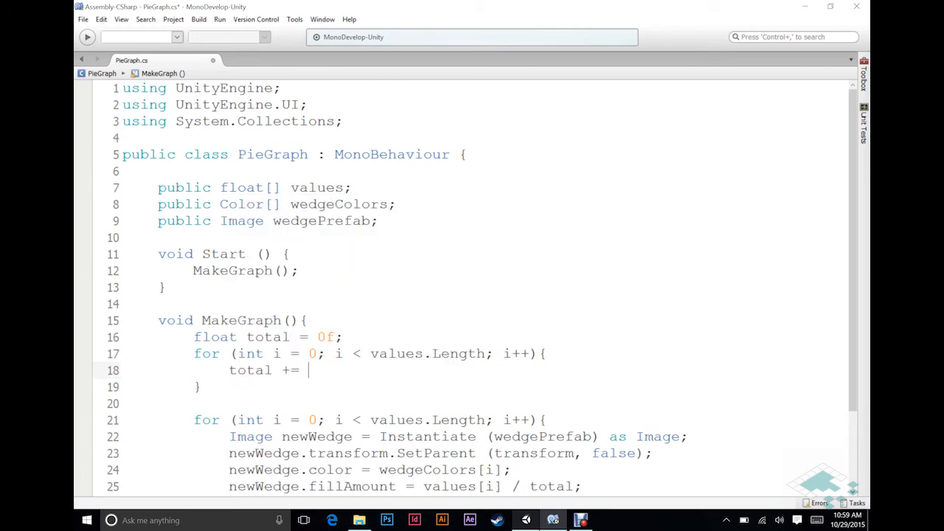
text(values)
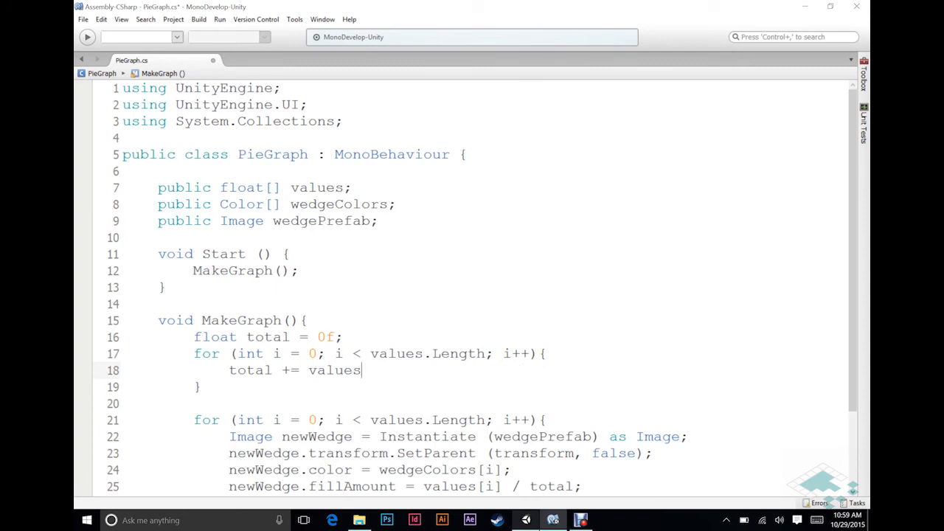
text([i];)
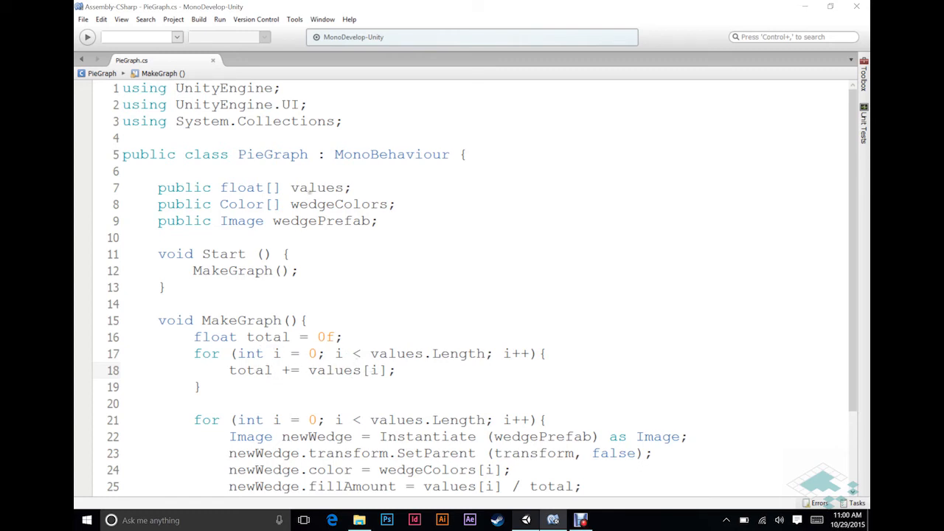
scroll(down, 3)
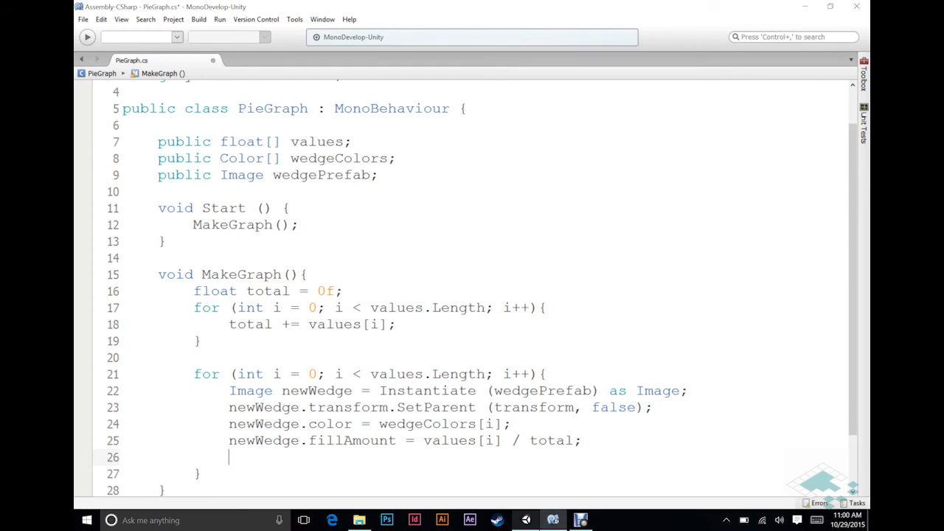
Start newWedge.transform.rotation = Quaternion.Euler(new Vector3(0f, 0f, ... using autocomplete
text(newWedge.transfrom.rotatio)
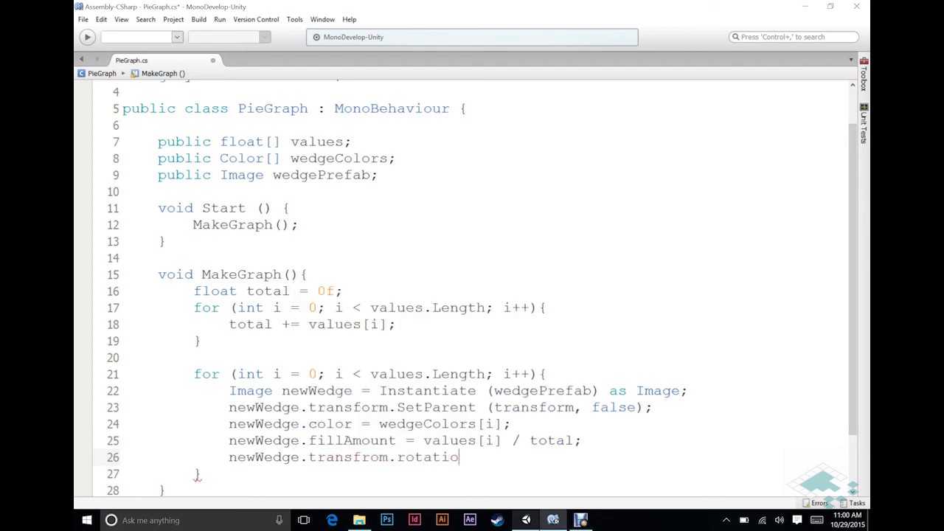
text(n =)
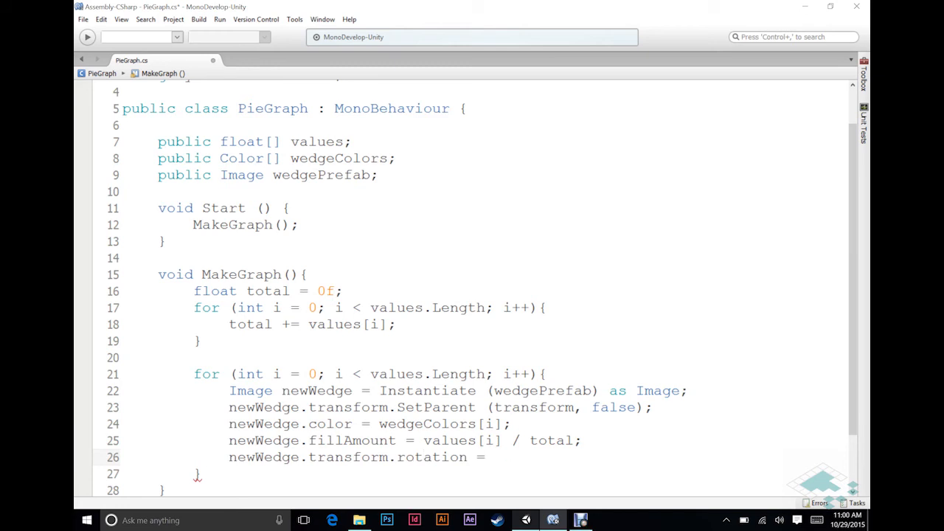
text(Quaternion.Euler)
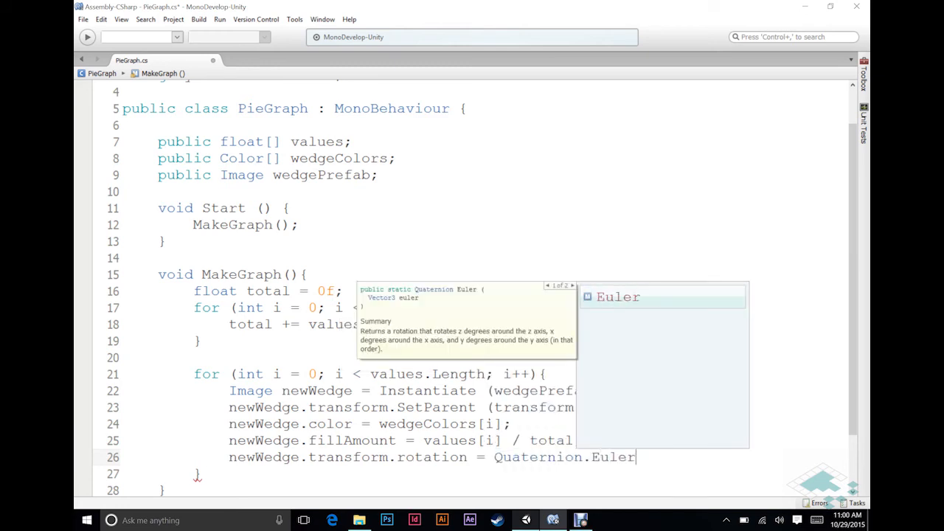
text((new Vector3 ()
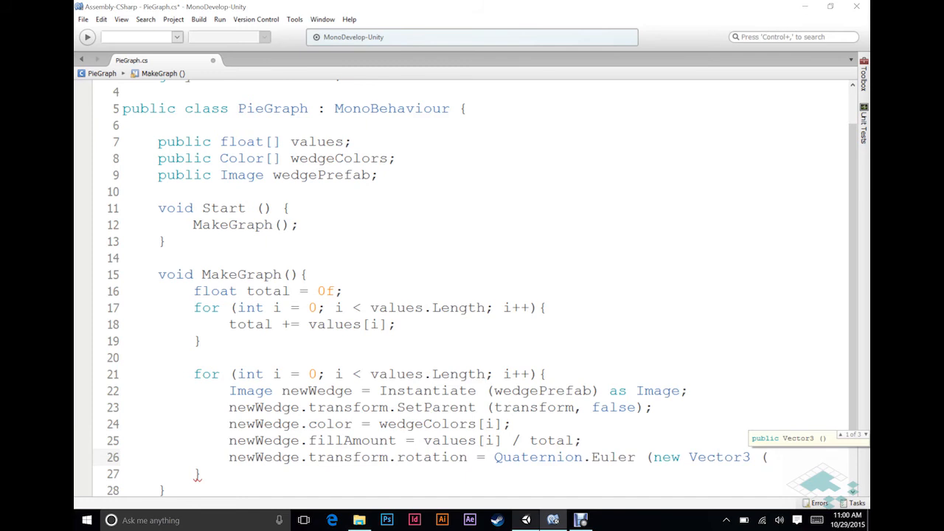
text(0f, 0f, z)
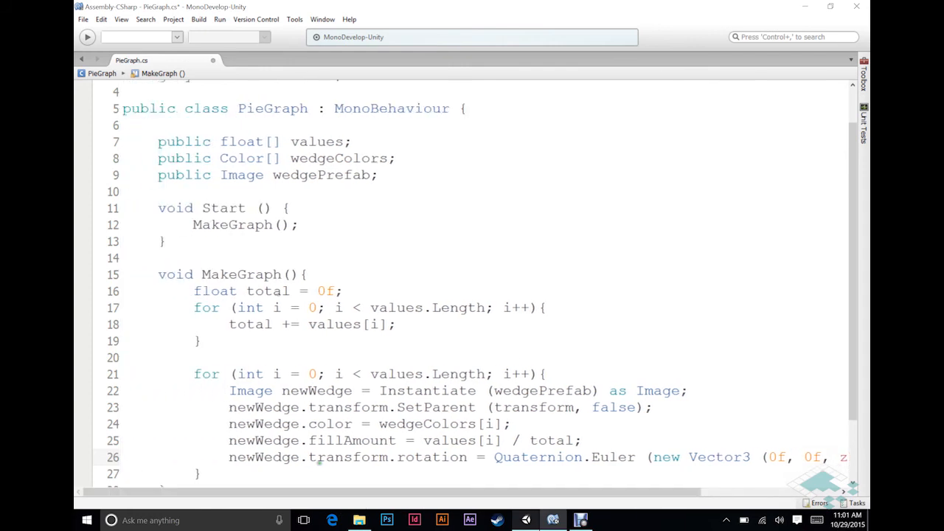
Declare float zRotation = 0f; beside total and return to the end of the rotation line
text(float)
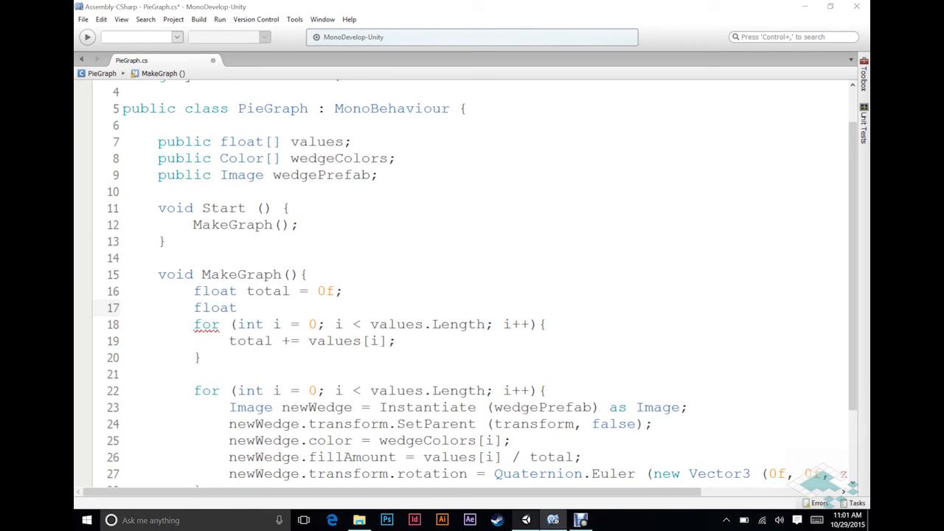
text(zRotation = 0f1;)
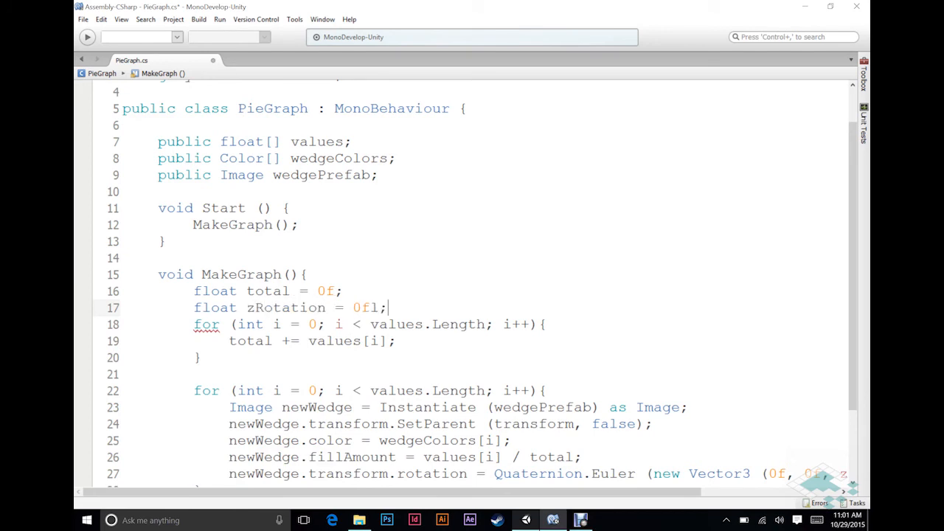
key(Backspace)
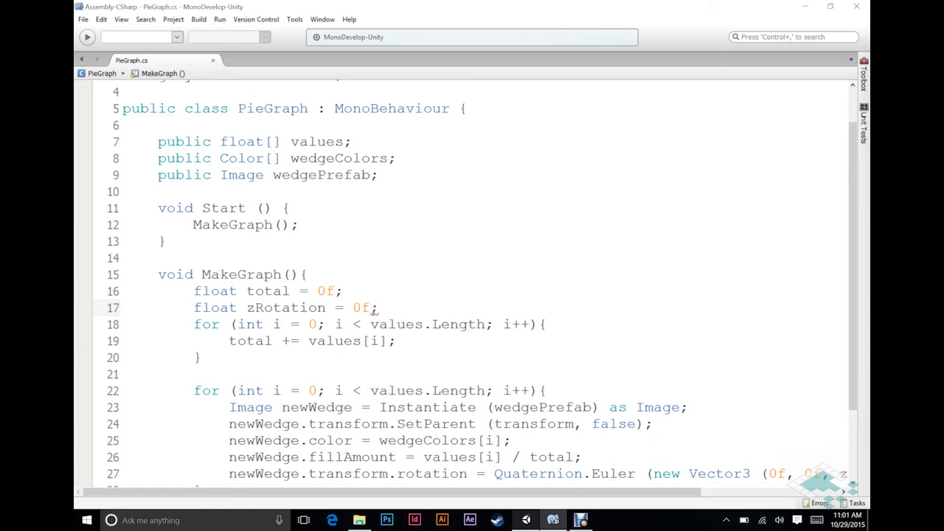
scroll(down, 3)
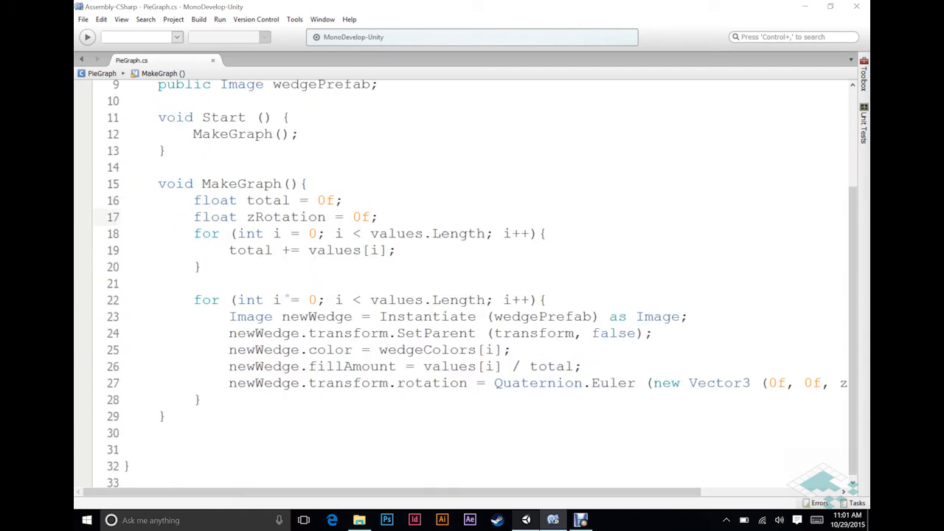
click(378, 216)
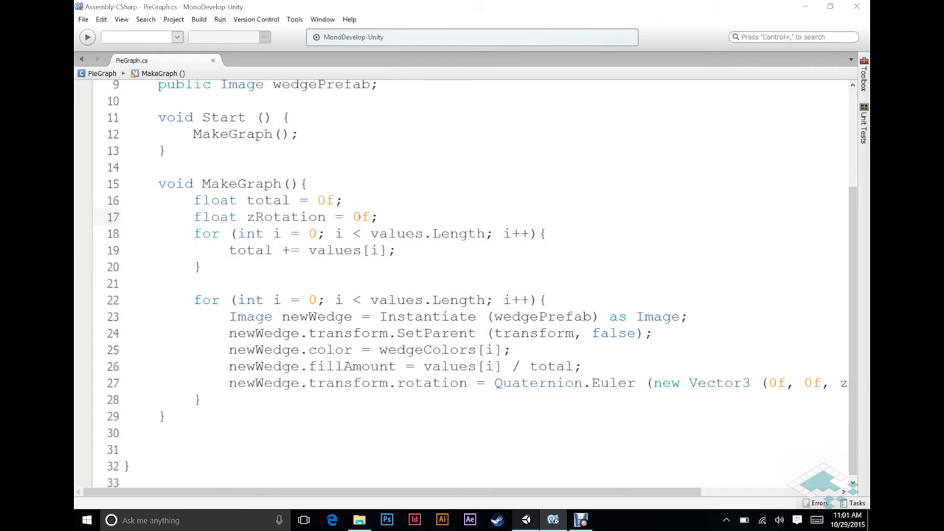
click(378, 217)
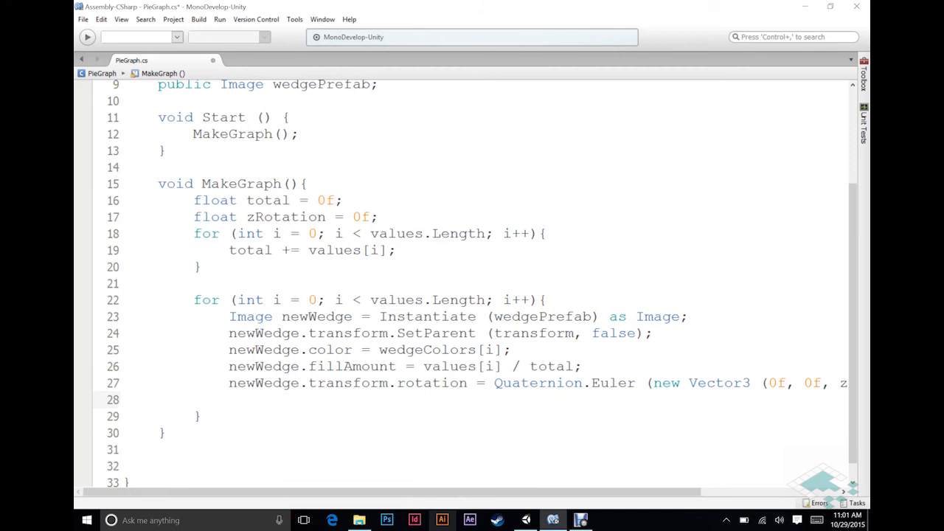
Write zRotation -= newWedge.fillAmount * 360f; inside the wedge loop
text(zRotation)
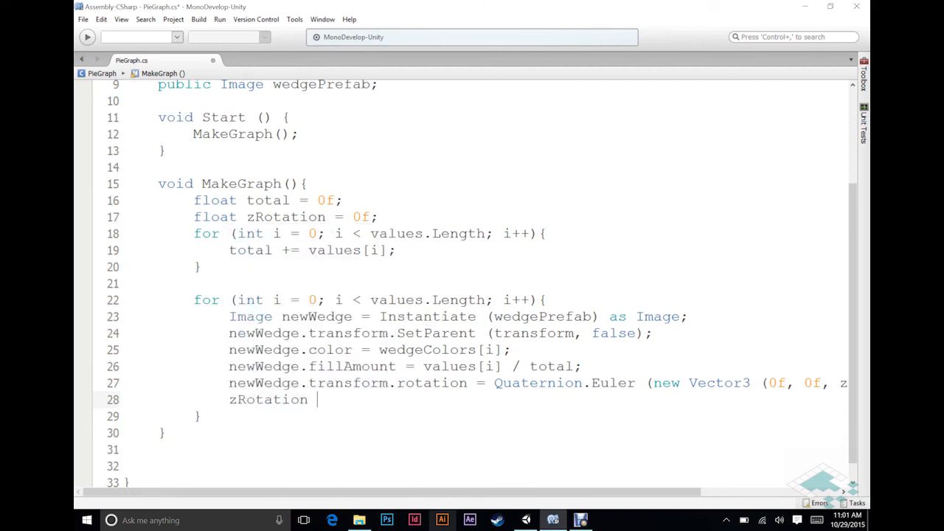
text(-=)
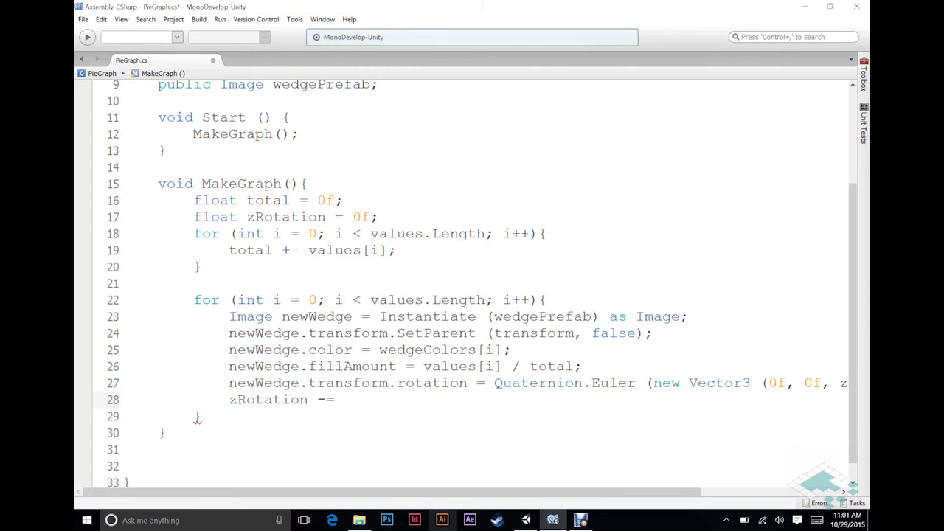
click(332, 399)
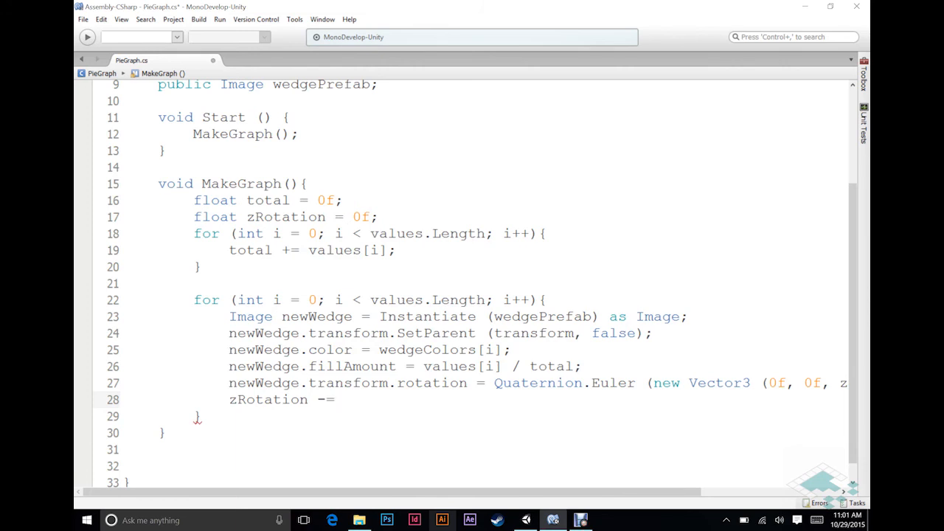
text(fill)
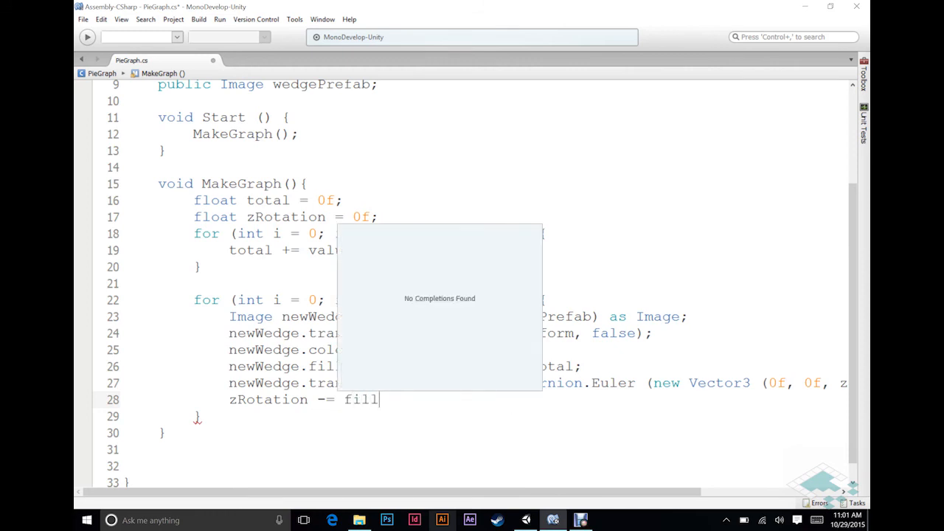
text(newWd)
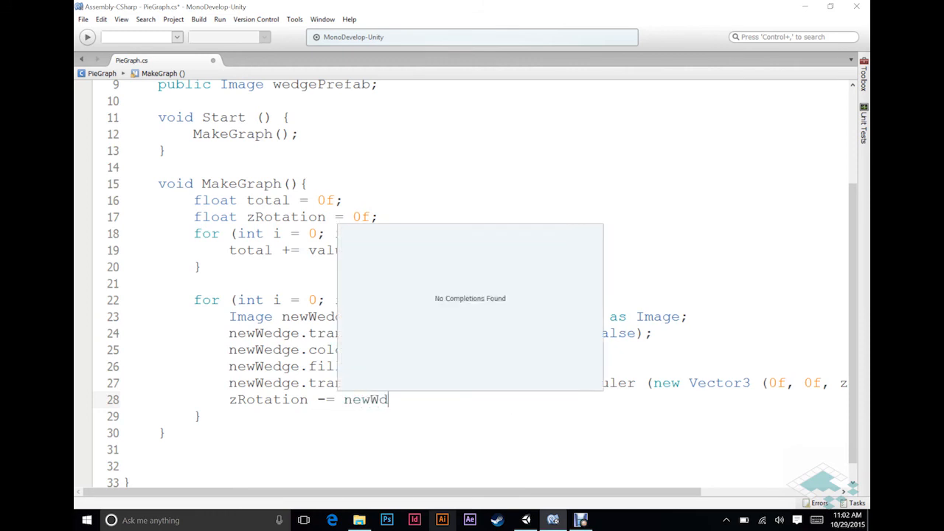
text(fillAmount *)
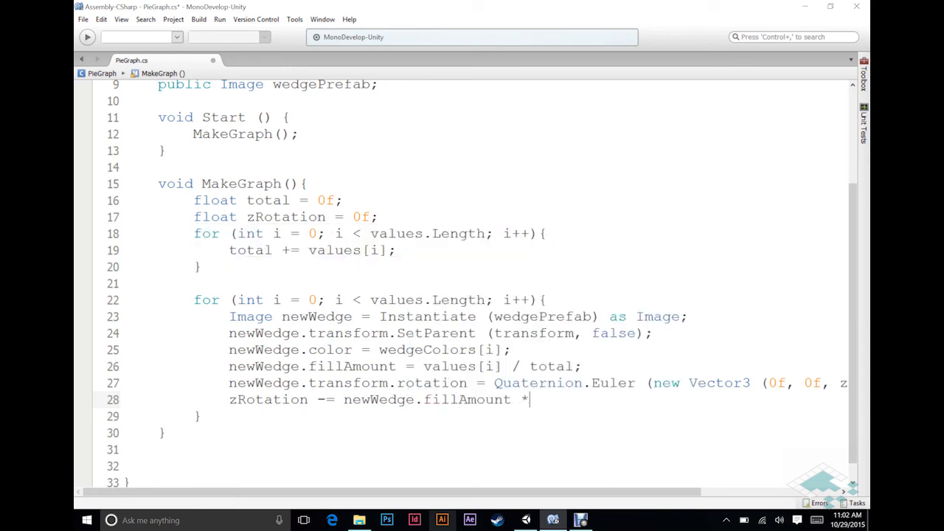
text(360f)
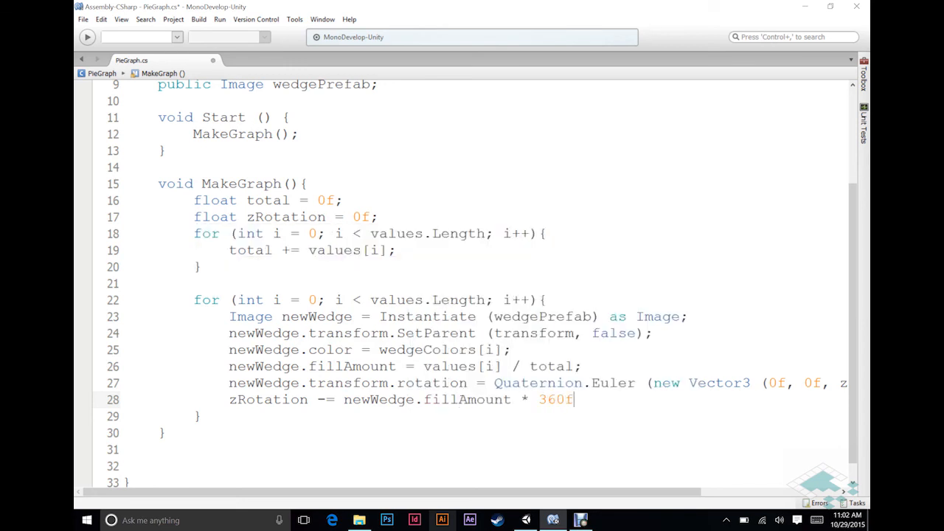
text(;)
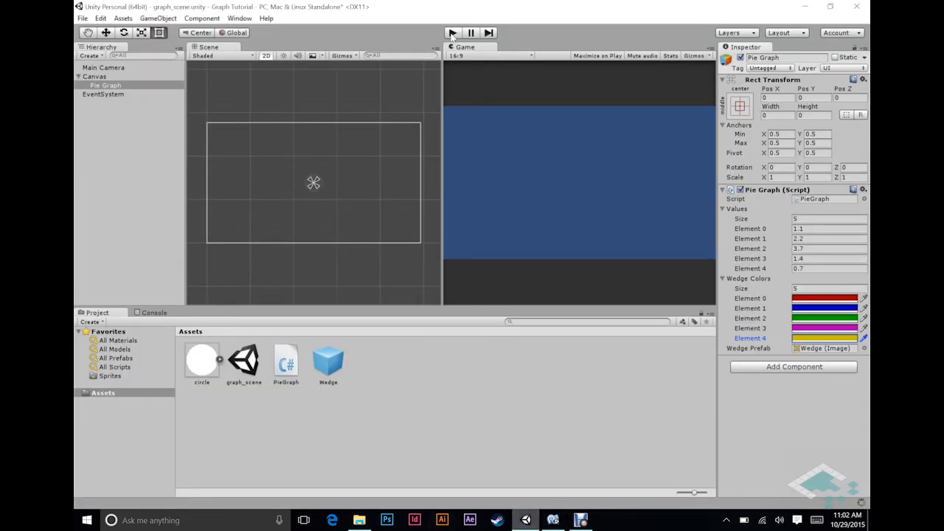
click(452, 33)
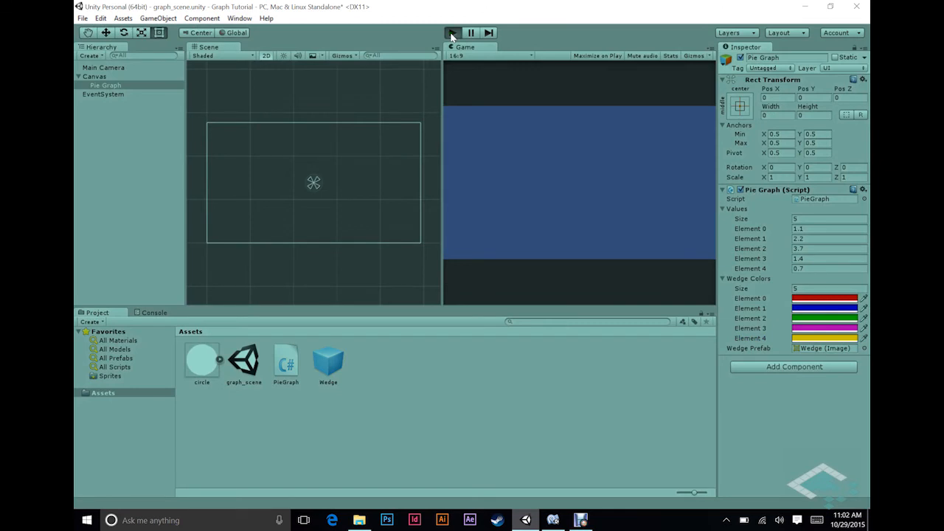
click(452, 33)
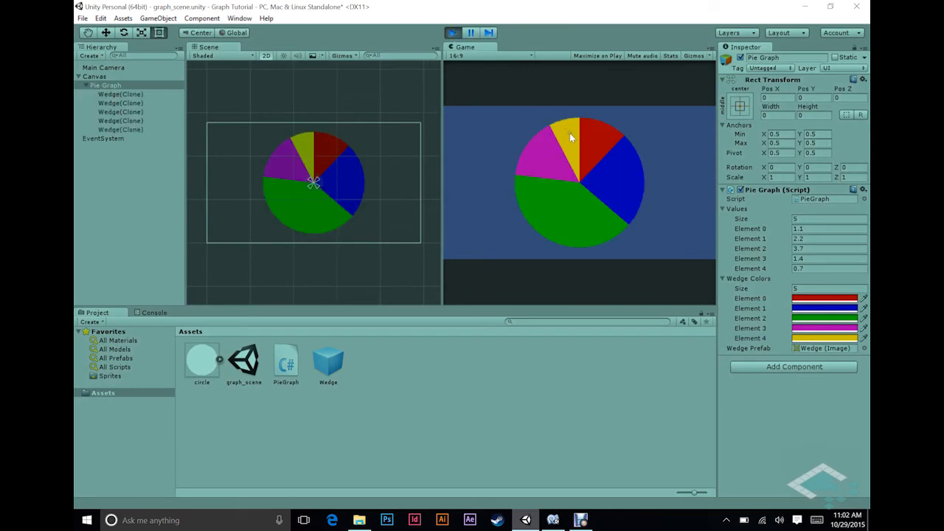
mouse_move(608, 154)
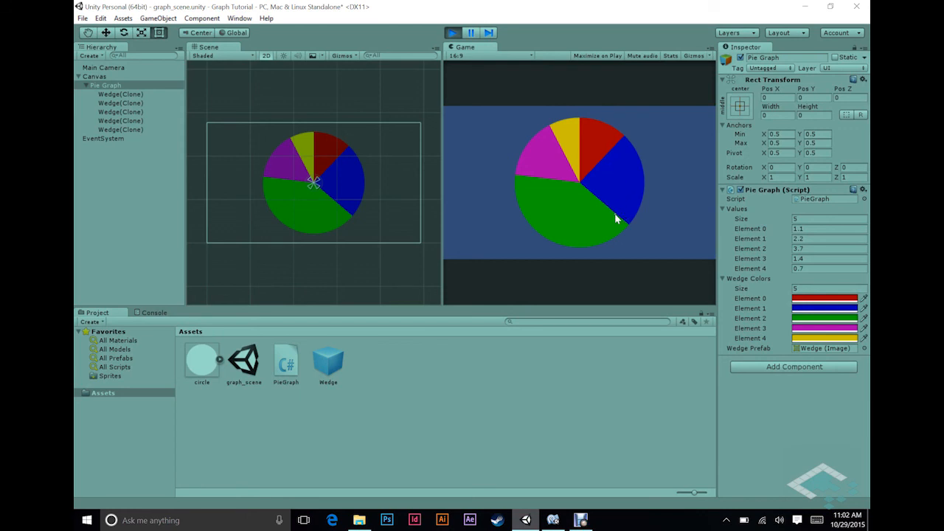
mouse_move(538, 183)
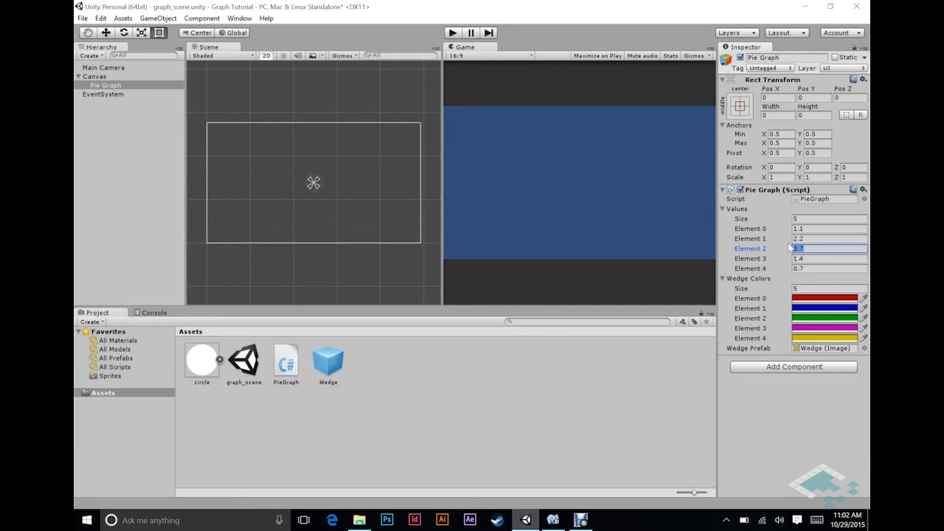
Set Values Element 2 to 1.2, play the scene and inspect a Wedge(Clone)'s Image fill settings
text(1.2)
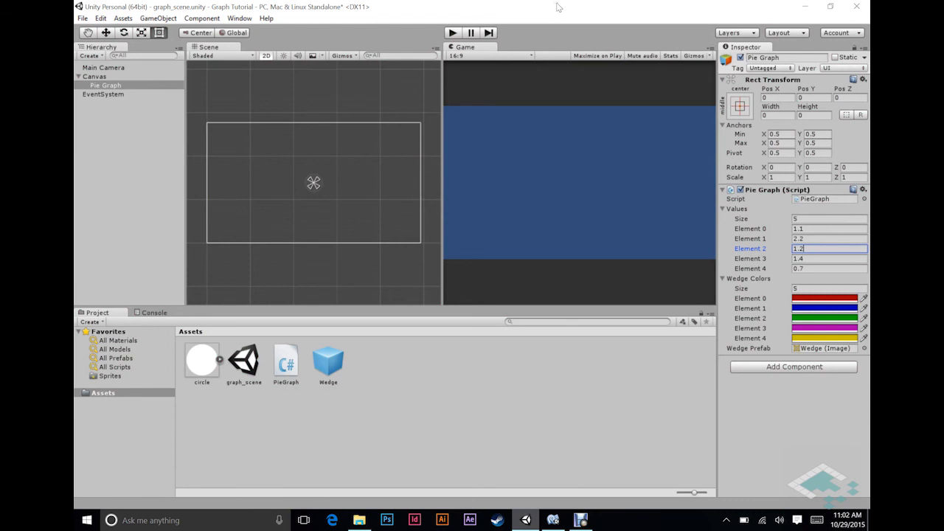
click(452, 33)
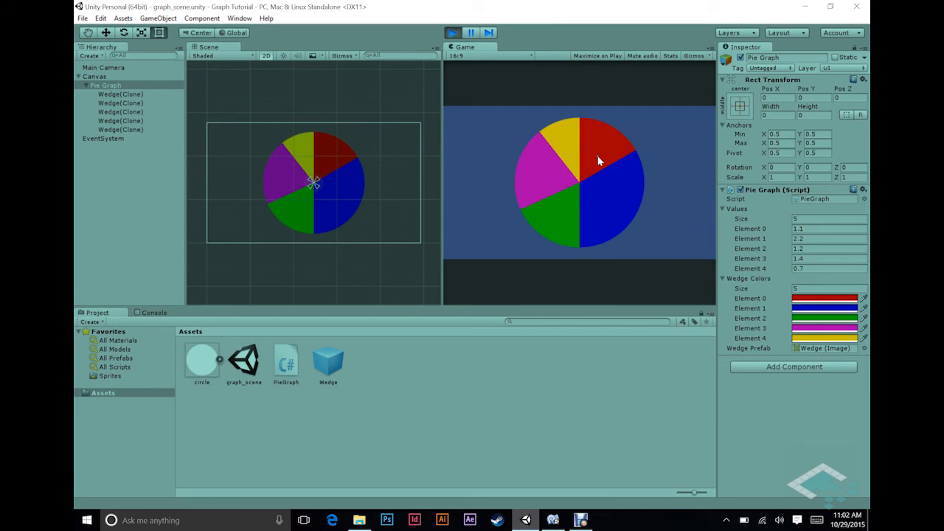
mouse_move(607, 159)
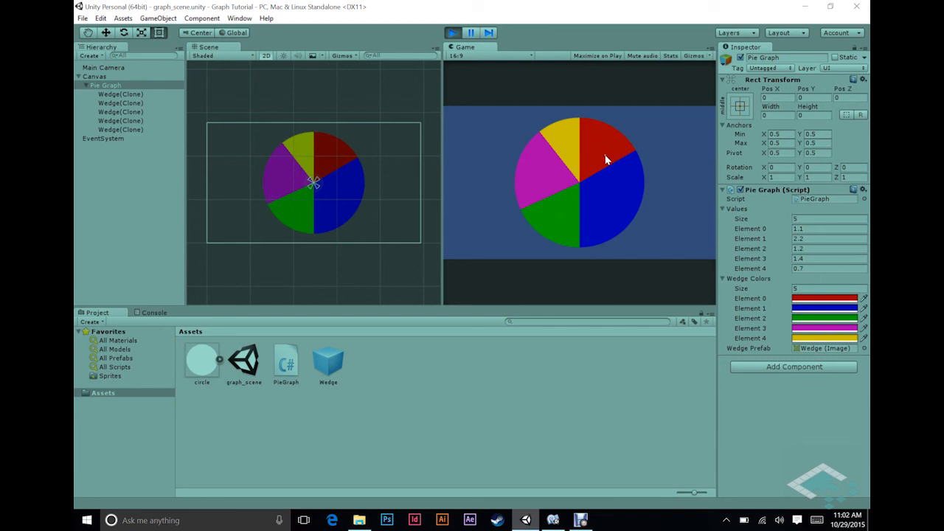
mouse_move(486, 171)
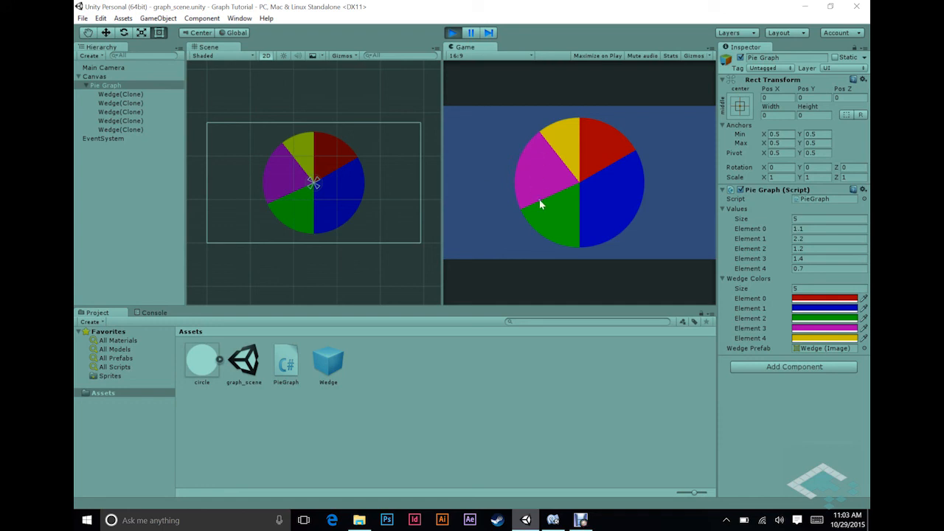
mouse_move(522, 162)
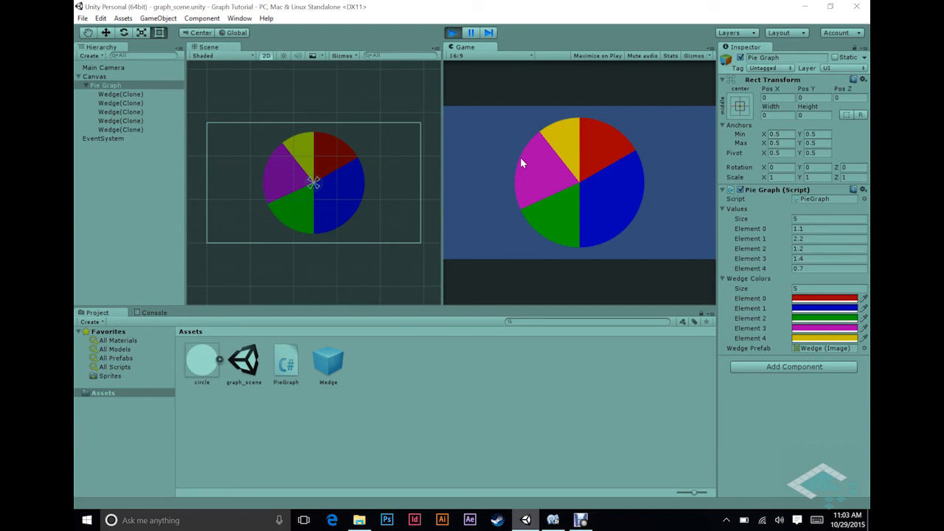
mouse_move(599, 159)
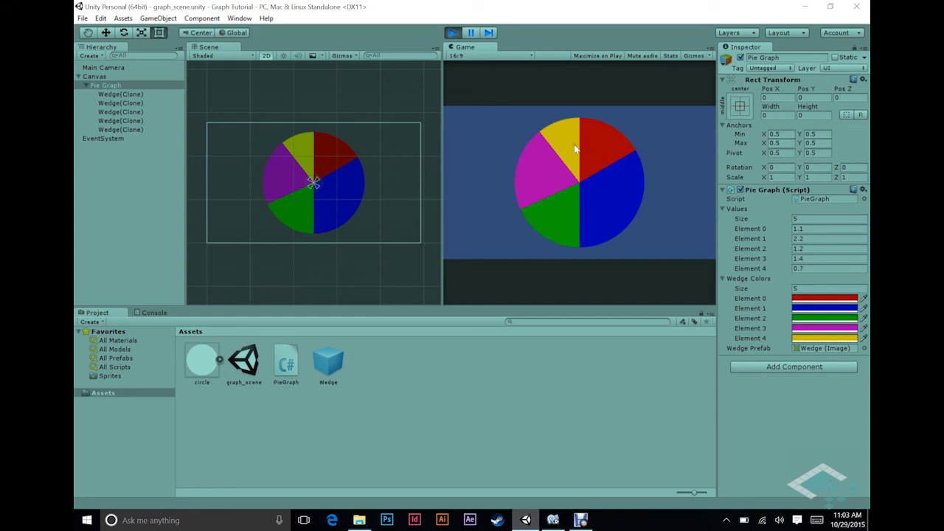
mouse_move(561, 156)
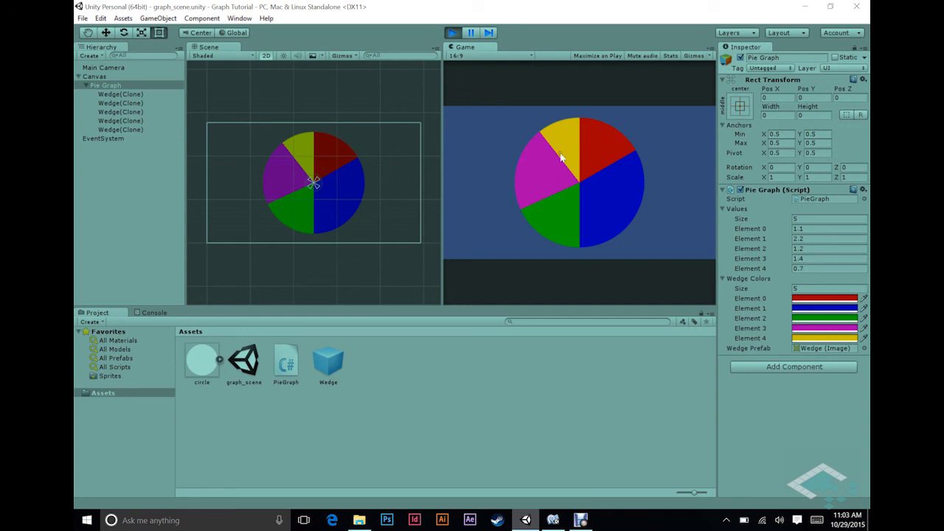
mouse_move(591, 133)
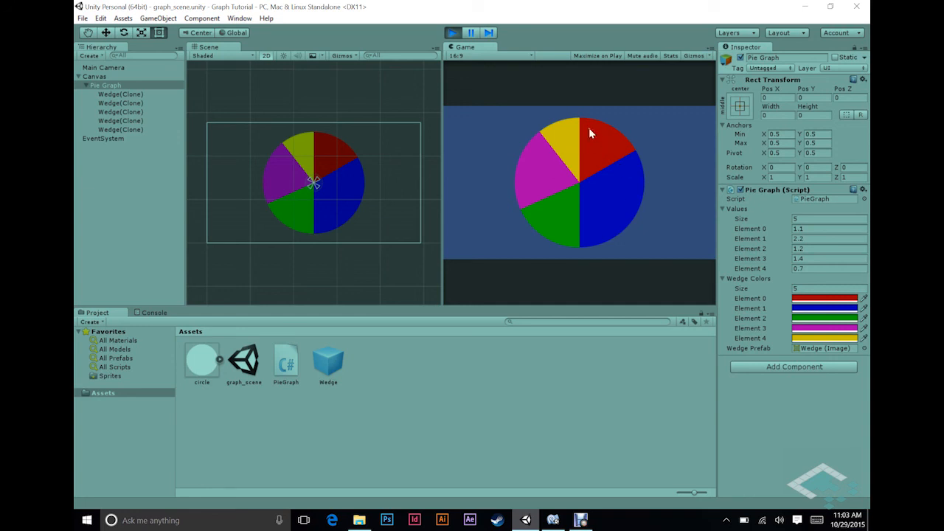
mouse_move(554, 165)
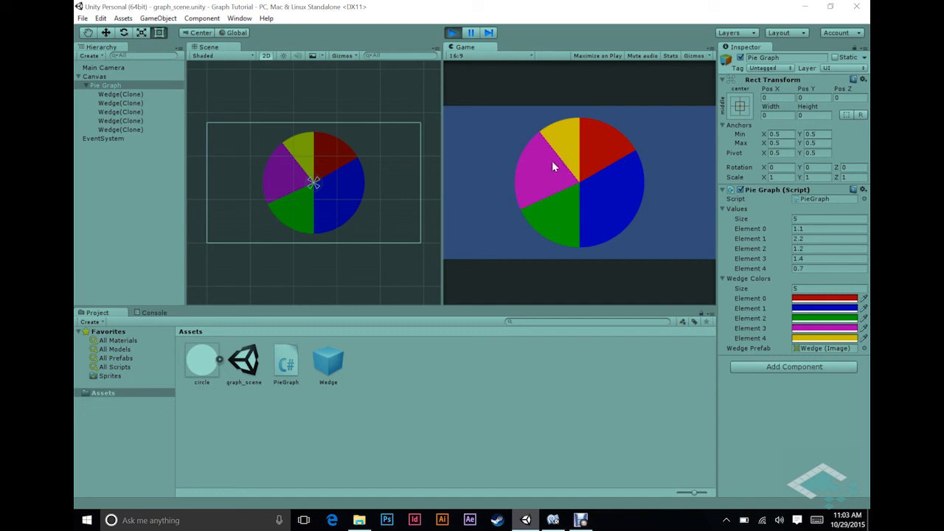
mouse_move(540, 176)
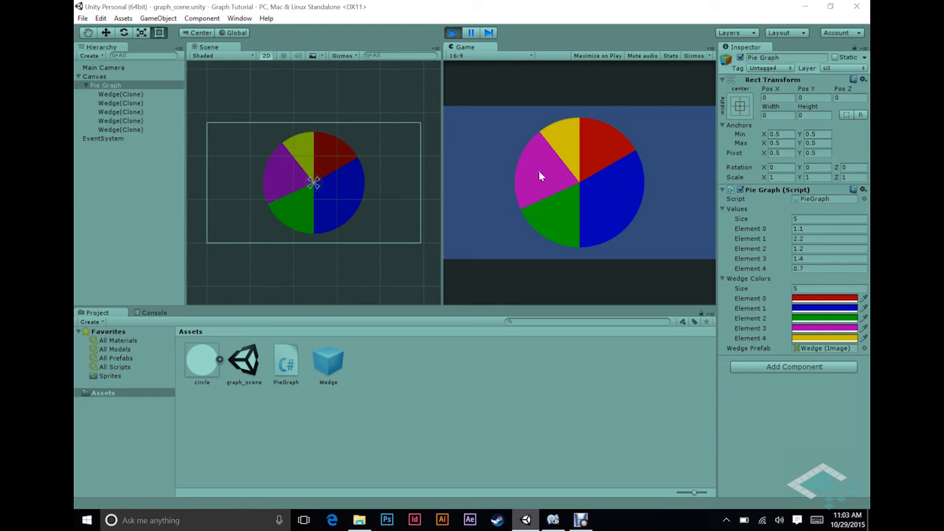
click(121, 95)
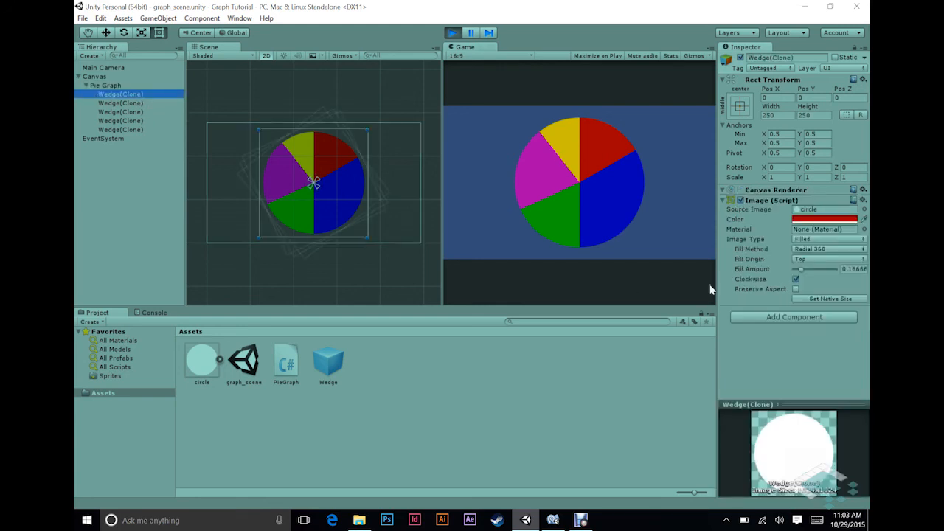